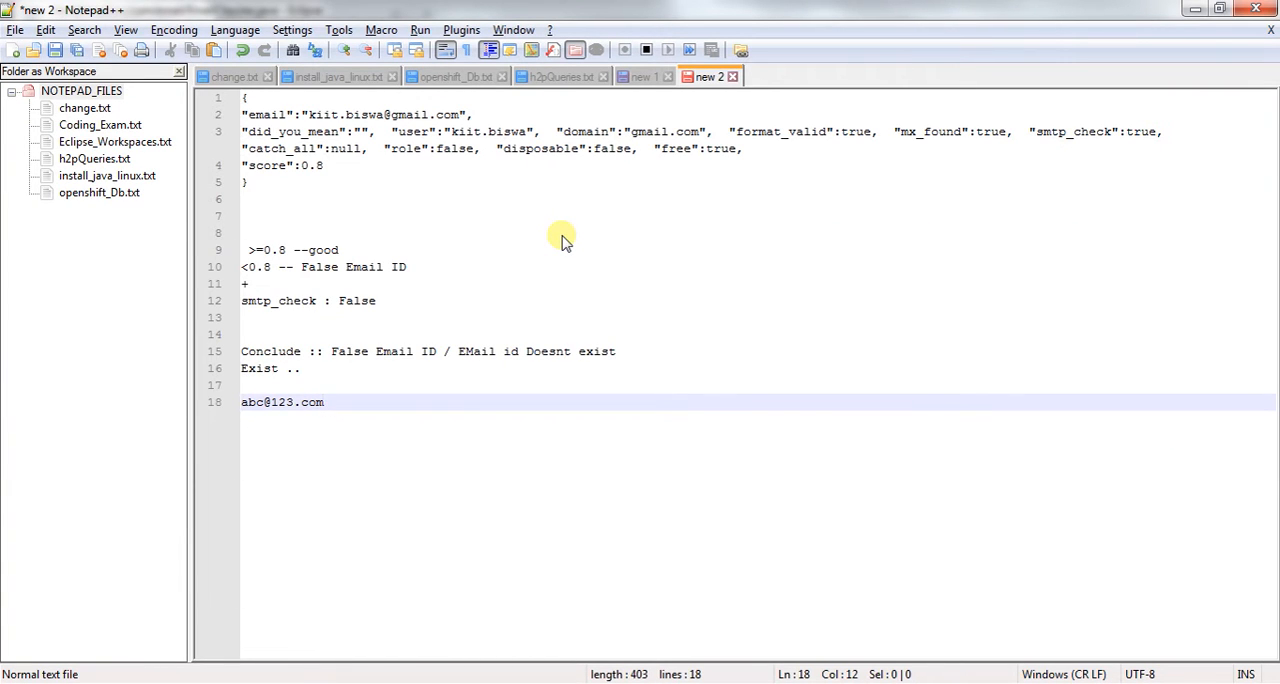
mouse_move(324, 456)
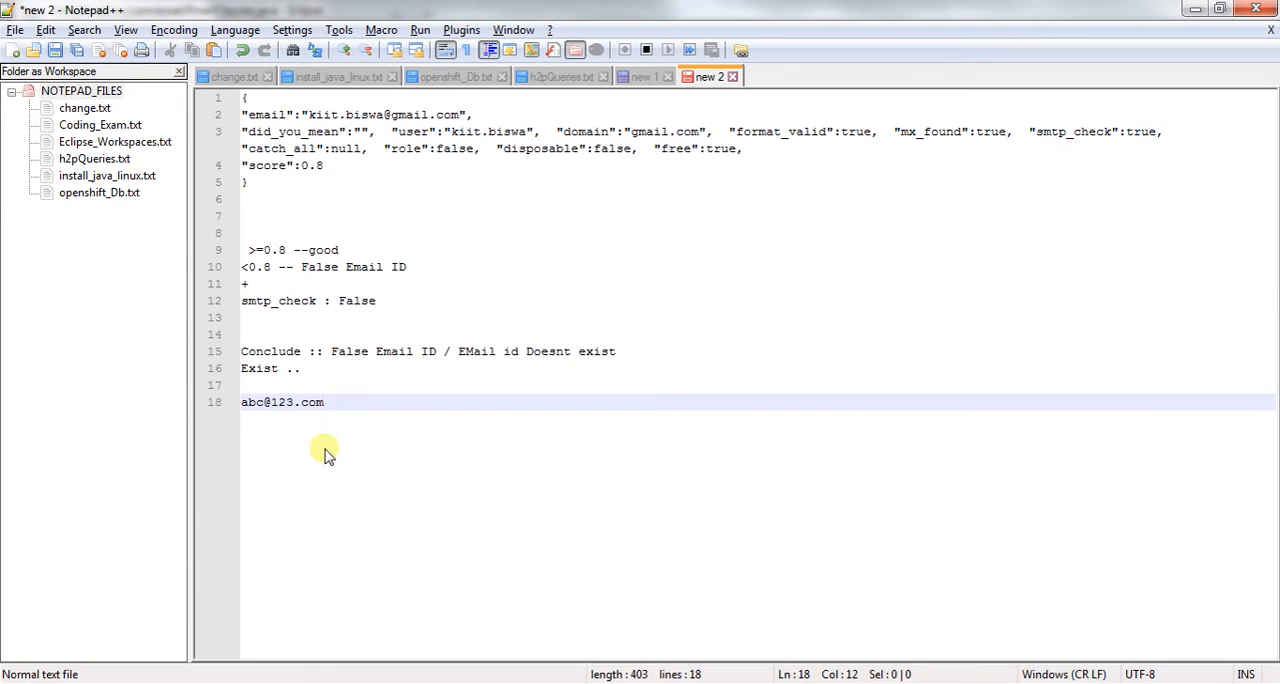
mouse_move(332, 404)
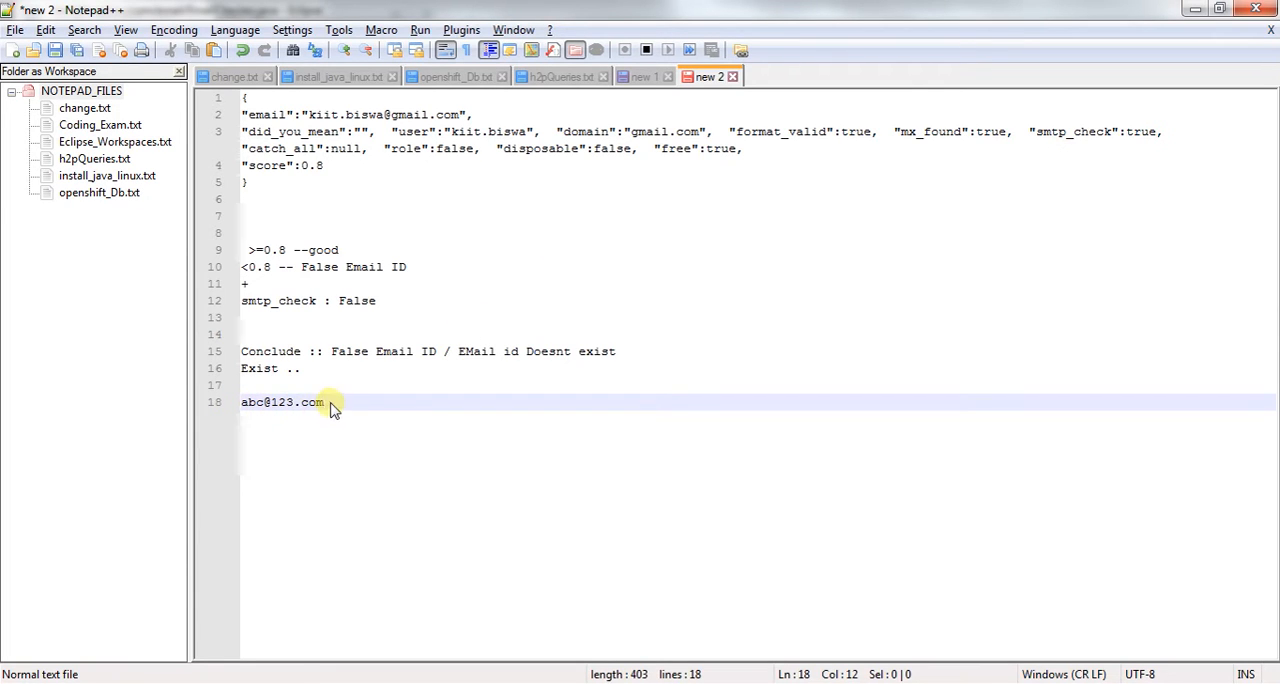
mouse_move(304, 420)
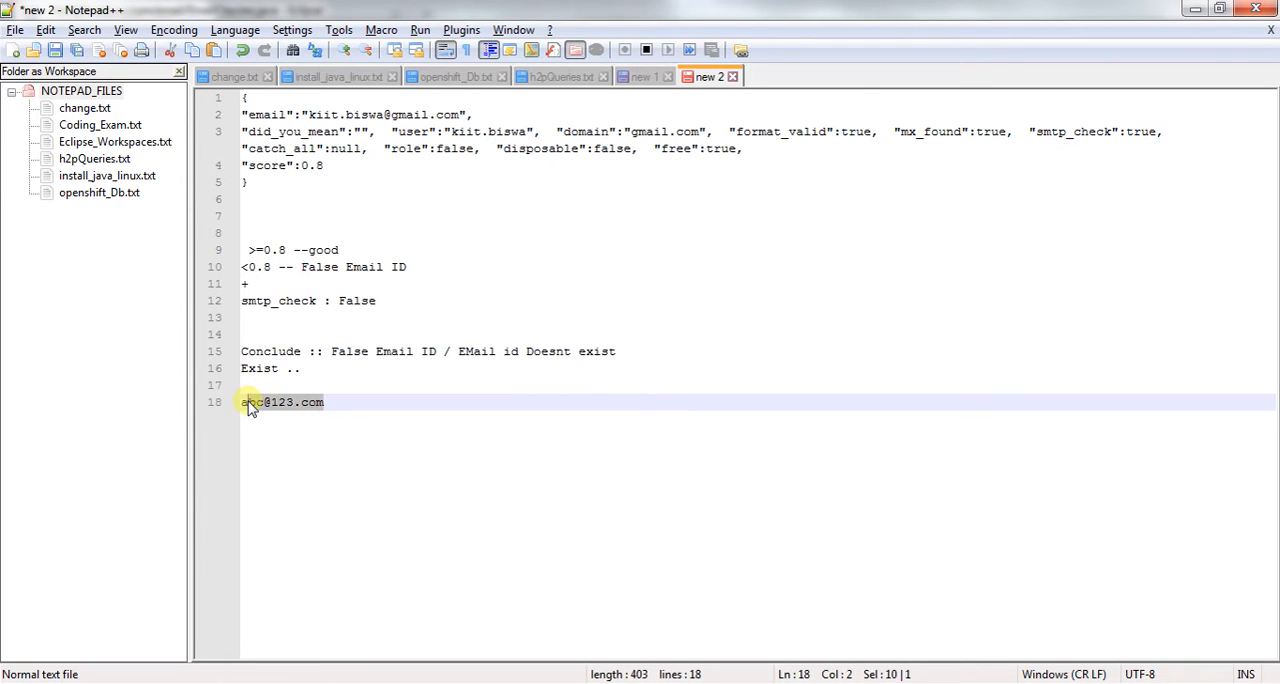
click(302, 402)
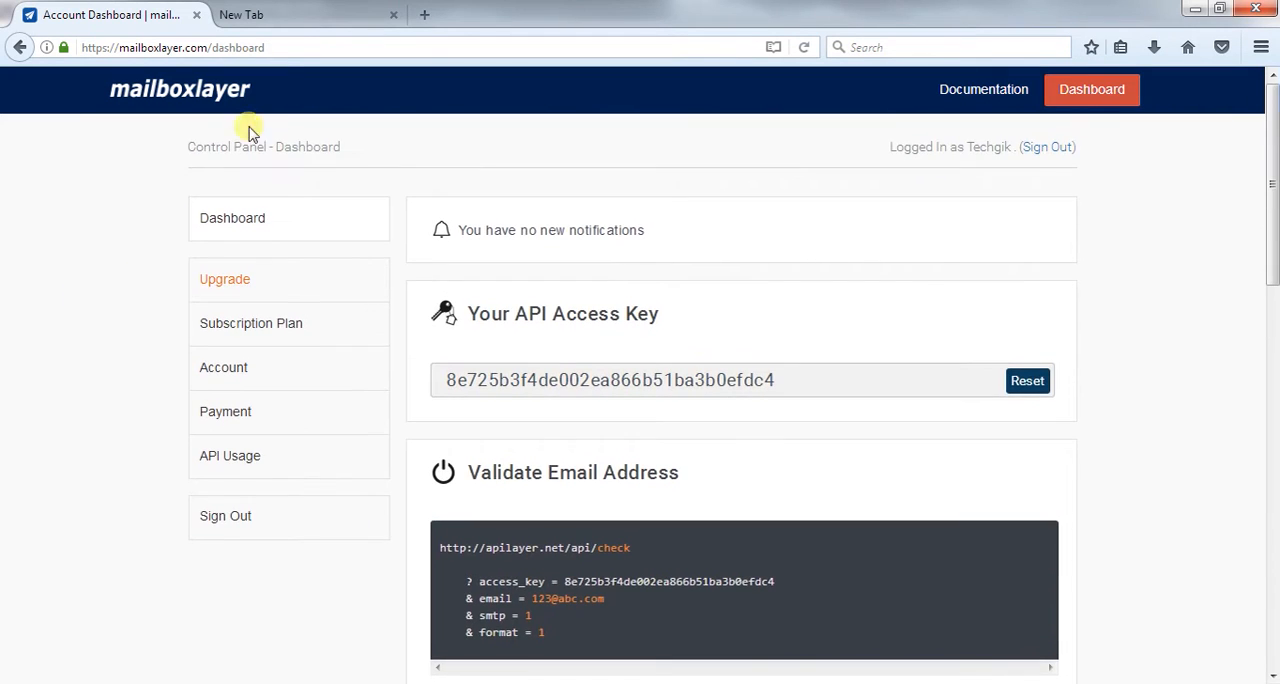
click(172, 48)
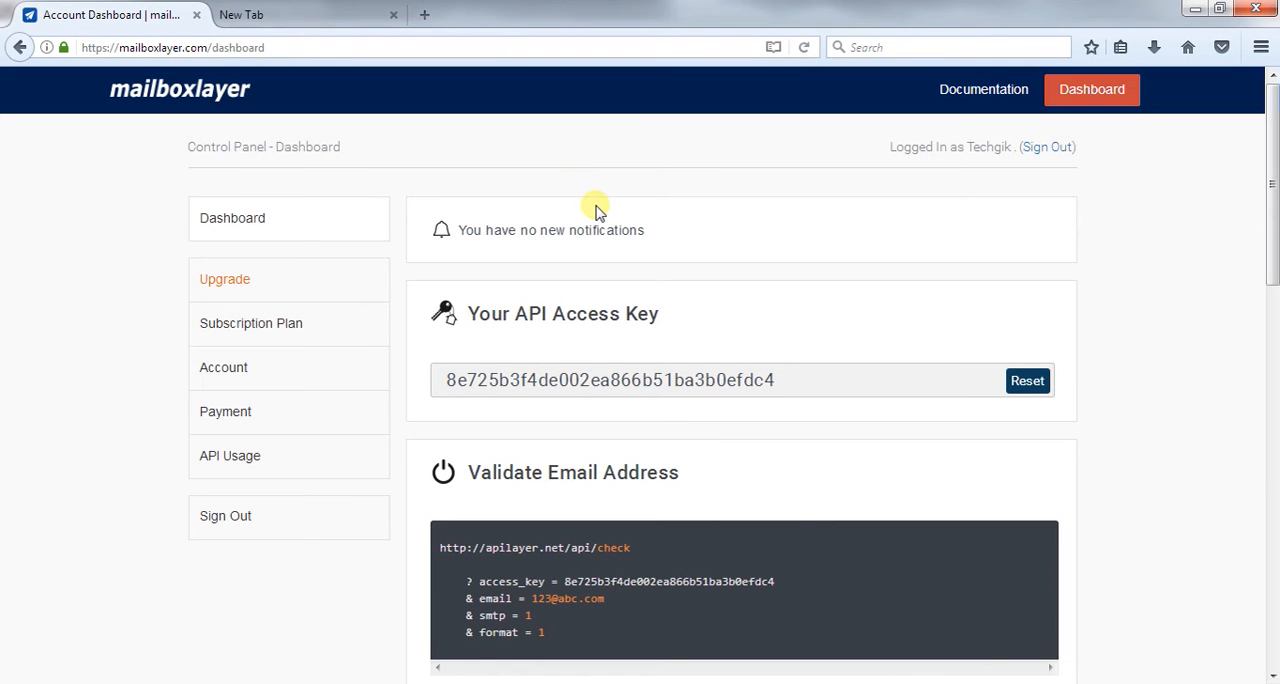
scroll(down, 3)
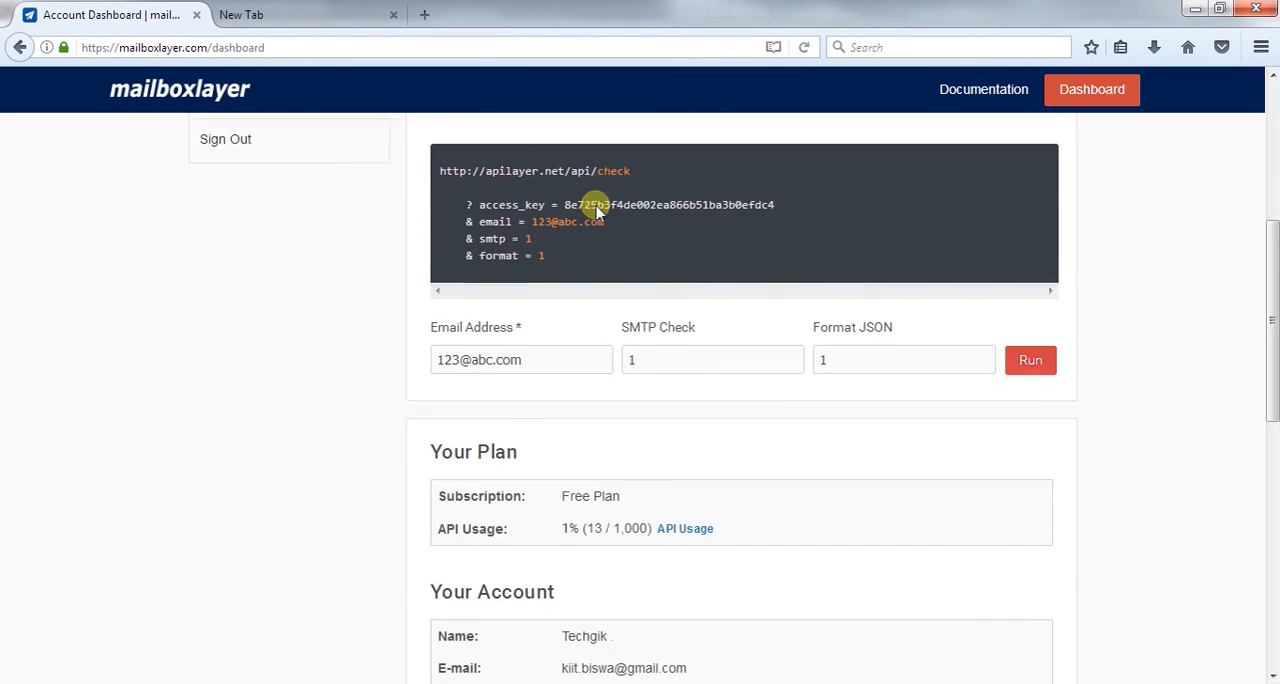
scroll(down, 3)
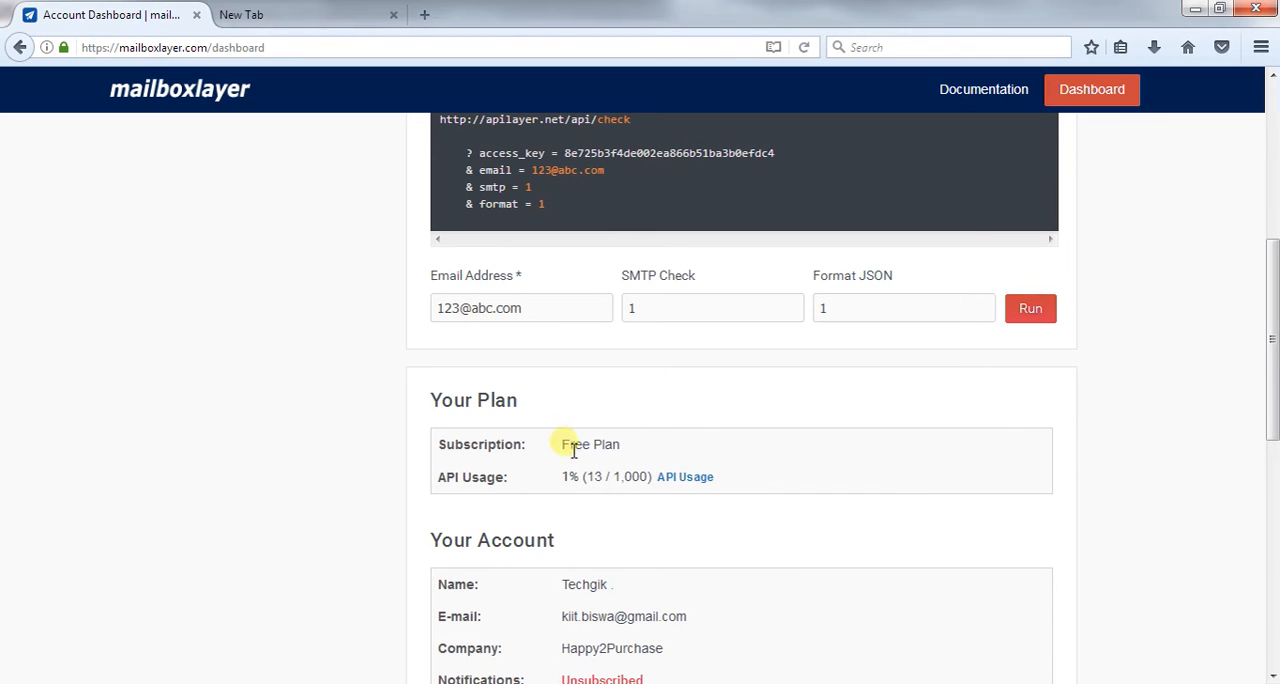
scroll(up, 3)
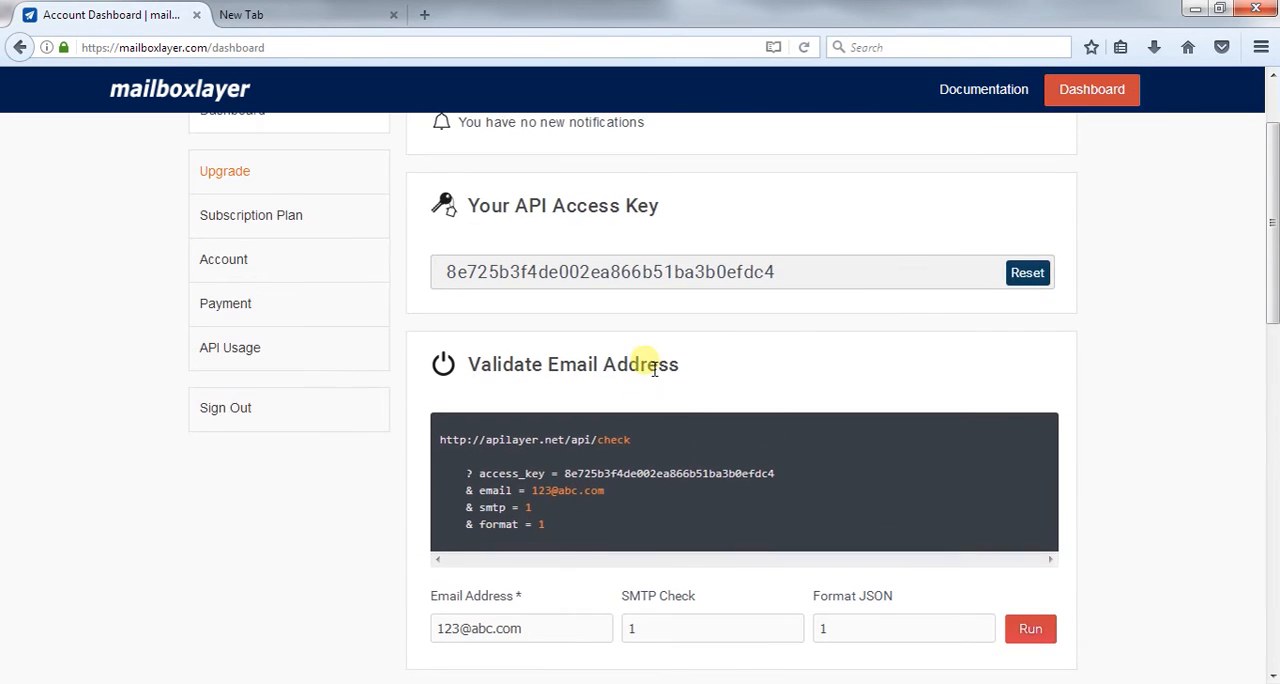
scroll(up, 3)
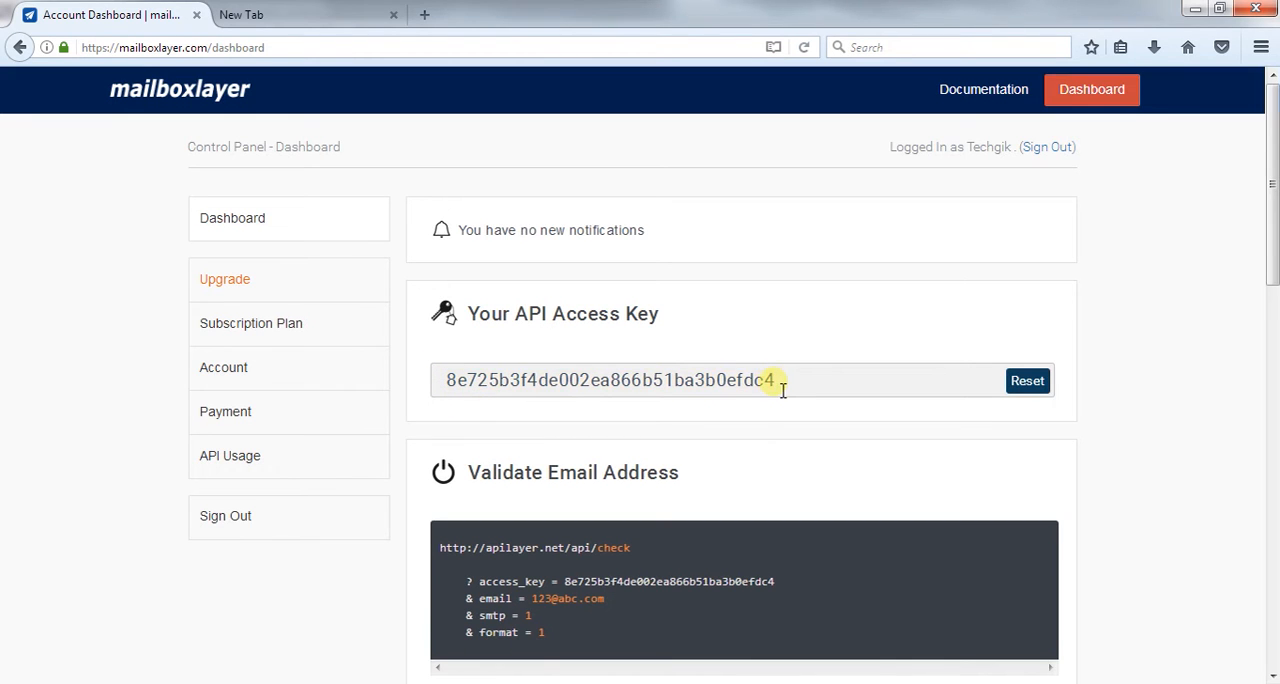
triple_click(610, 380)
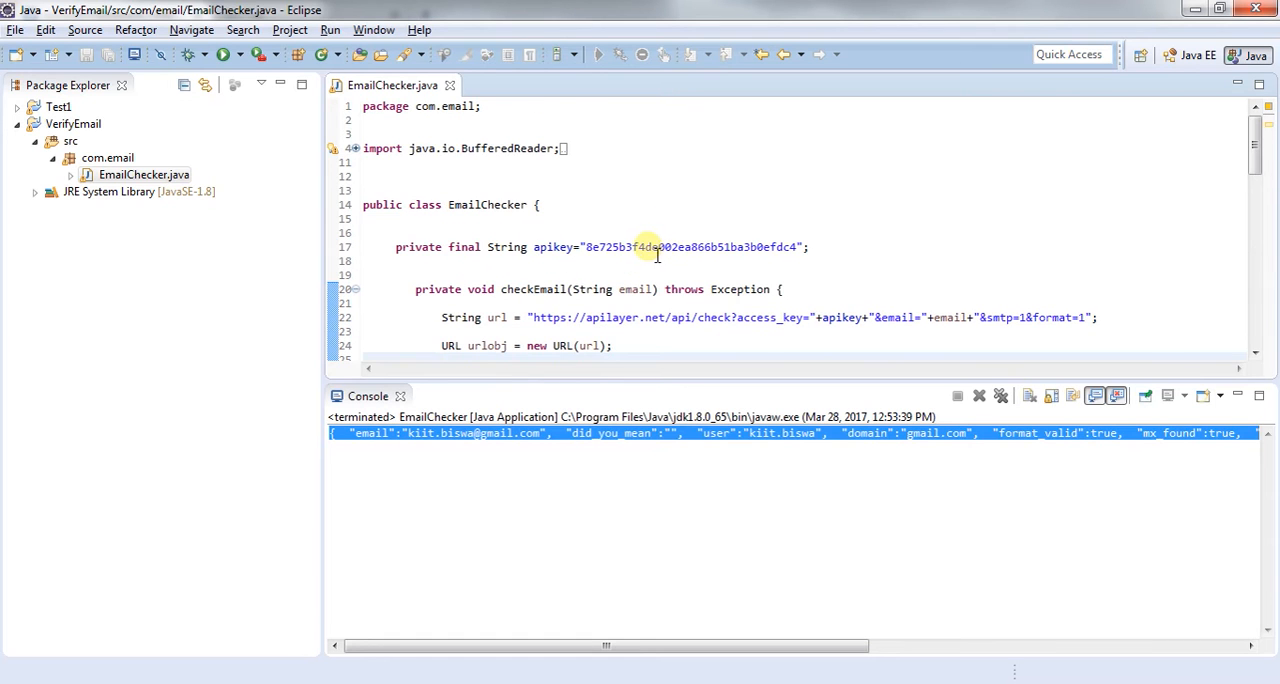
click(800, 248)
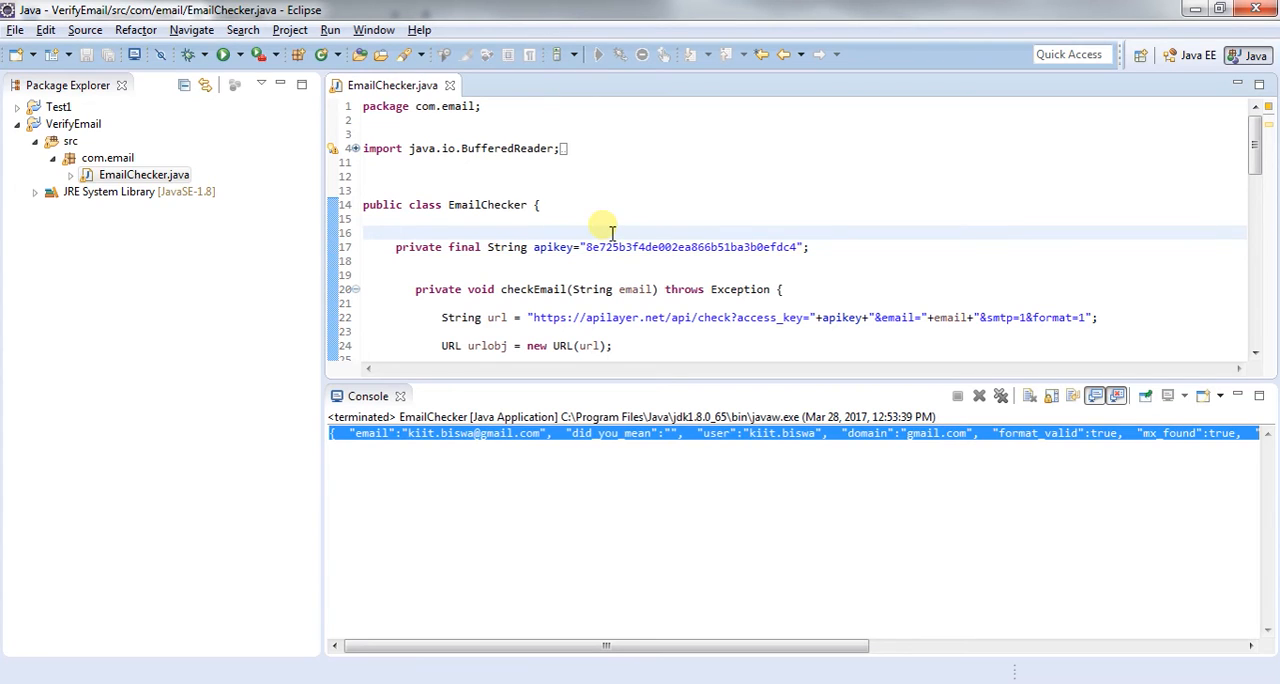
scroll(down, 3)
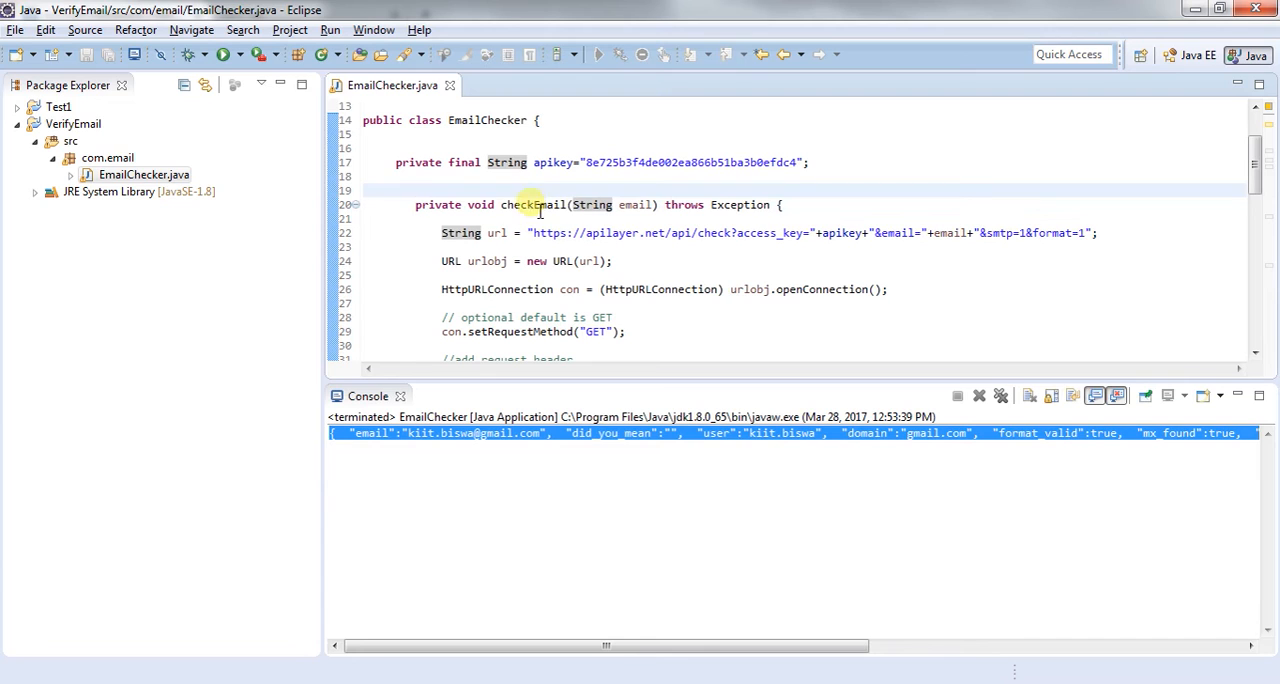
- Walk through the checkEmail(email) signature and the request URL built from the email variable
double_click(532, 204)
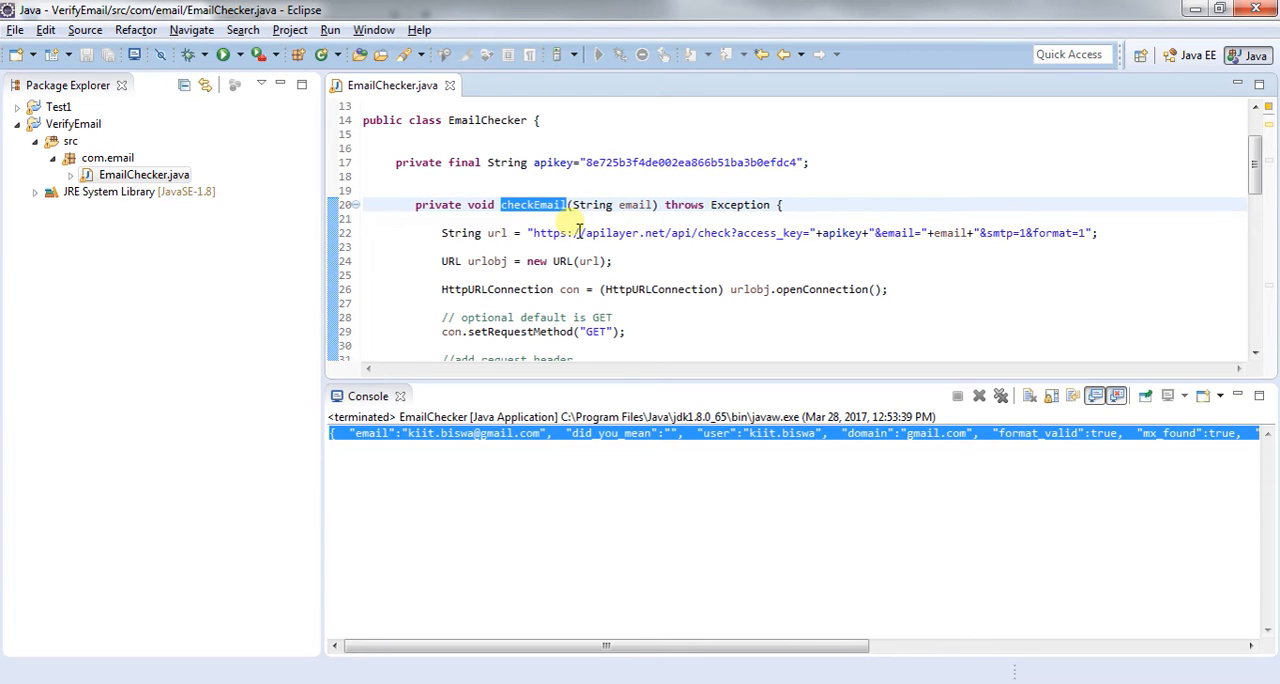
double_click(636, 206)
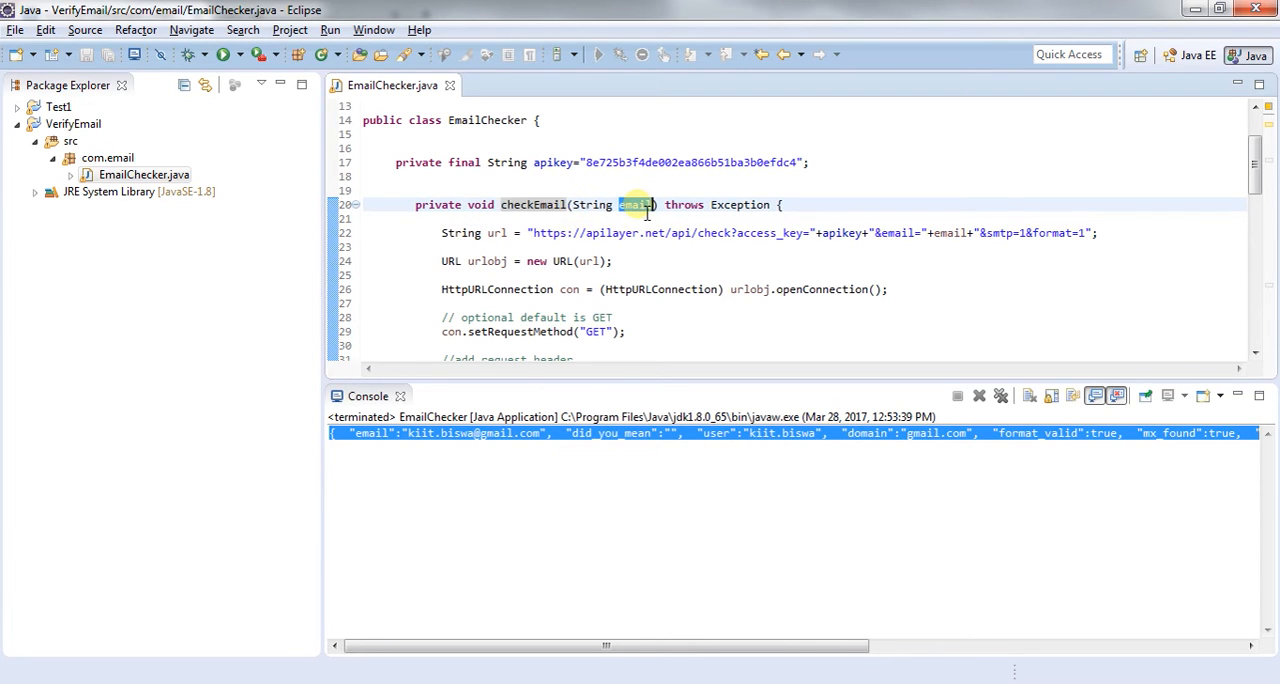
double_click(532, 204)
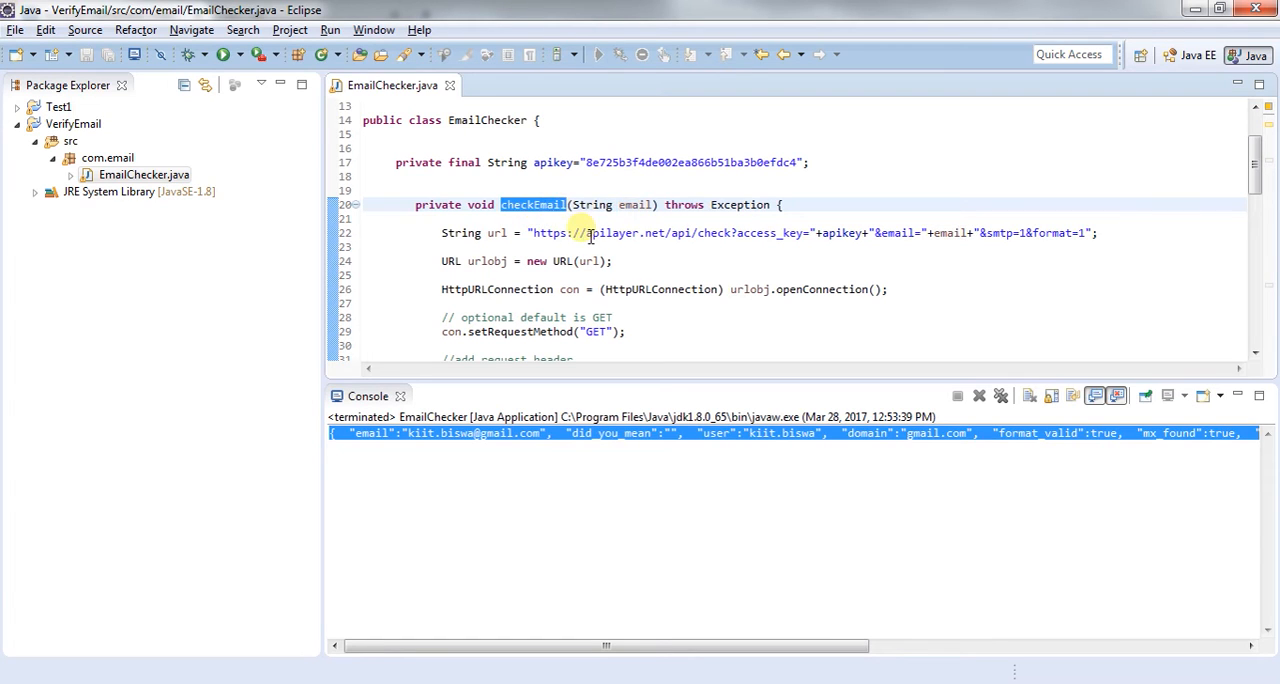
click(590, 234)
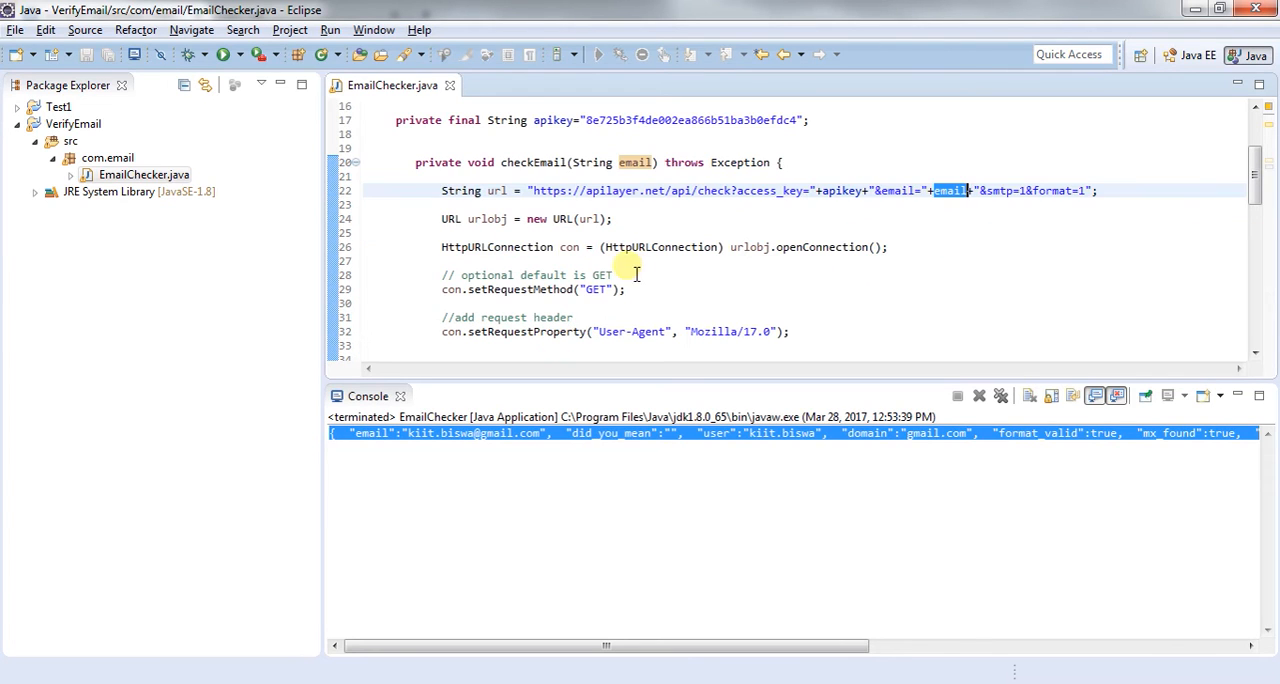
double_click(496, 192)
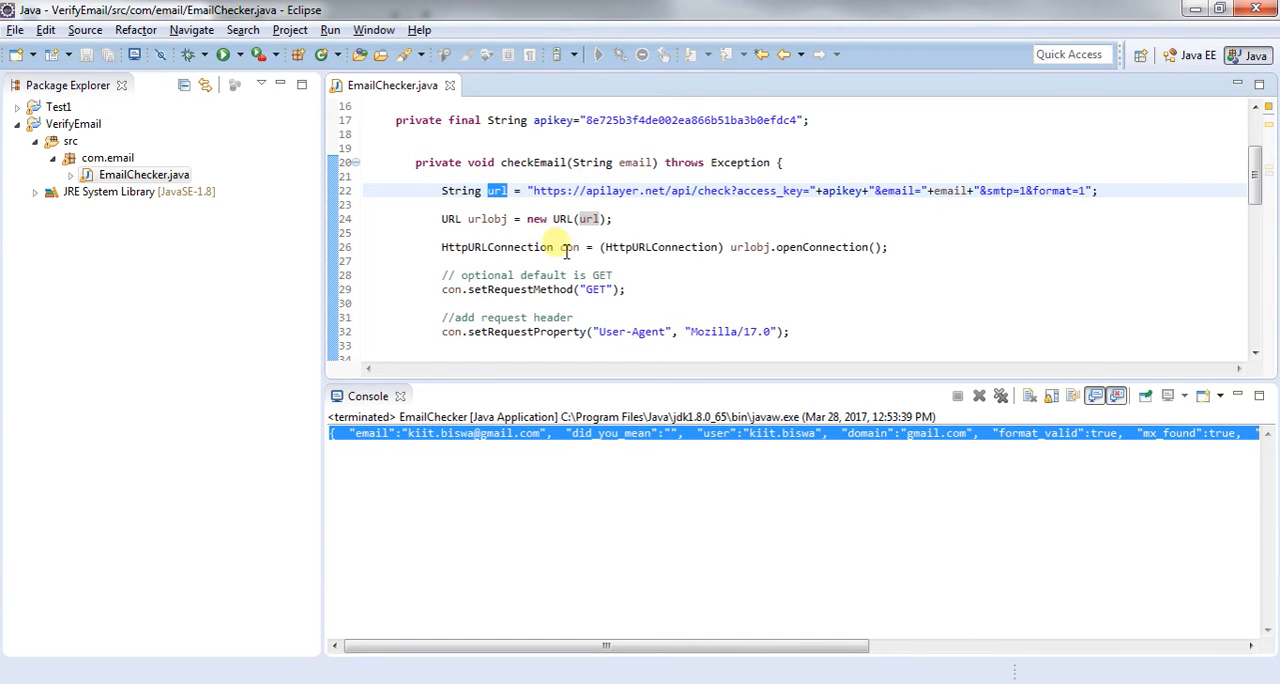
double_click(588, 218)
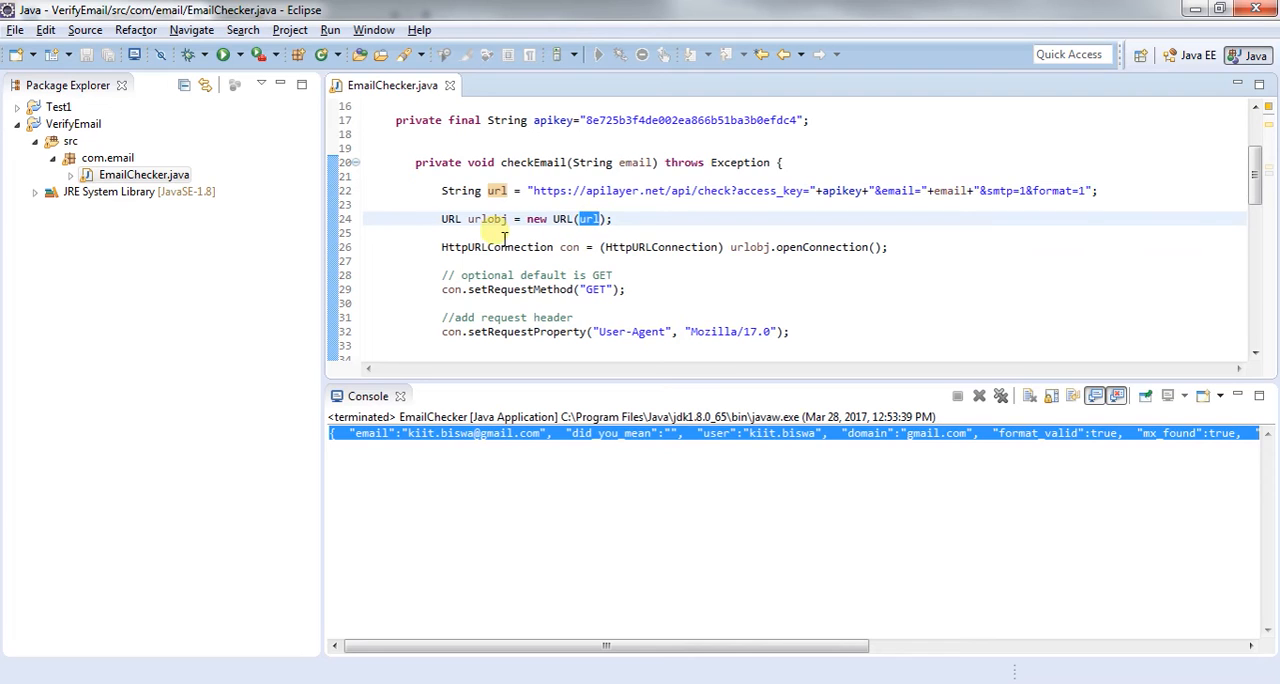
mouse_move(488, 218)
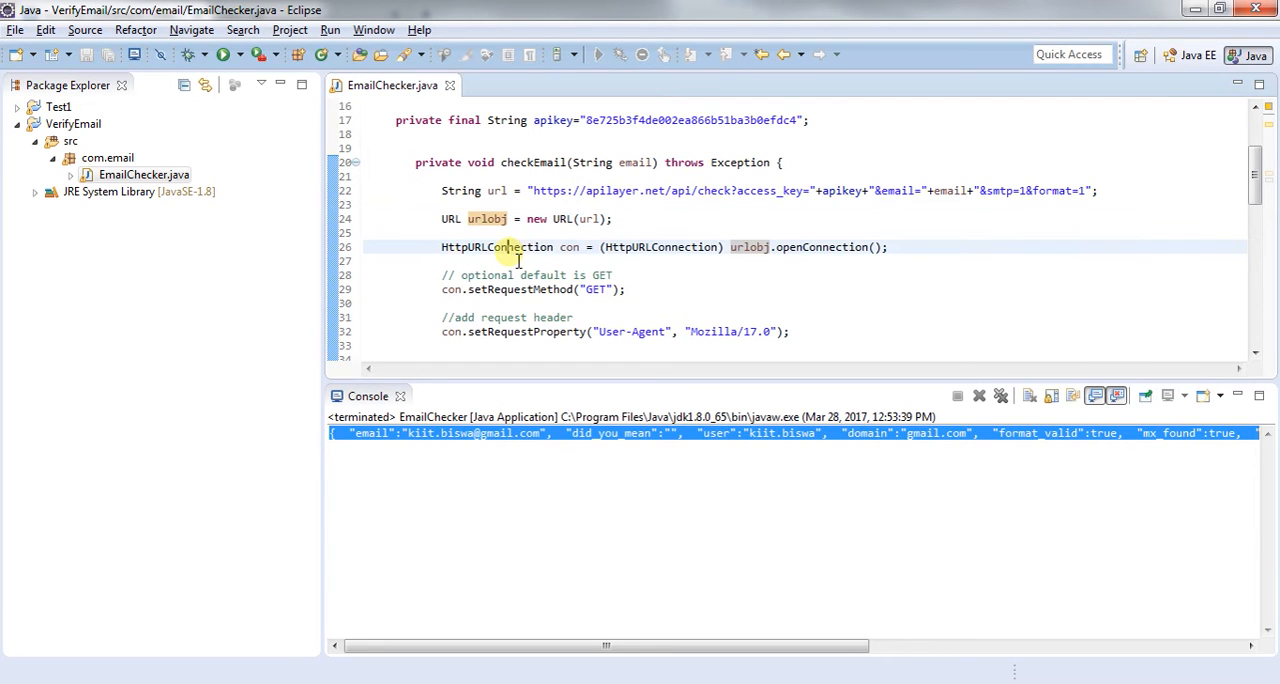
mouse_move(496, 248)
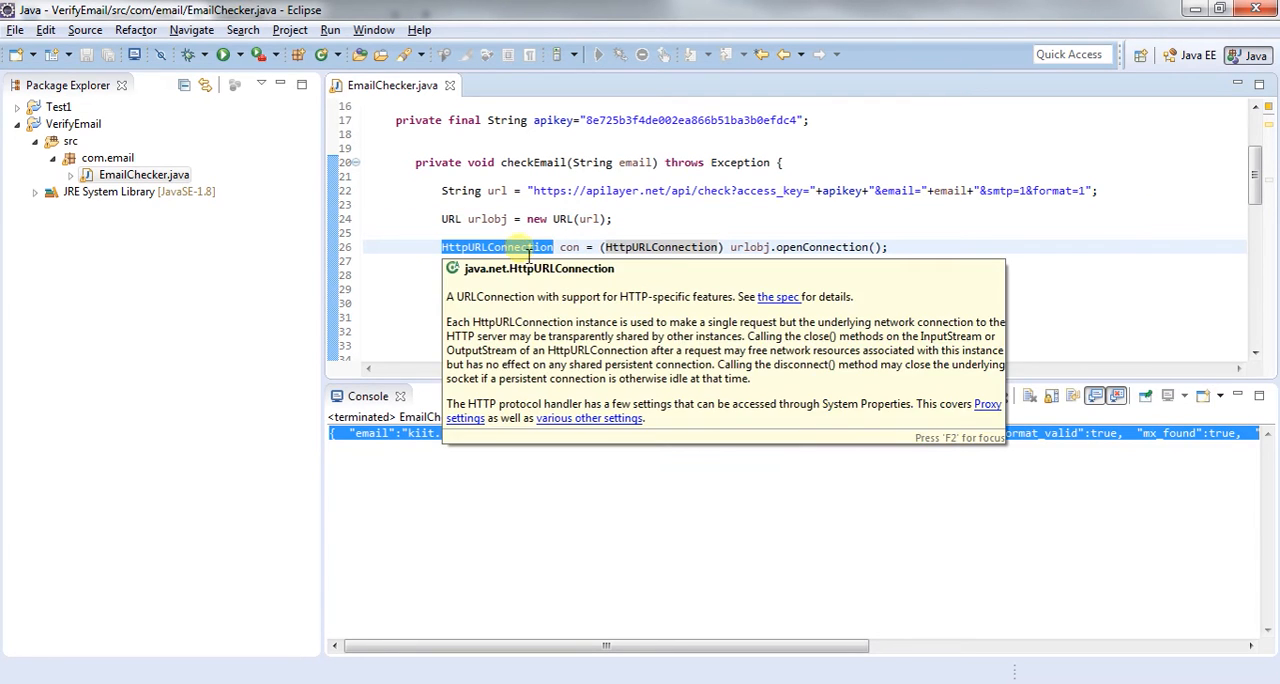
- Trace the HttpURLConnection opened from urlobj and its GET request method
click(720, 218)
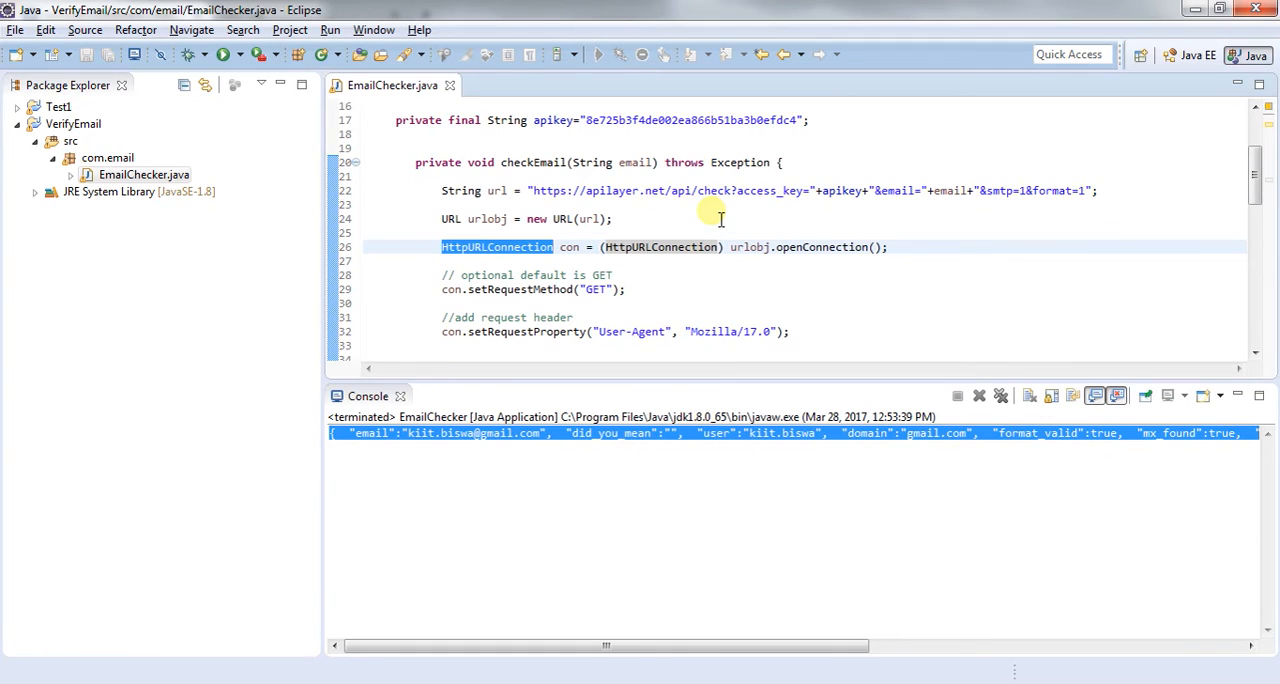
click(666, 248)
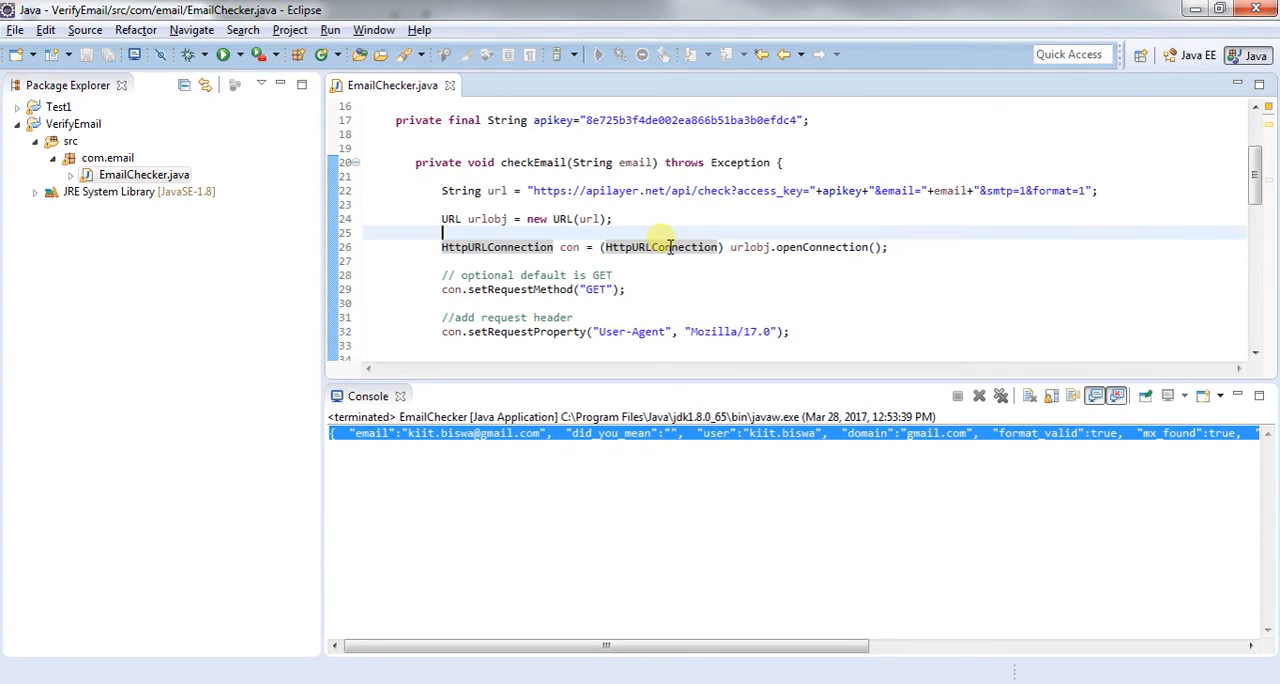
double_click(496, 248)
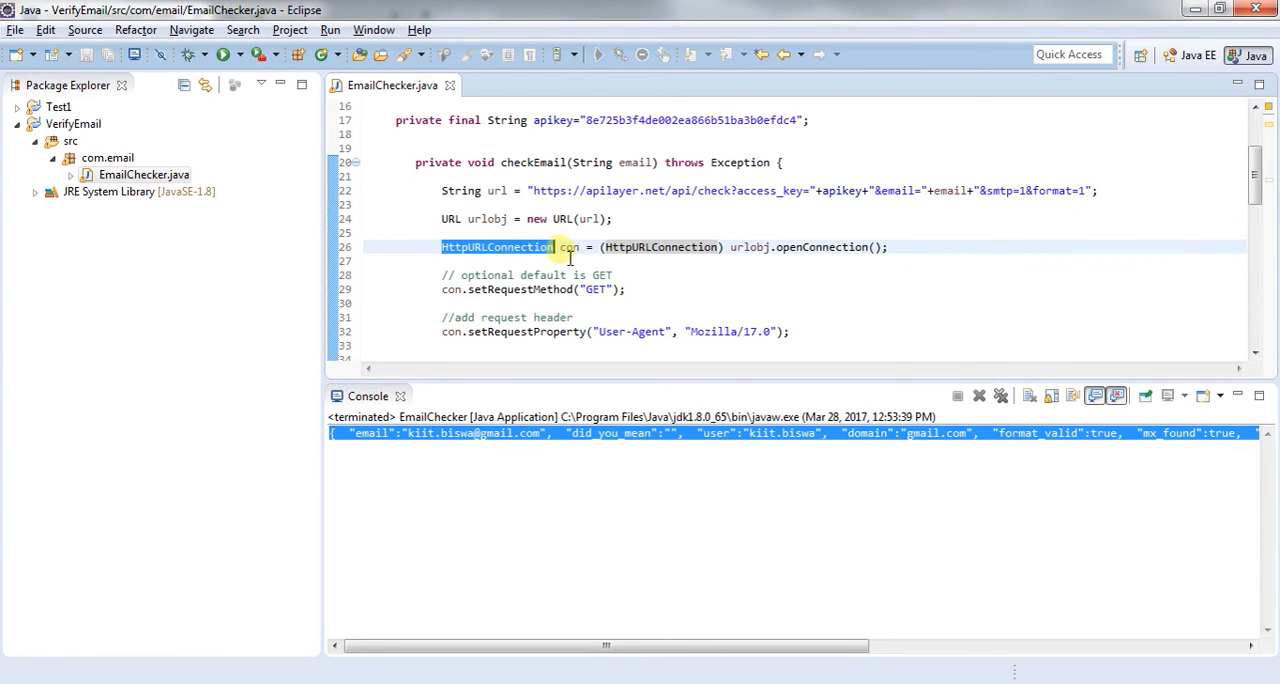
double_click(748, 248)
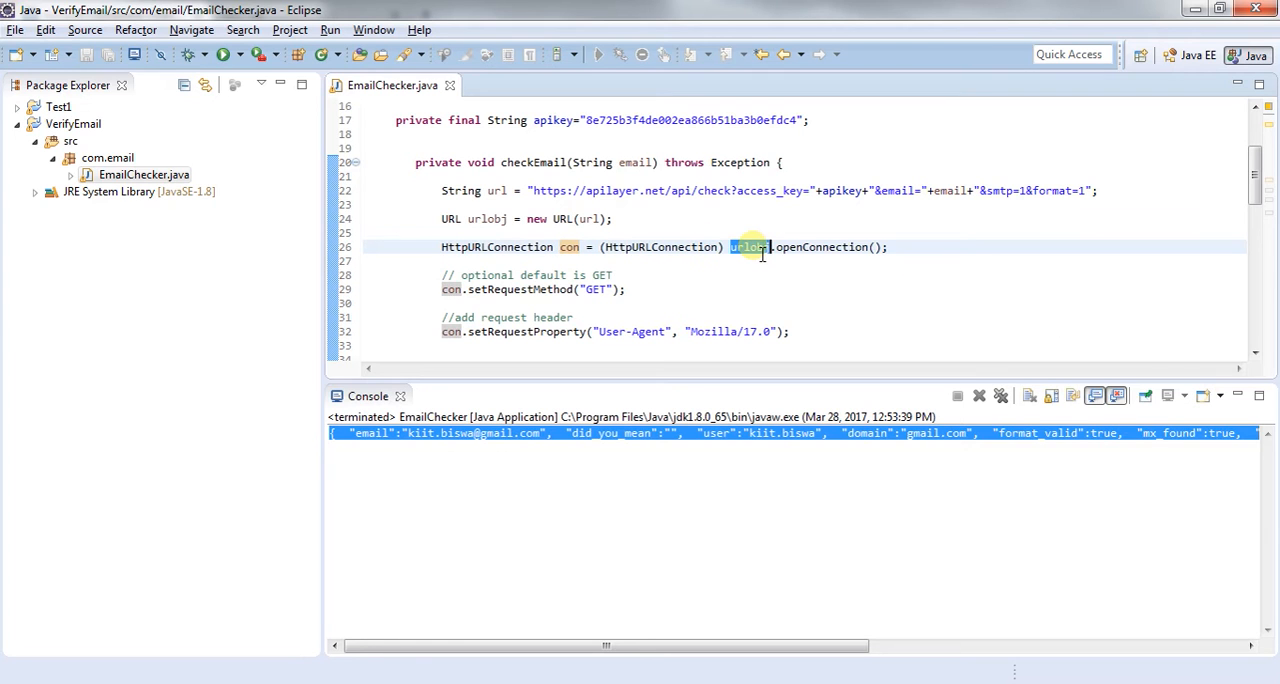
mouse_move(820, 248)
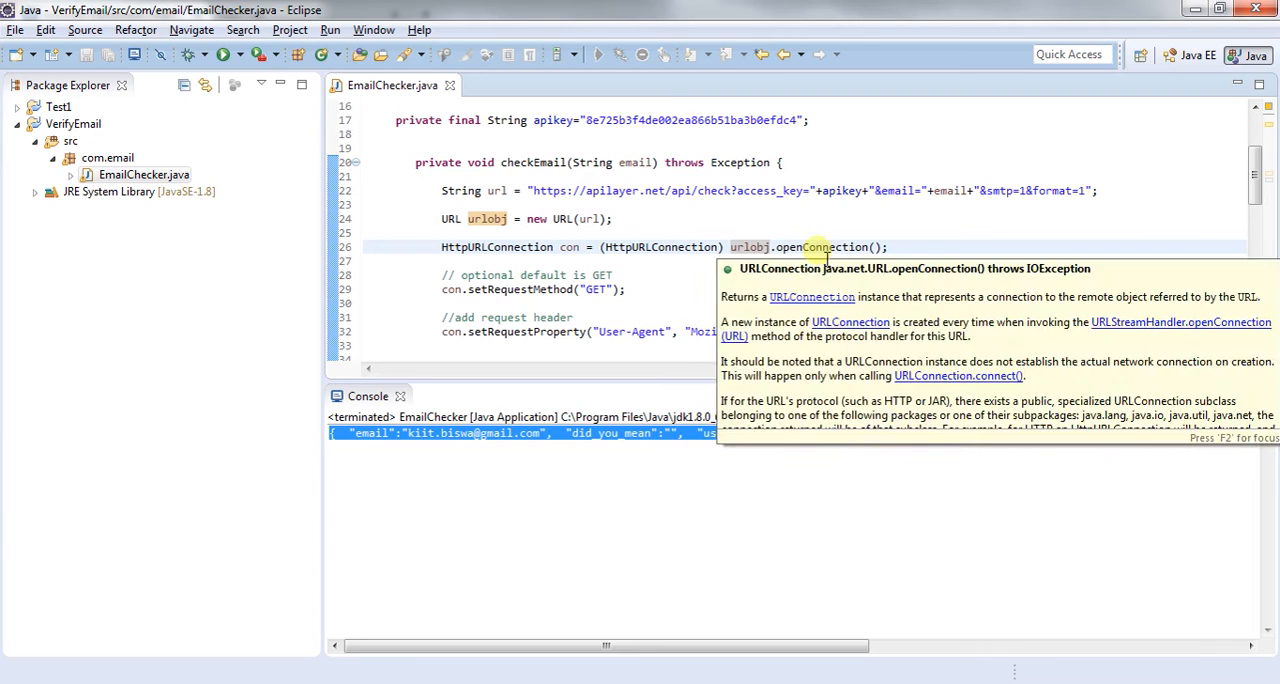
click(644, 270)
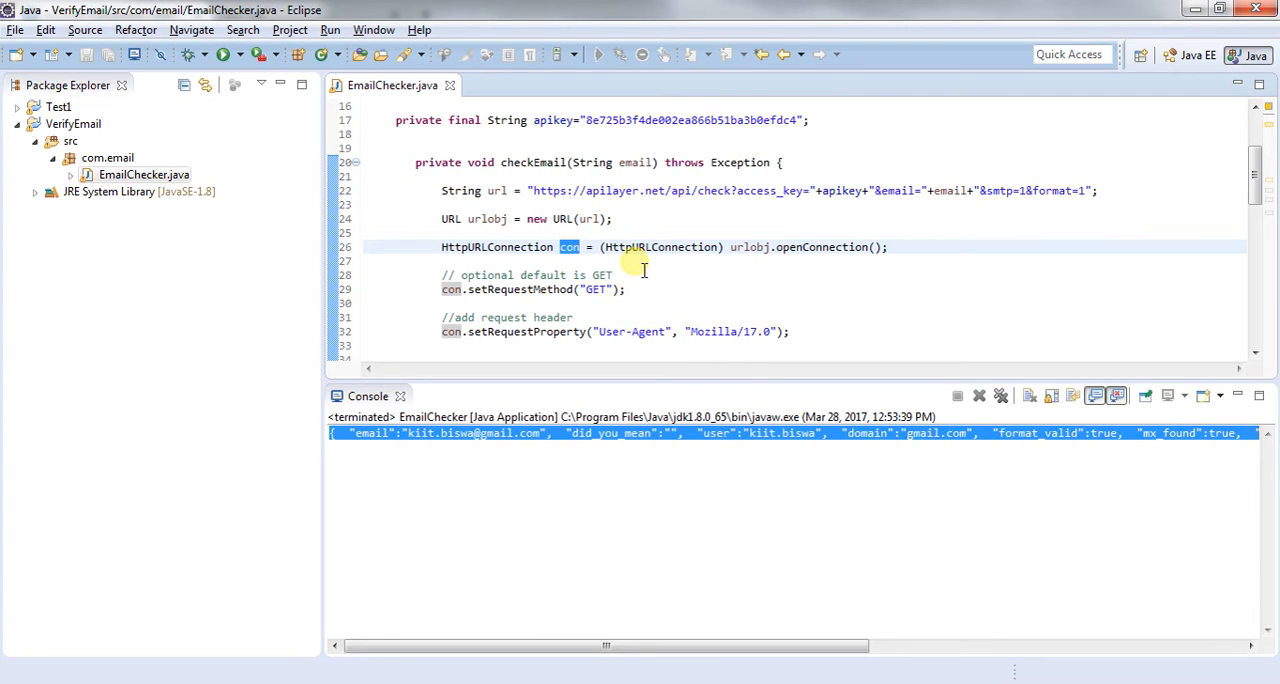
scroll(down, 3)
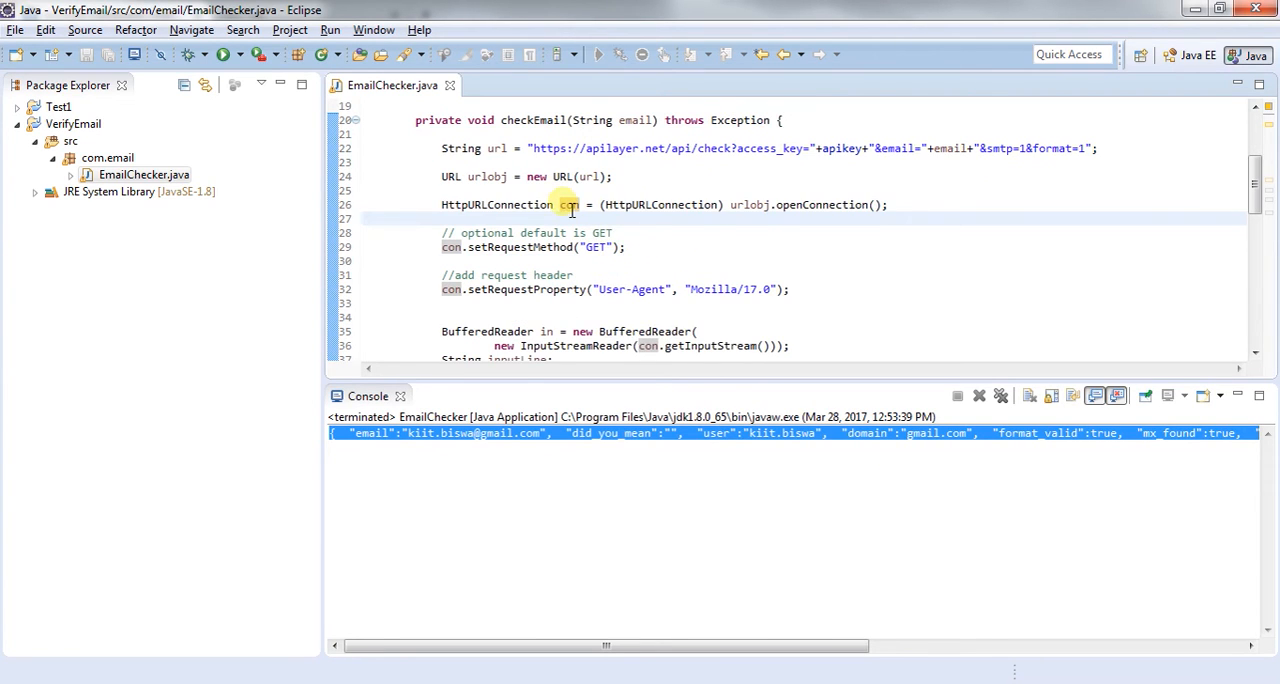
double_click(568, 204)
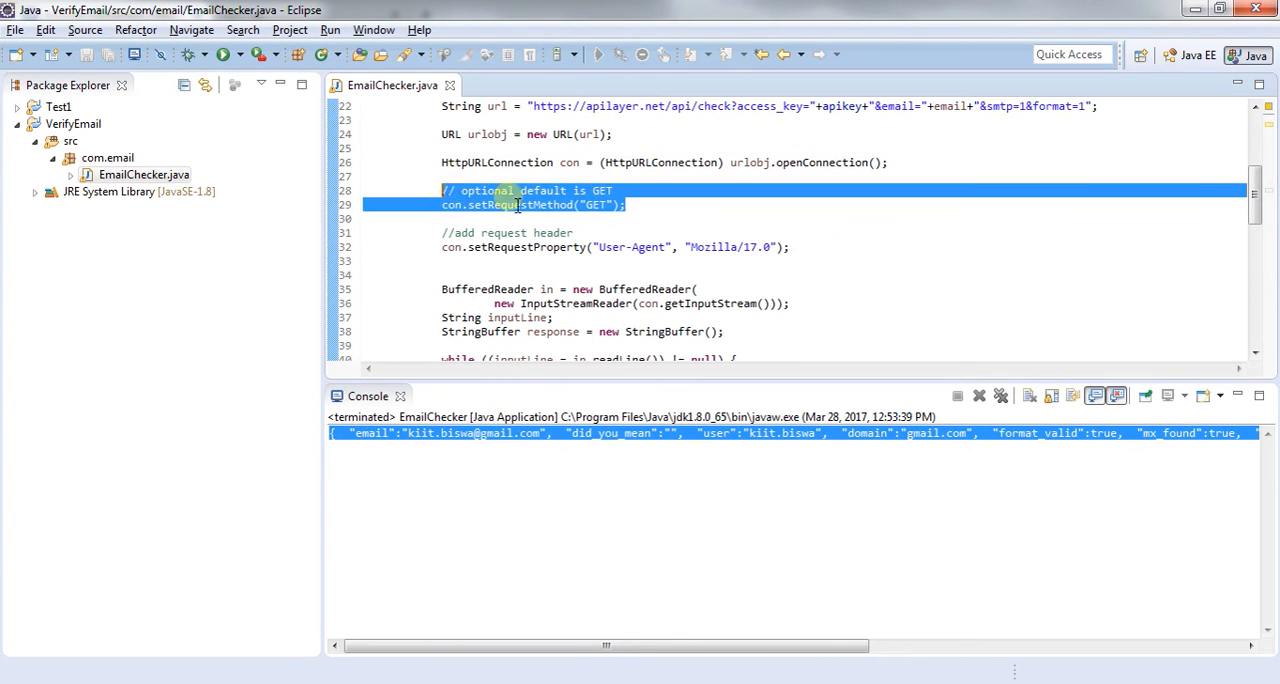
click(628, 204)
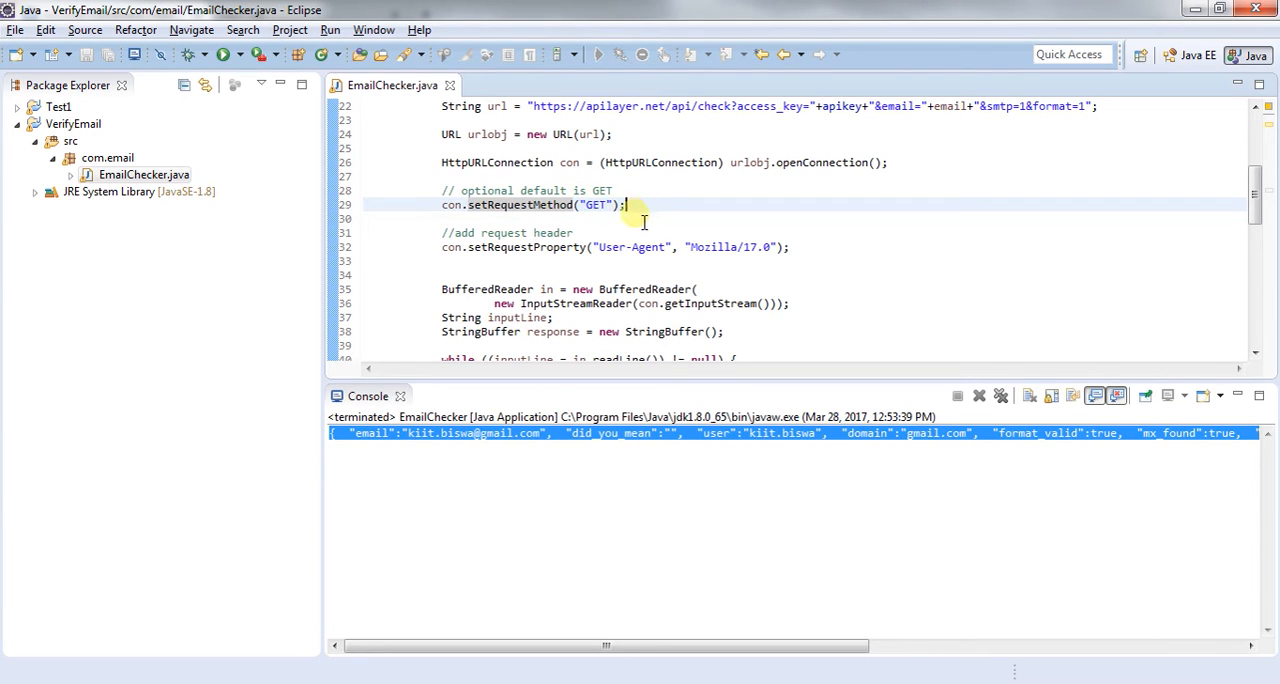
scroll(down, 3)
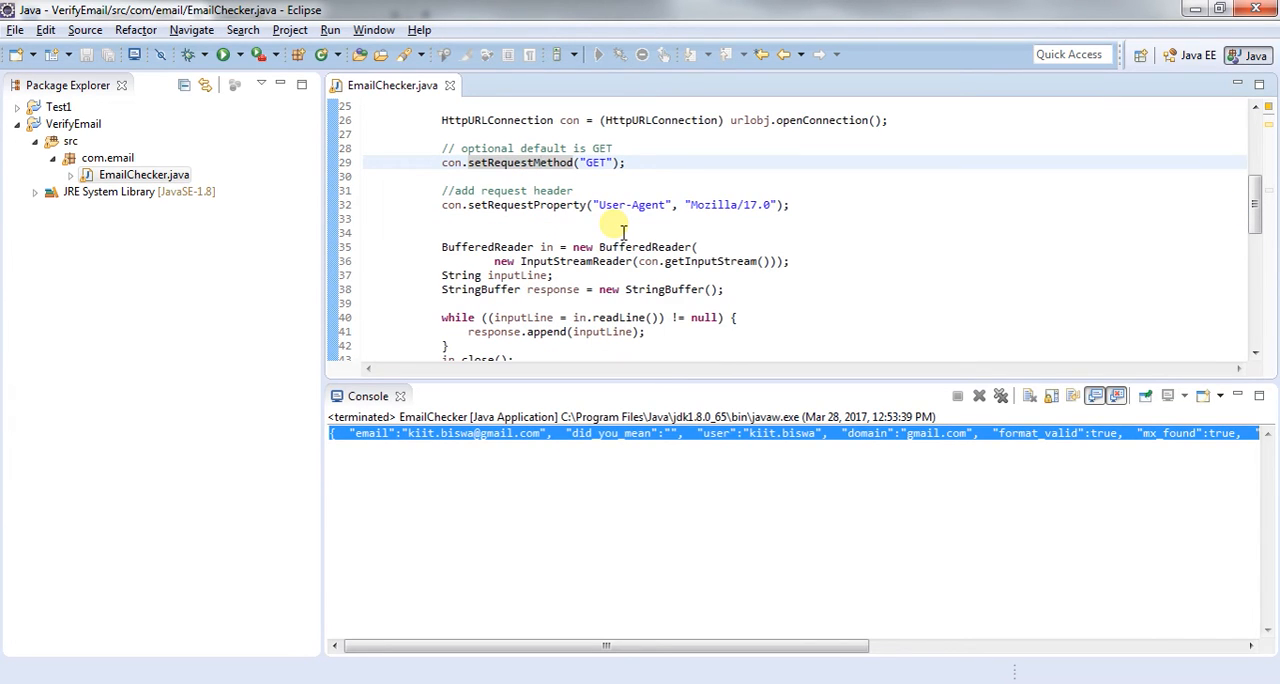
double_click(596, 162)
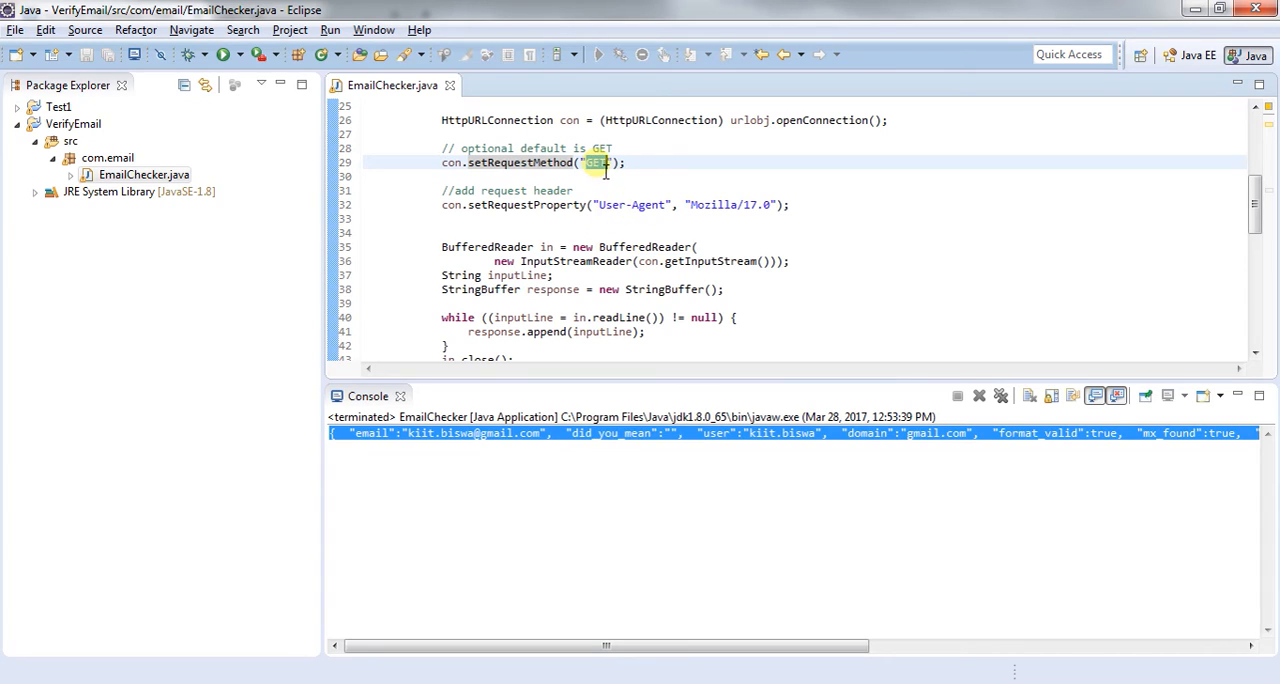
mouse_move(550, 222)
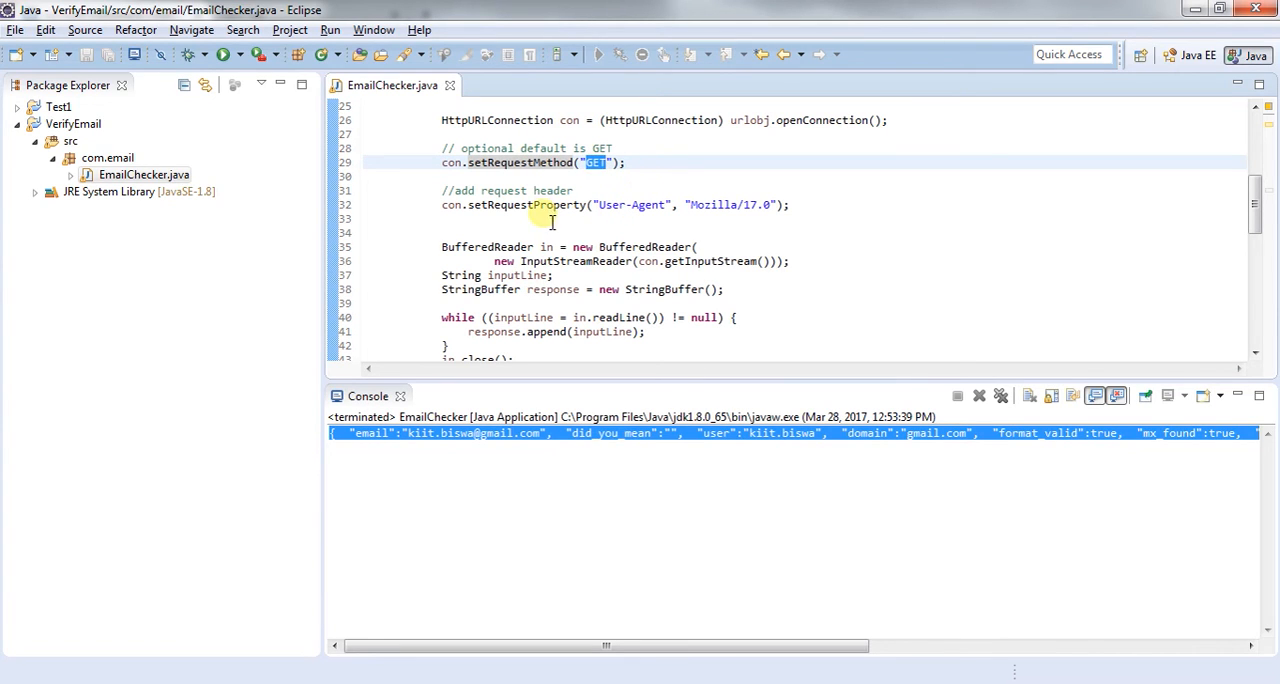
- Review the Mozilla User-Agent request property and the input stream reader
double_click(524, 206)
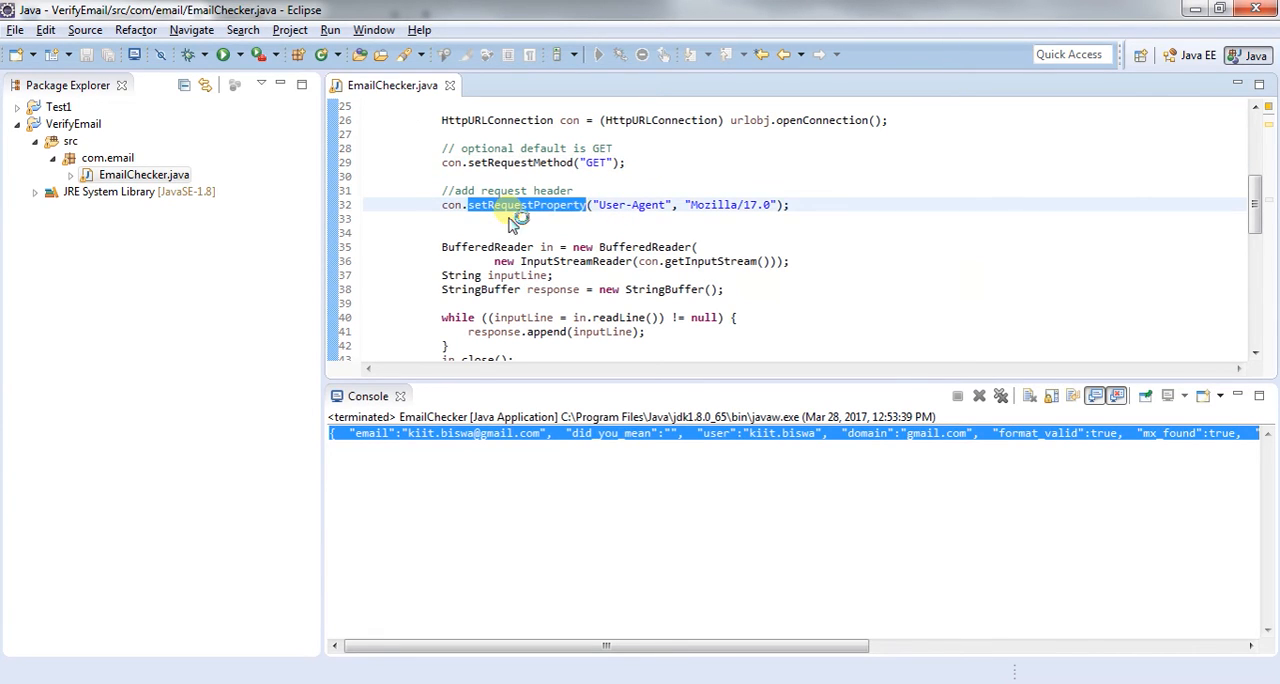
double_click(628, 206)
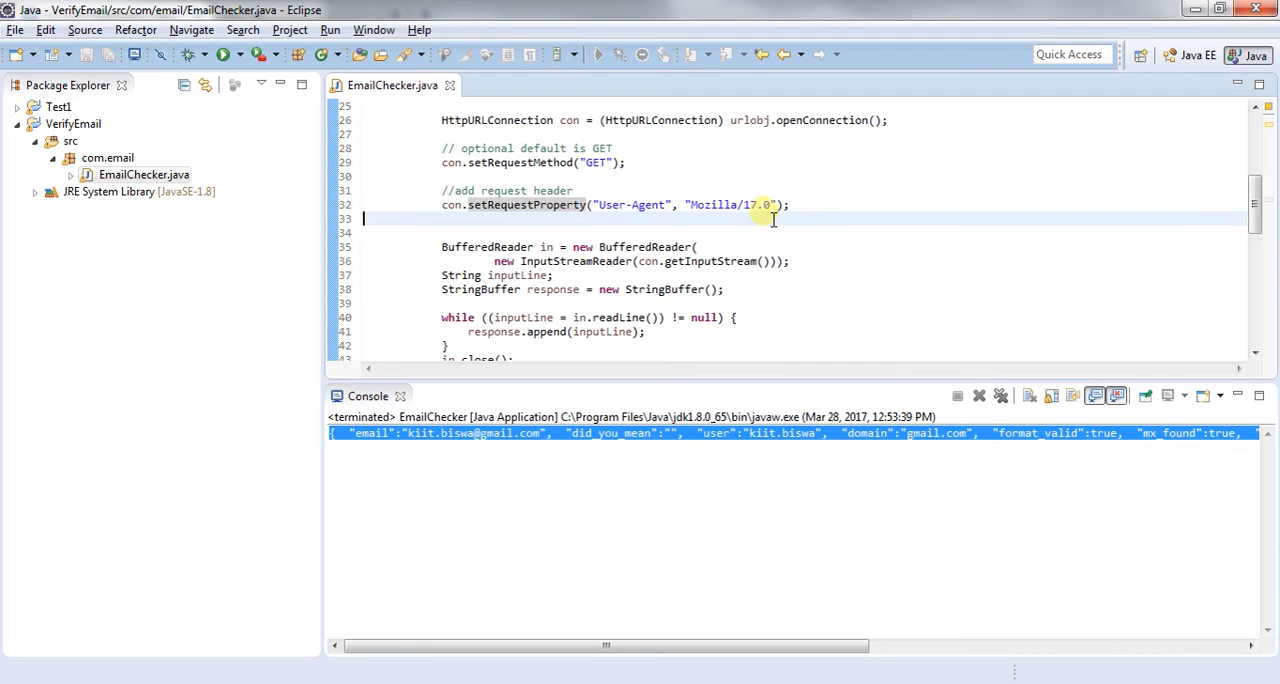
double_click(710, 206)
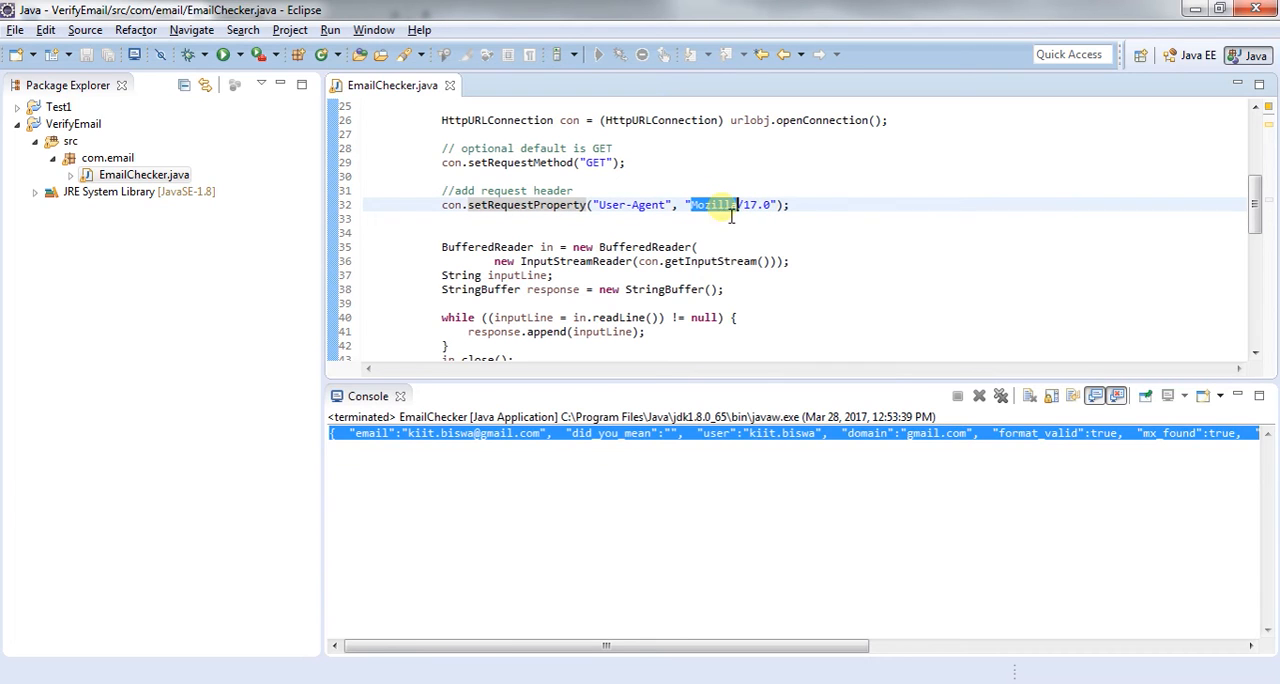
scroll(down, 3)
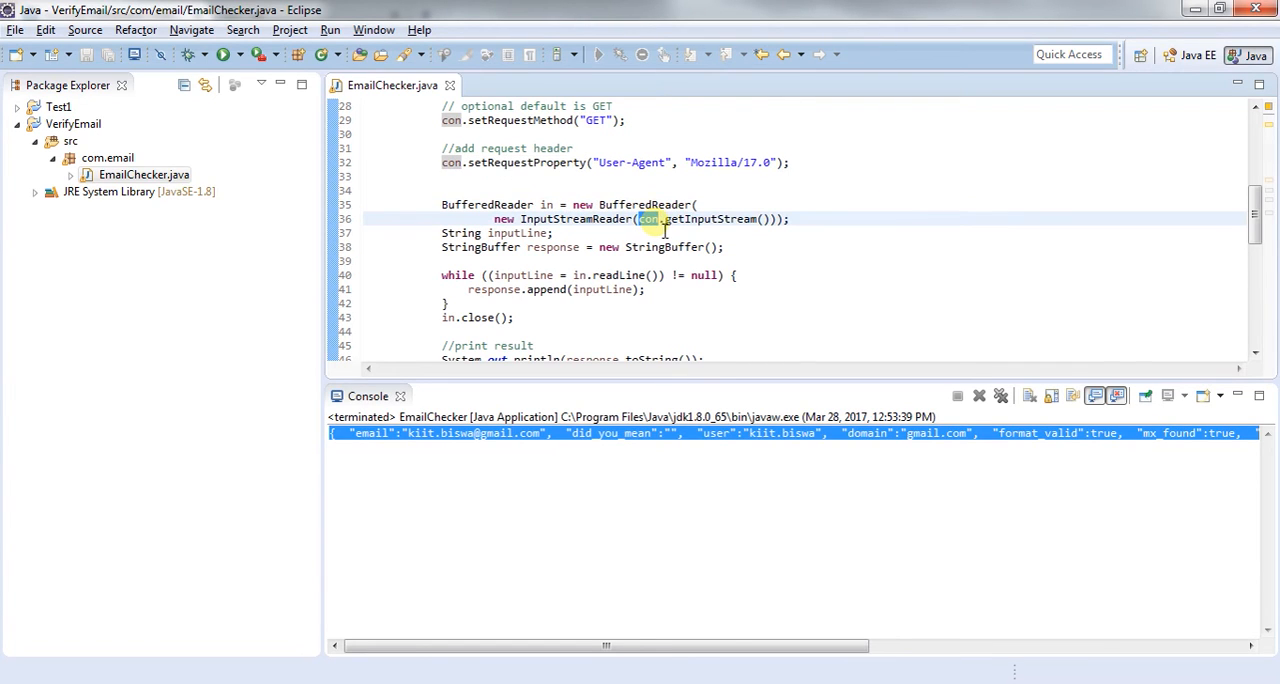
mouse_move(712, 220)
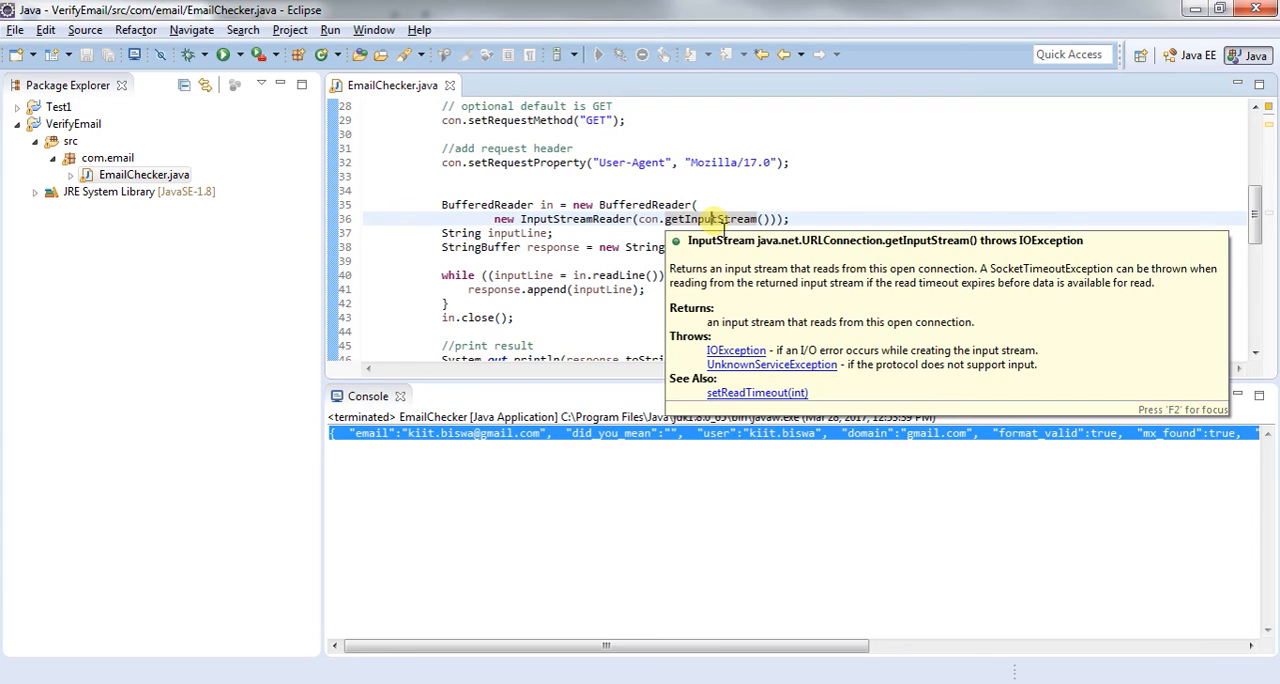
click(556, 234)
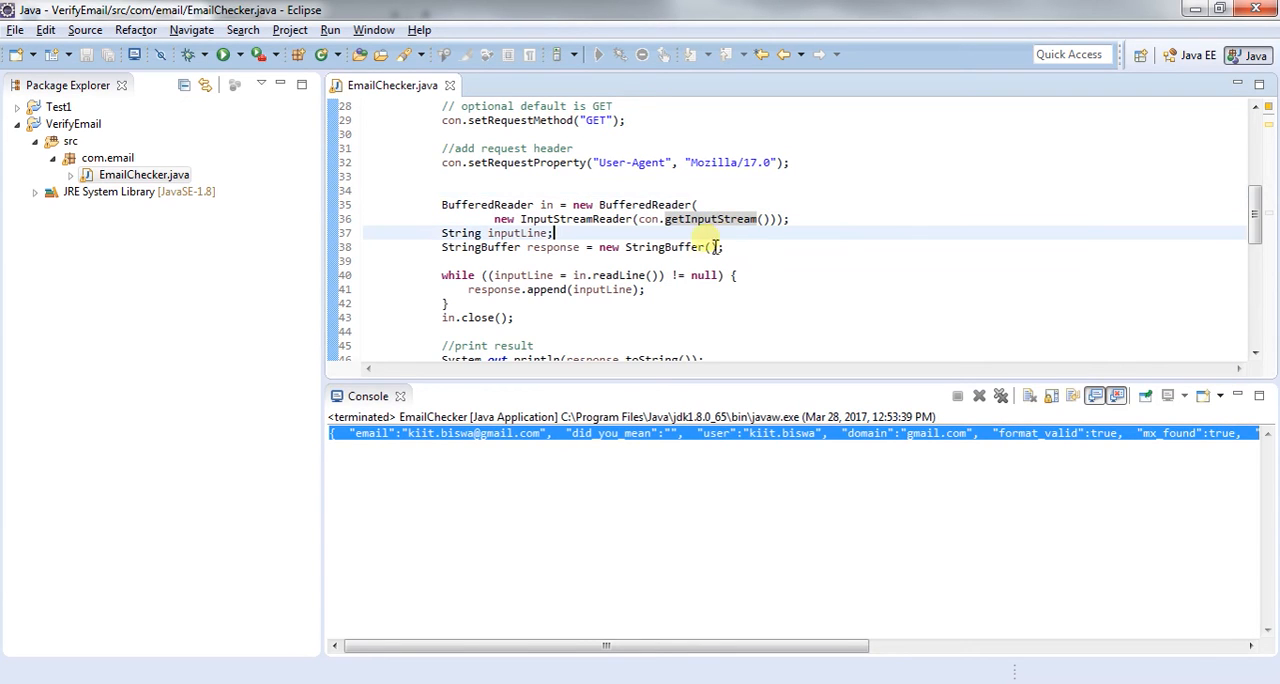
mouse_move(724, 220)
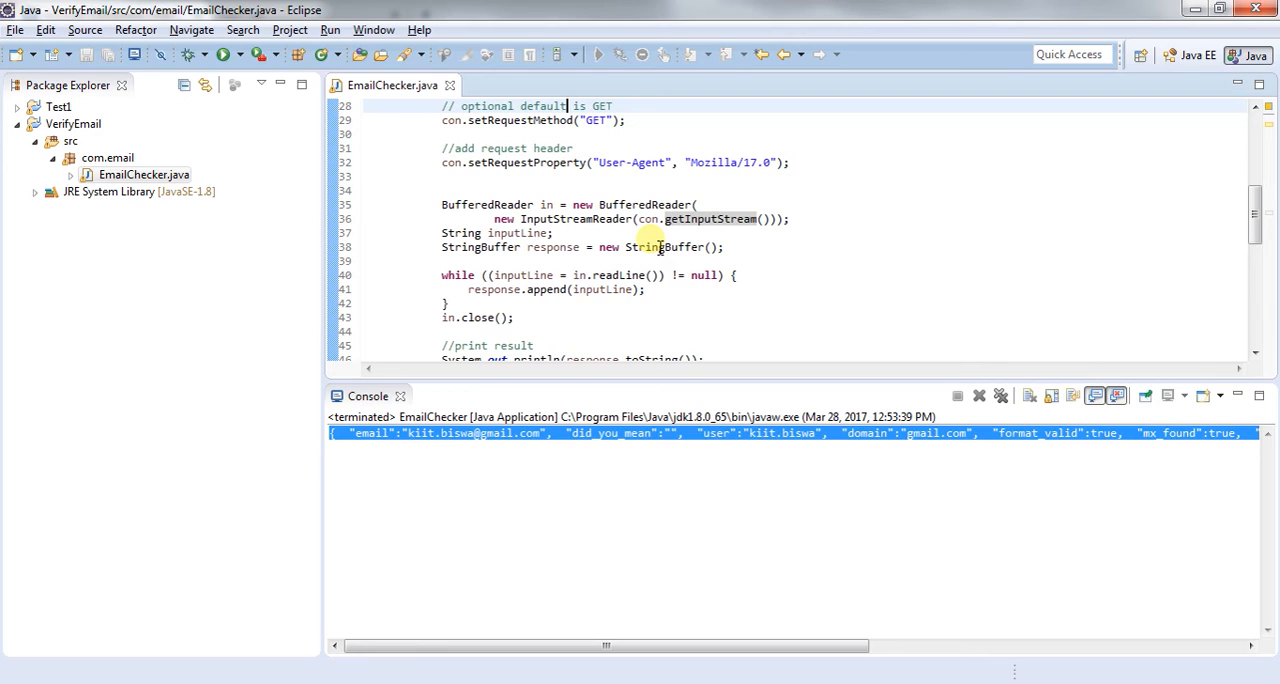
double_click(710, 220)
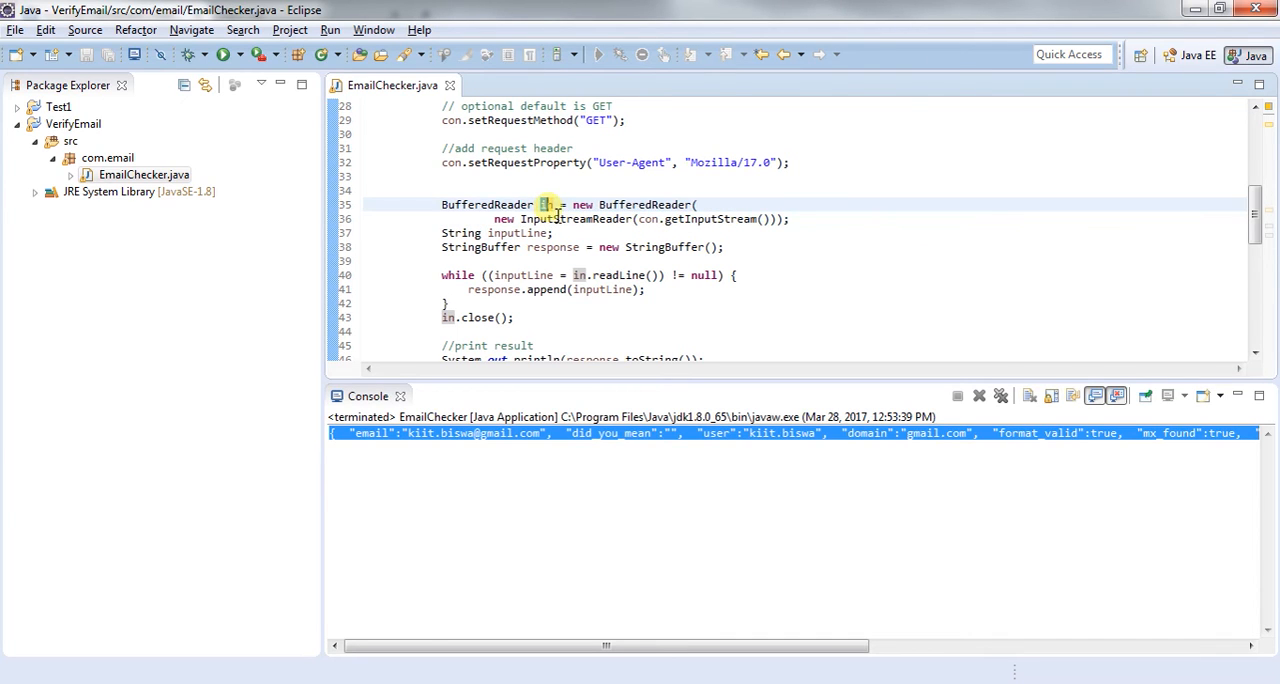
- Follow the response buffer through to the toString print statement
scroll(down, 3)
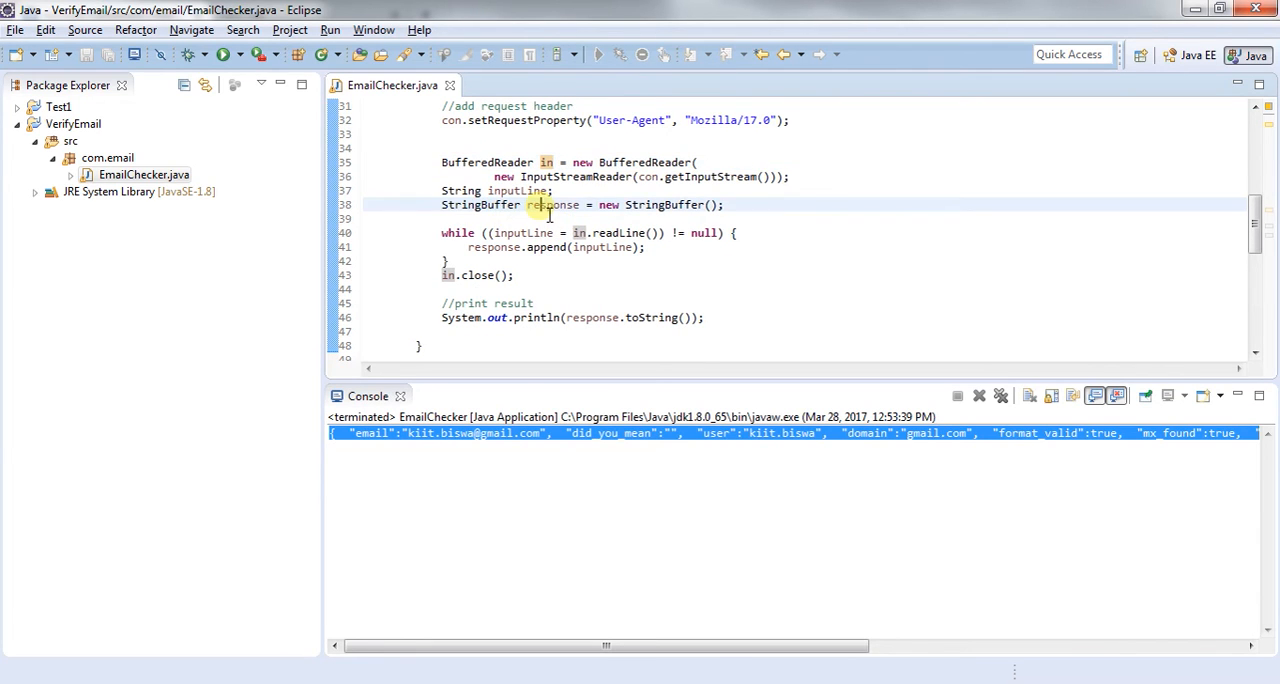
double_click(552, 206)
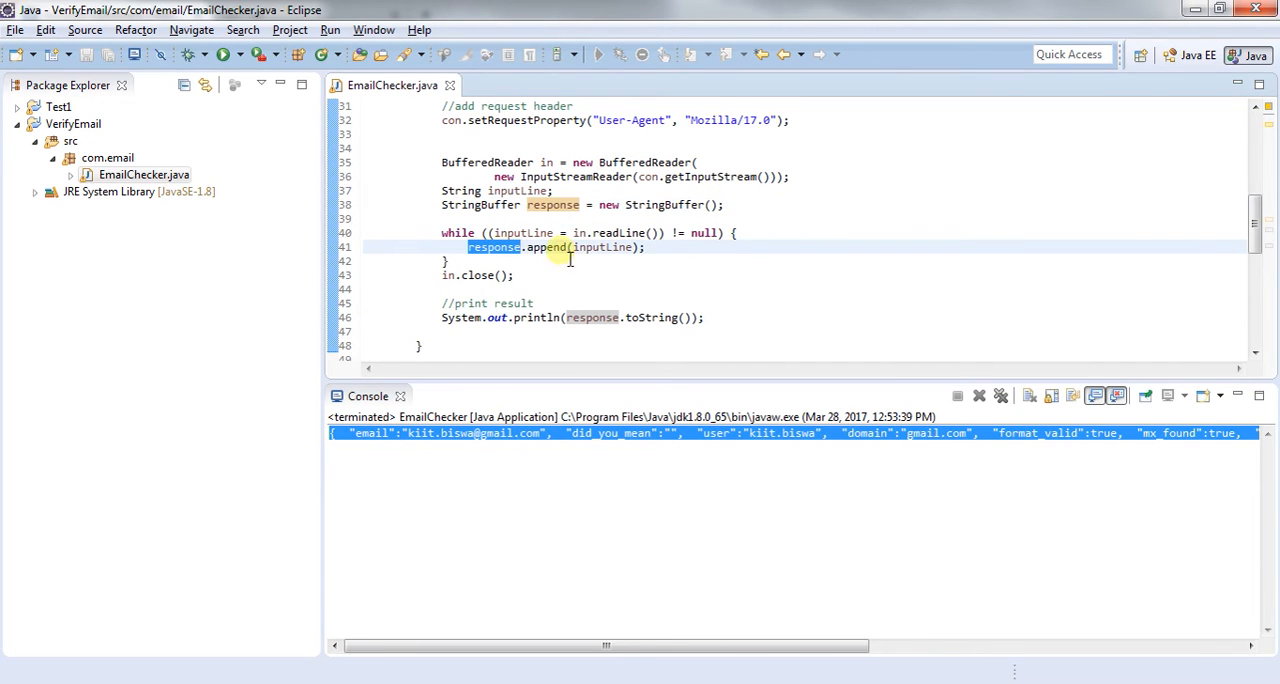
mouse_move(604, 234)
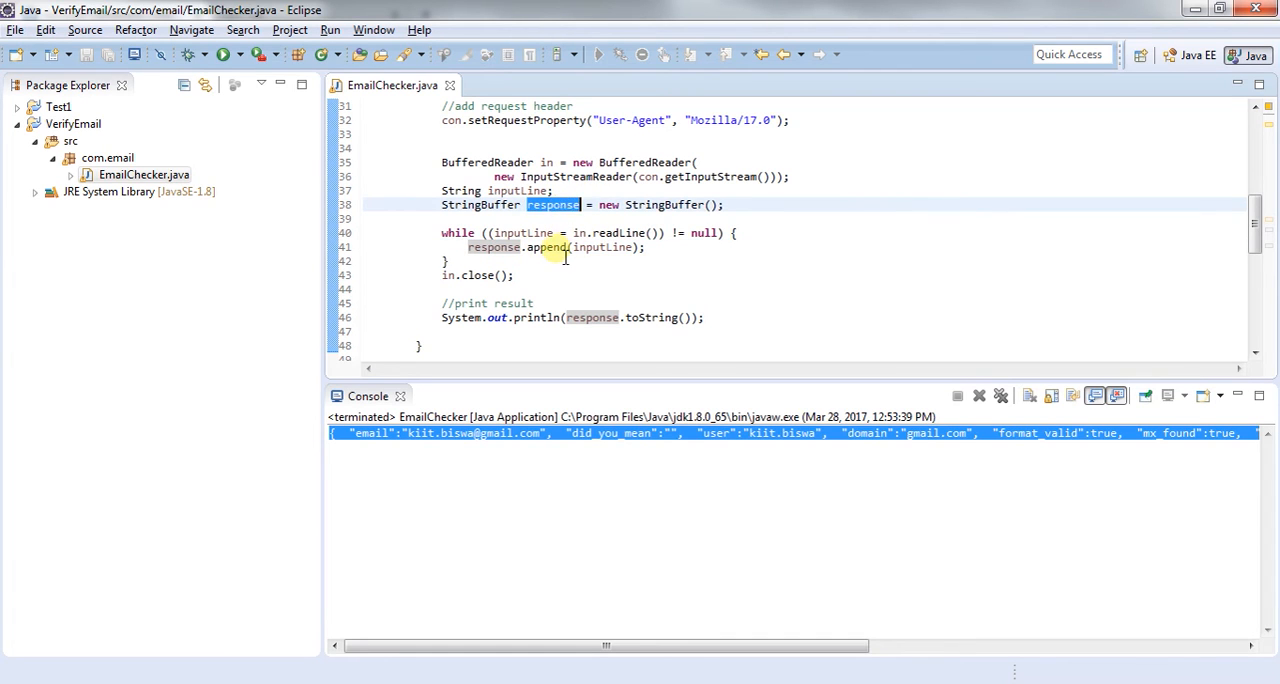
scroll(down, 3)
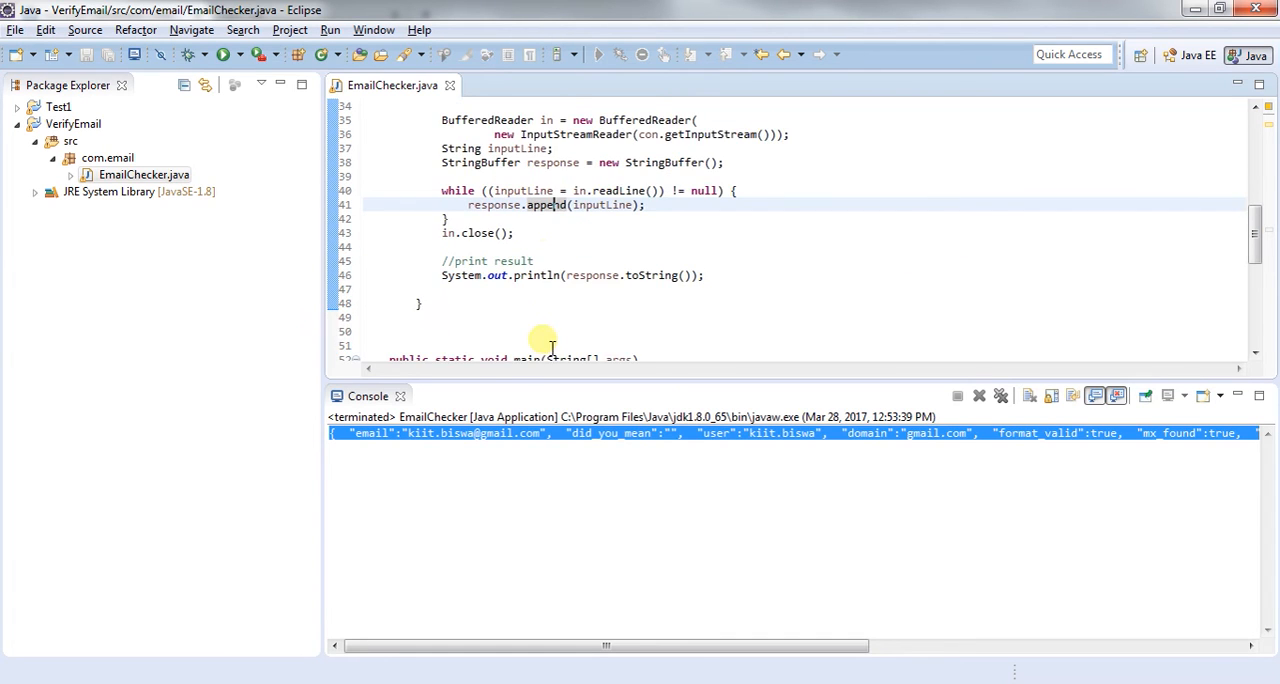
click(628, 276)
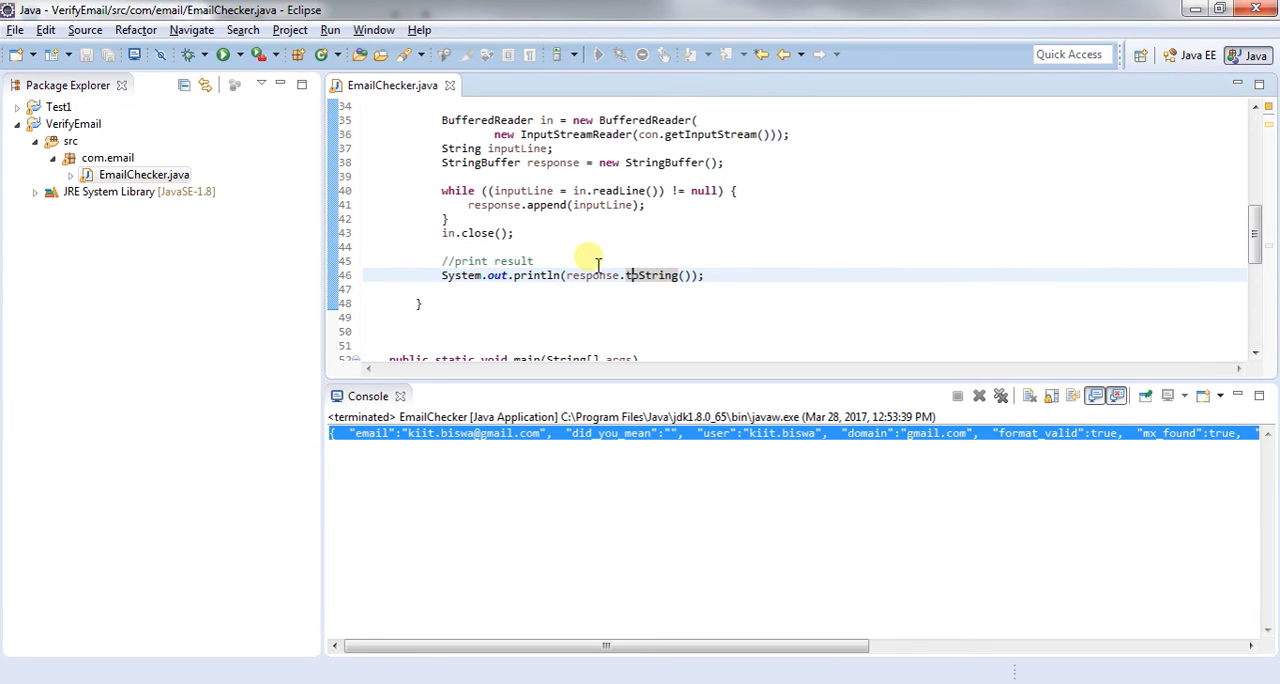
scroll(up, 3)
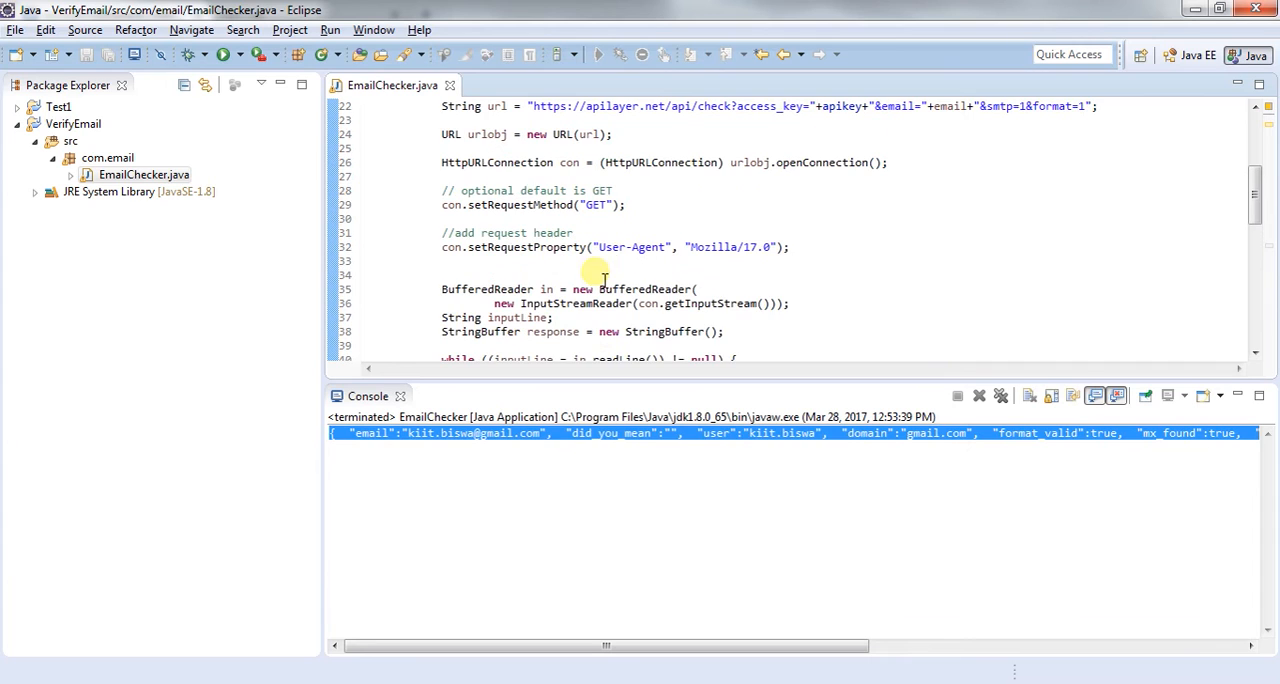
mouse_move(496, 162)
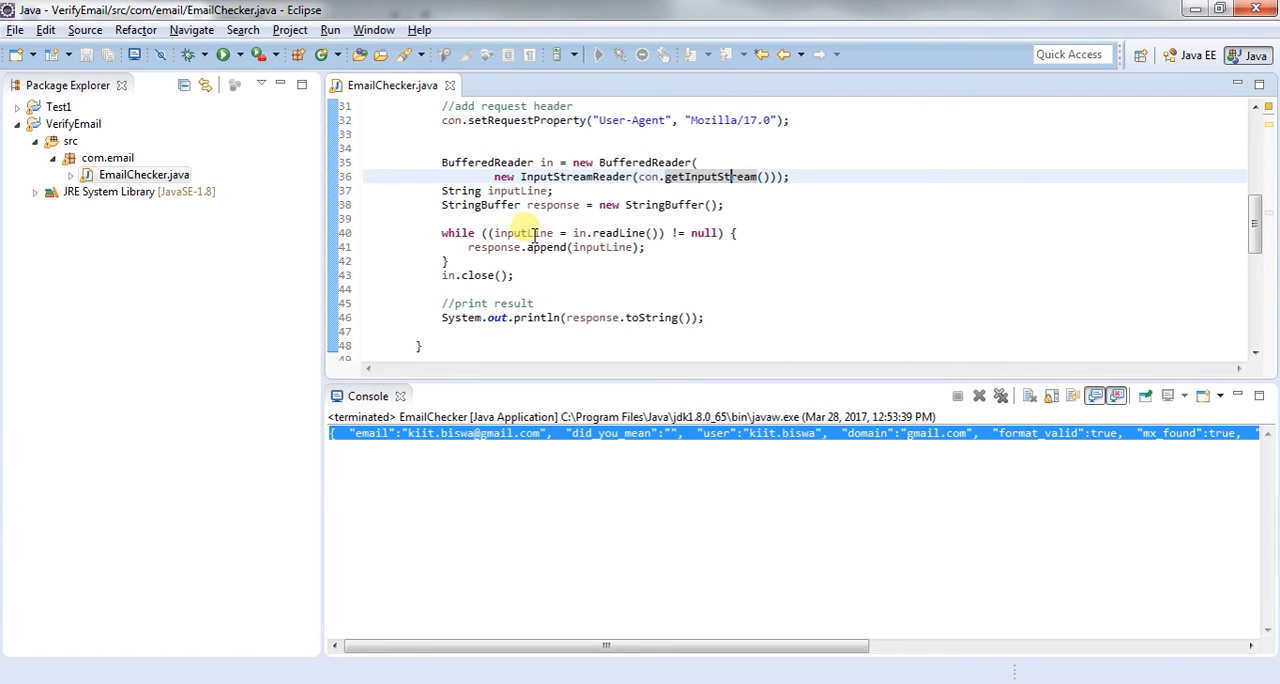
mouse_move(466, 248)
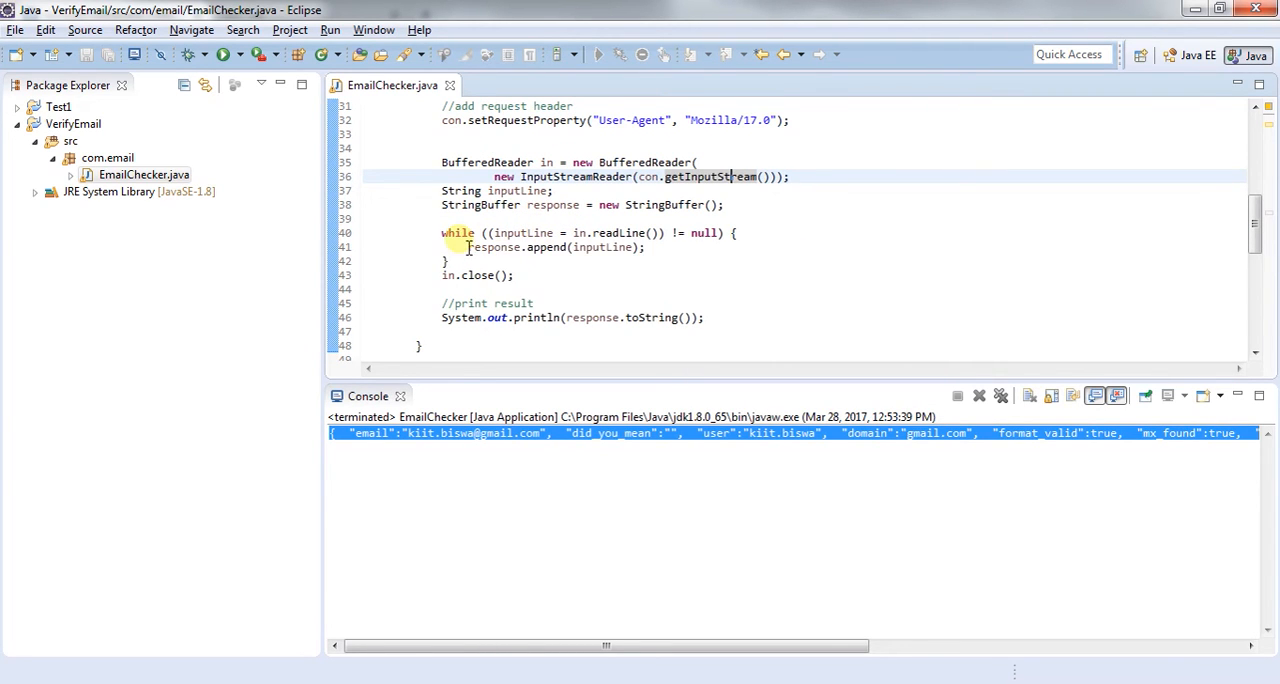
double_click(496, 248)
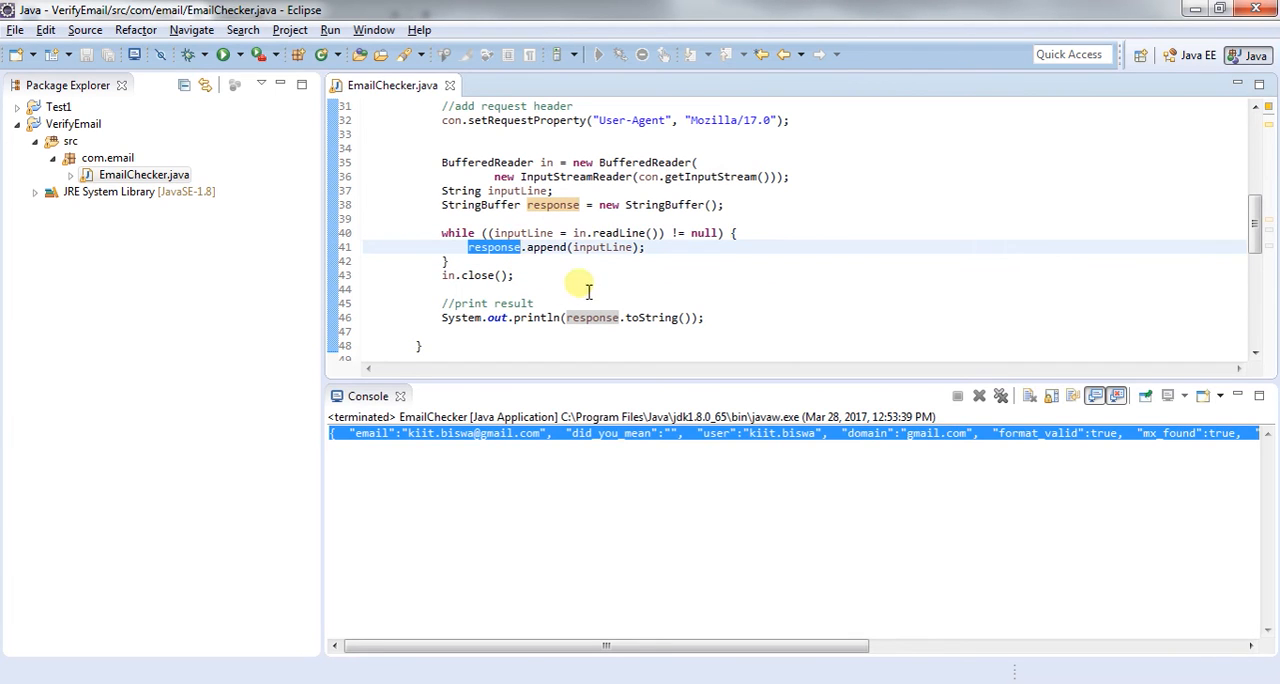
double_click(650, 316)
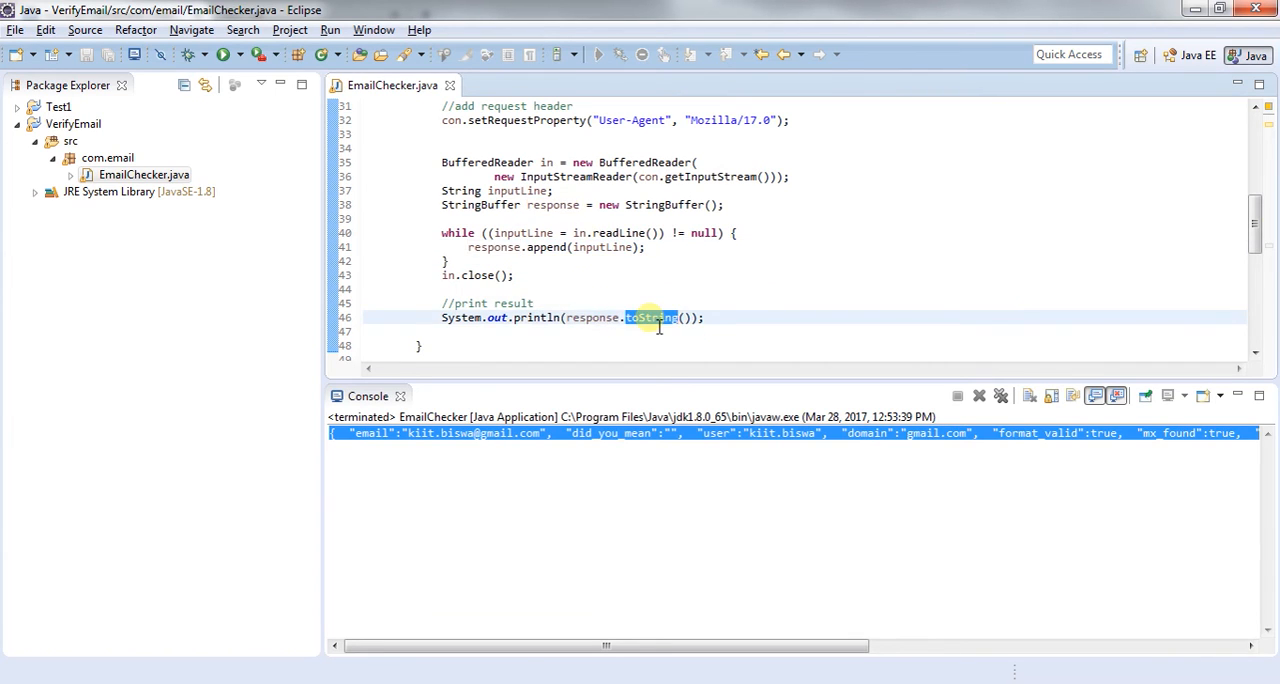
- Run EmailChecker again to get a fresh API response for the Gmail address
scroll(down, 3)
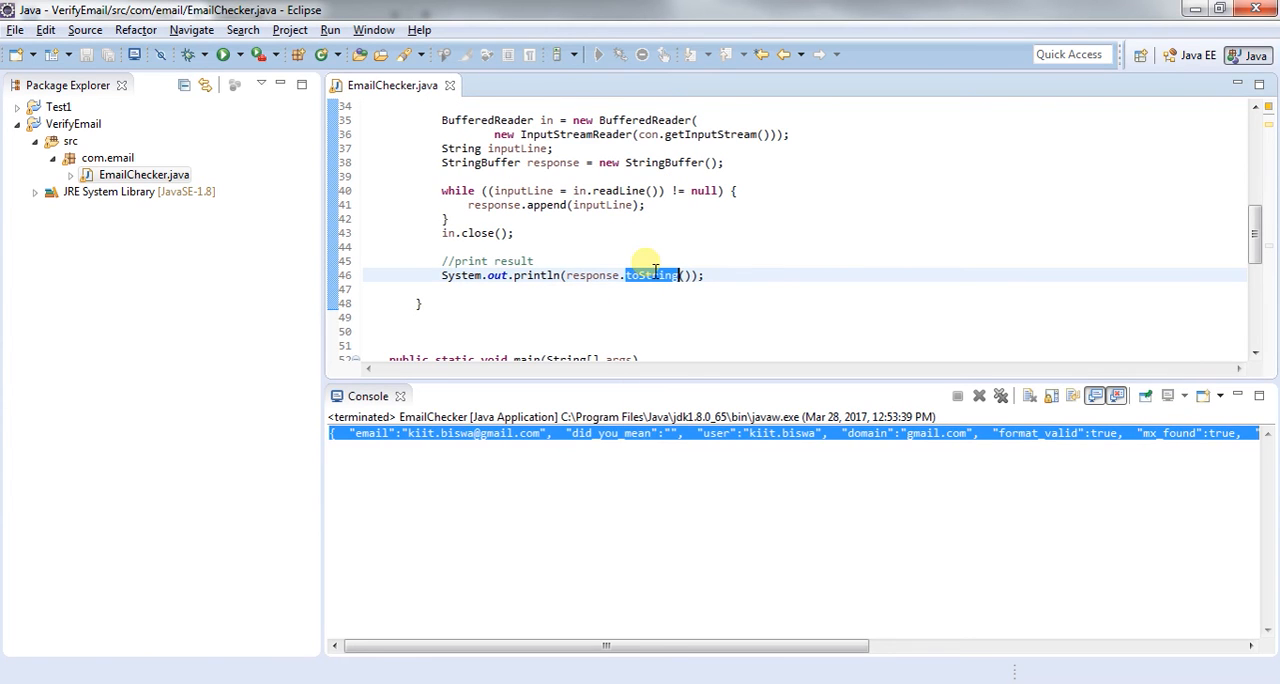
scroll(down, 3)
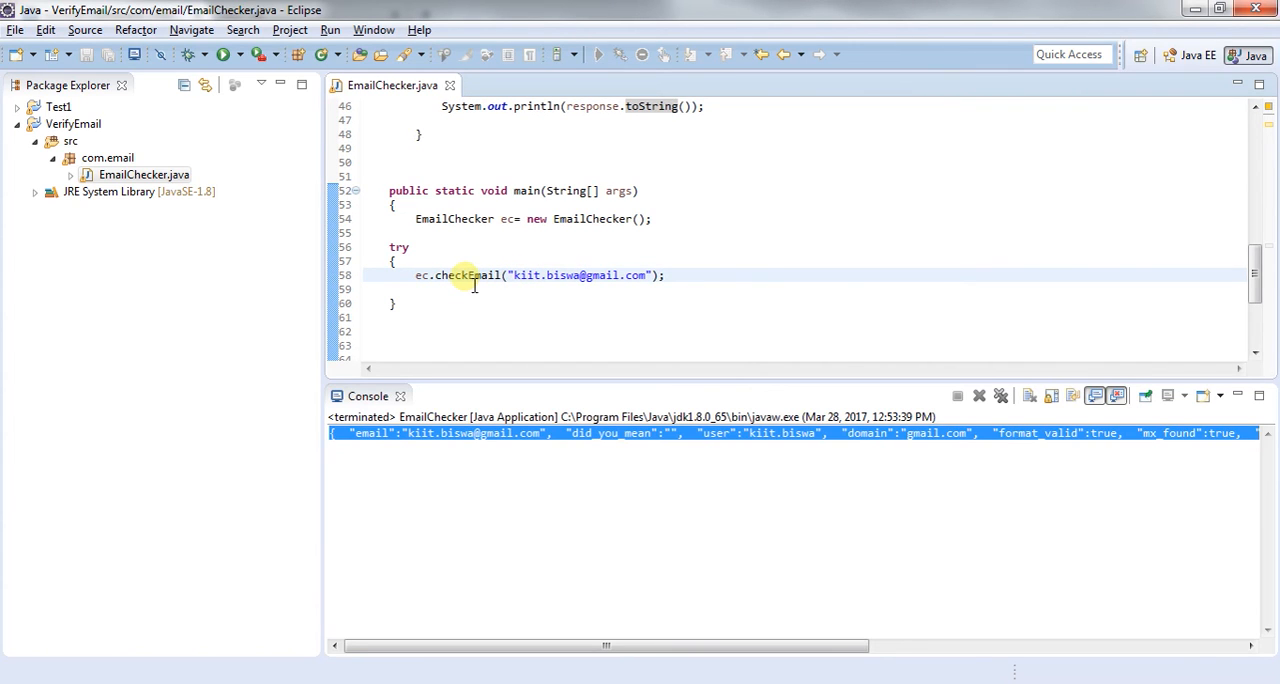
mouse_move(740, 256)
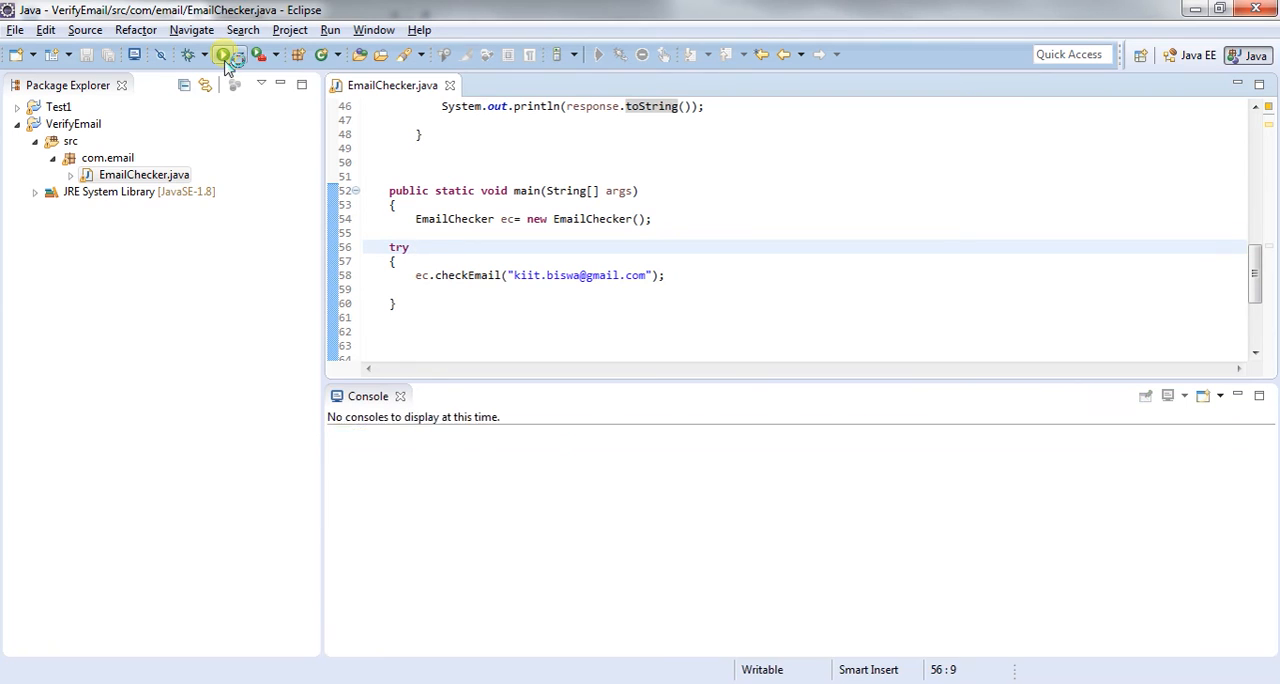
click(224, 54)
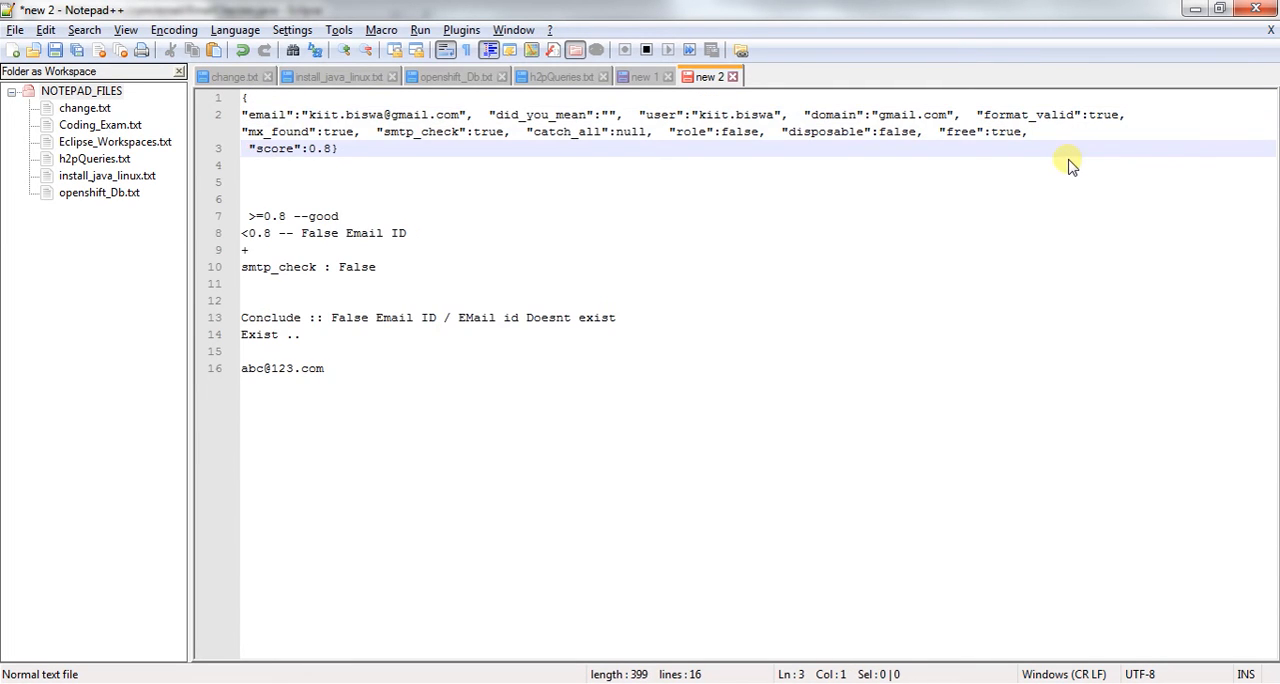
- Wrap the pasted JSON so domain and smtp_check start new lines, and select smtp_check
key(Enter)
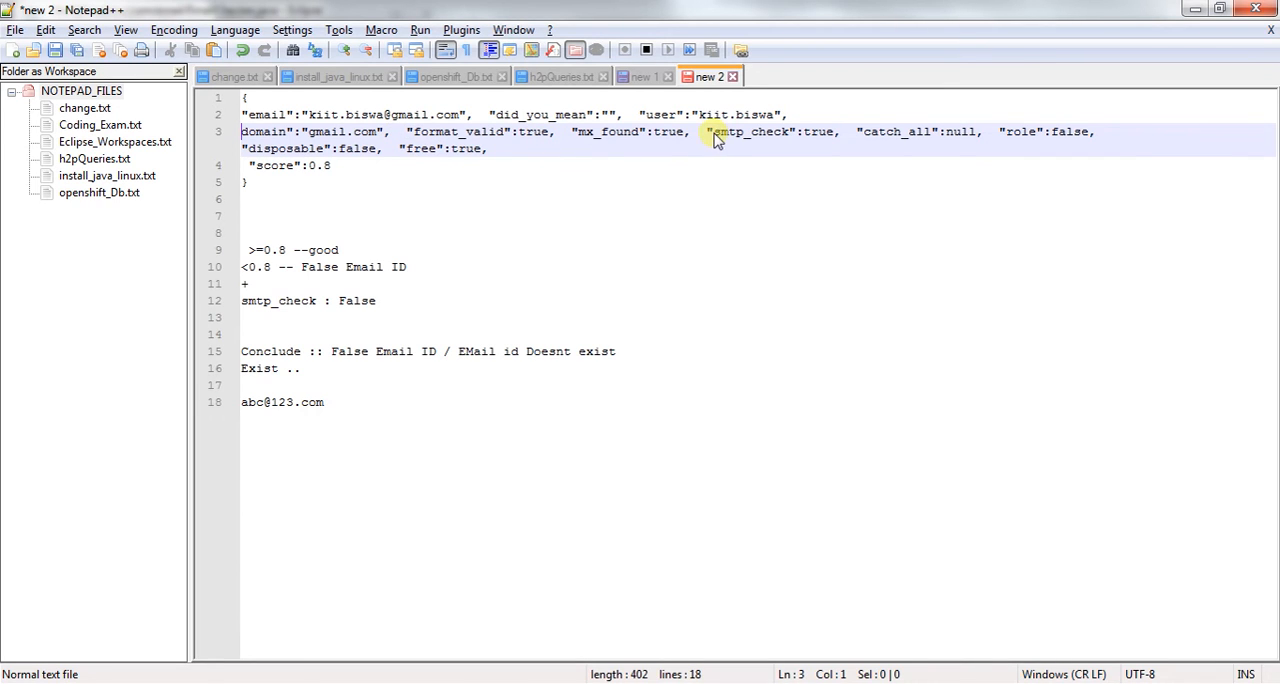
key(Enter)
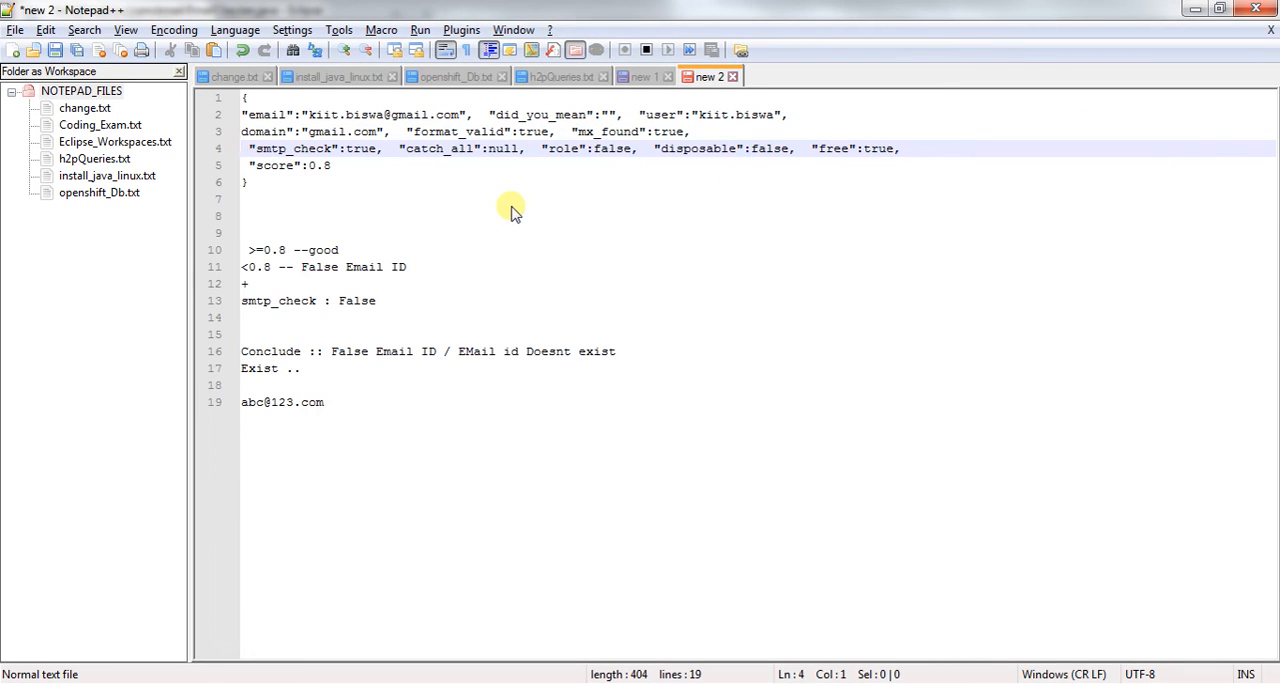
click(278, 148)
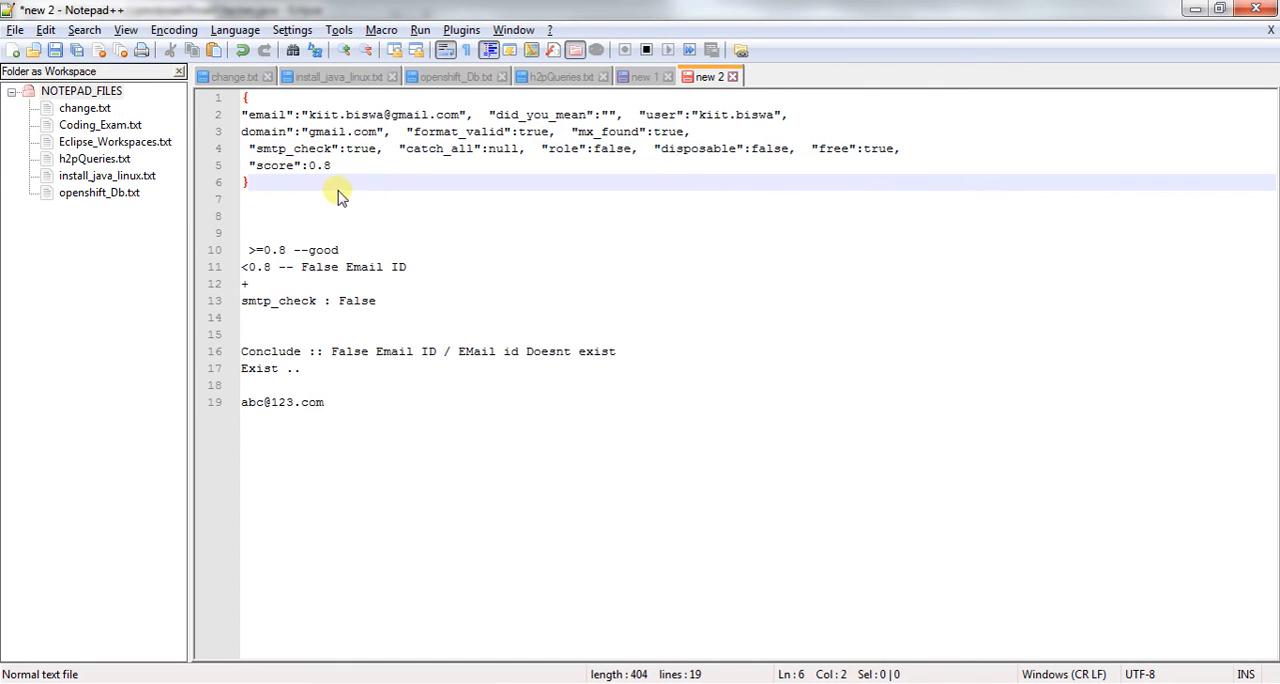
click(292, 148)
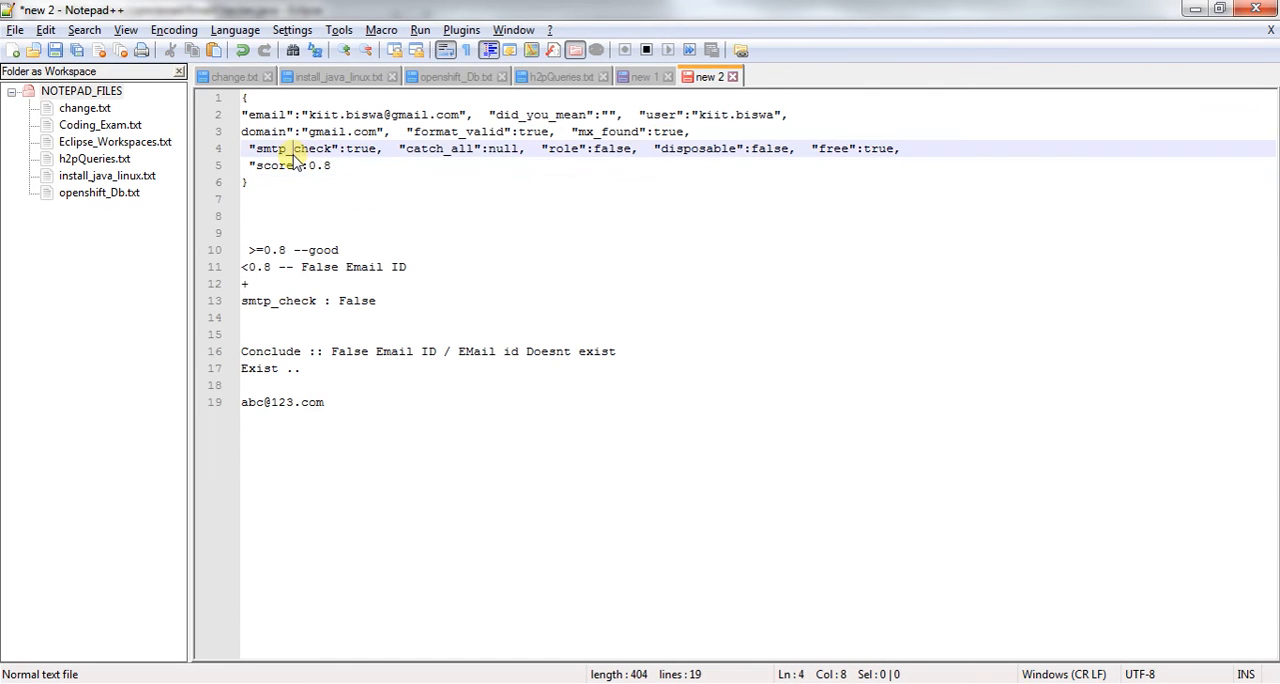
double_click(292, 148)
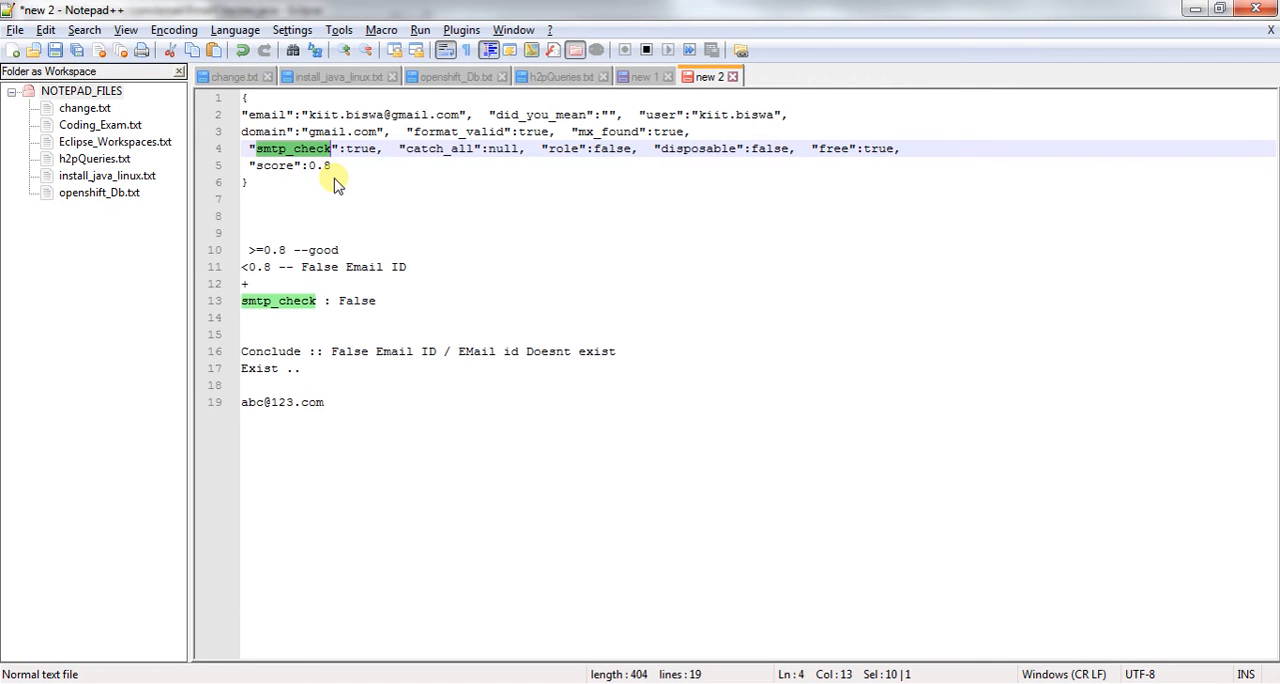
- Compare the 0.8 score with the good-score threshold note, then acknowledge Eclipse's event loop error
click(350, 164)
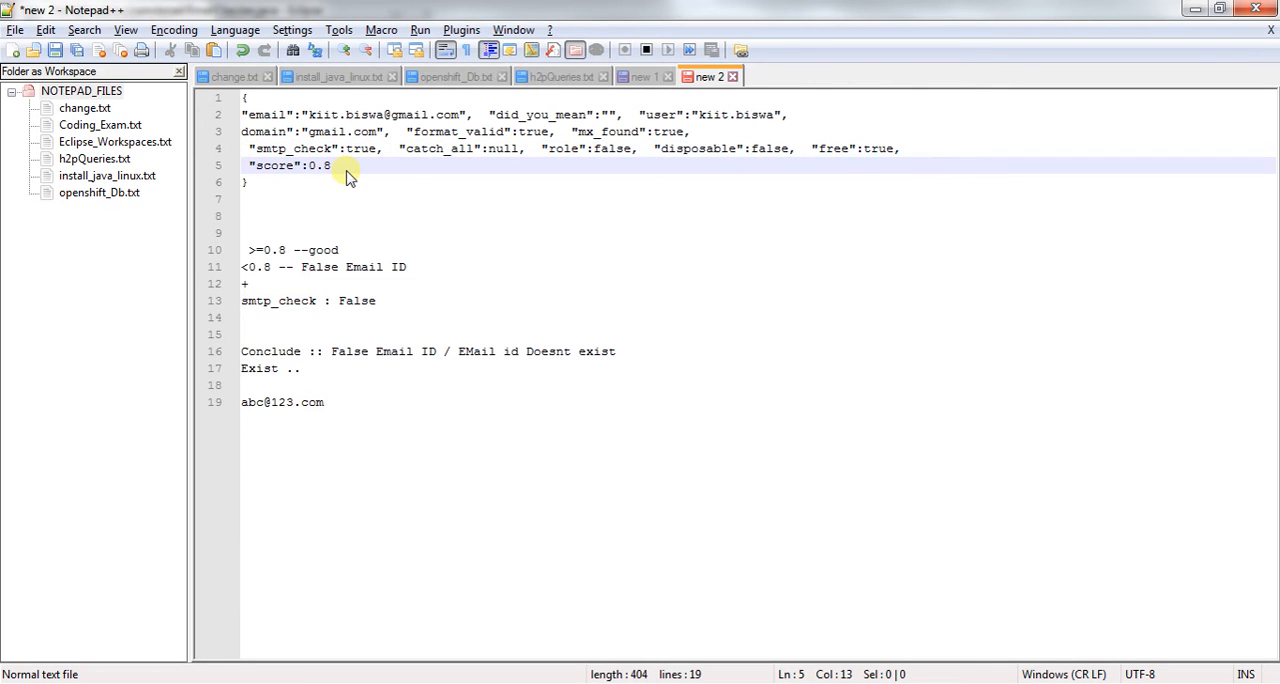
mouse_move(340, 168)
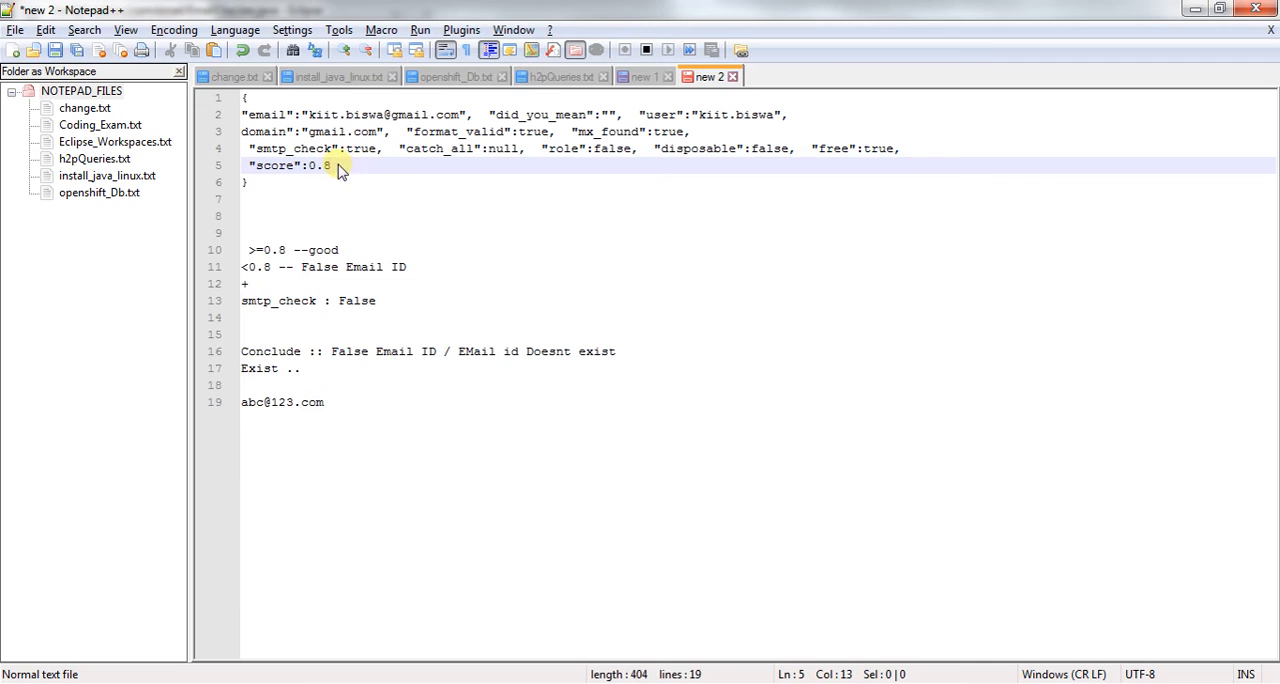
double_click(360, 148)
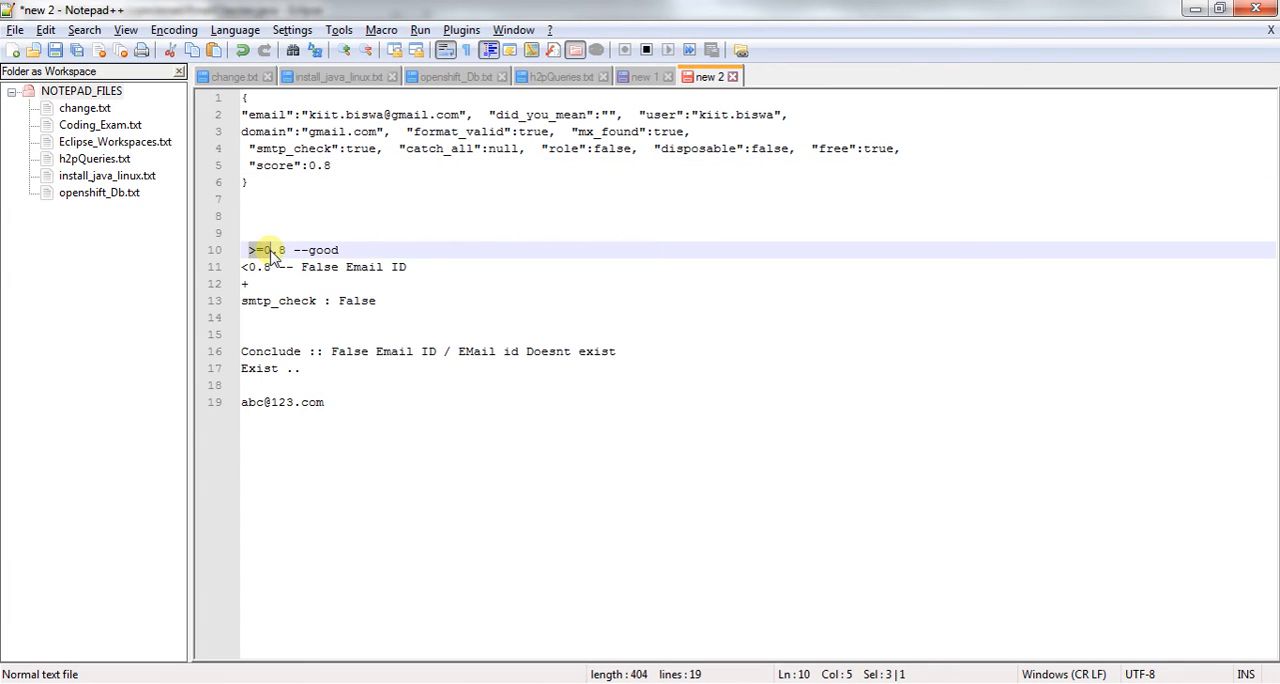
click(364, 250)
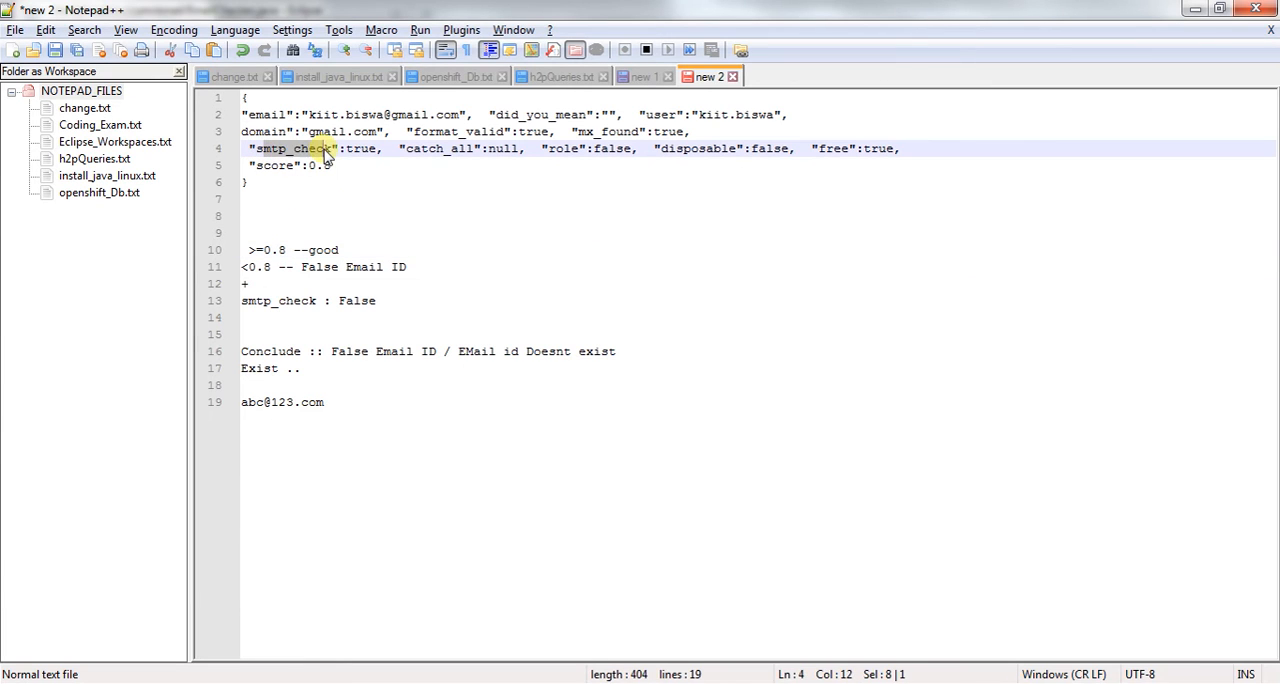
double_click(360, 148)
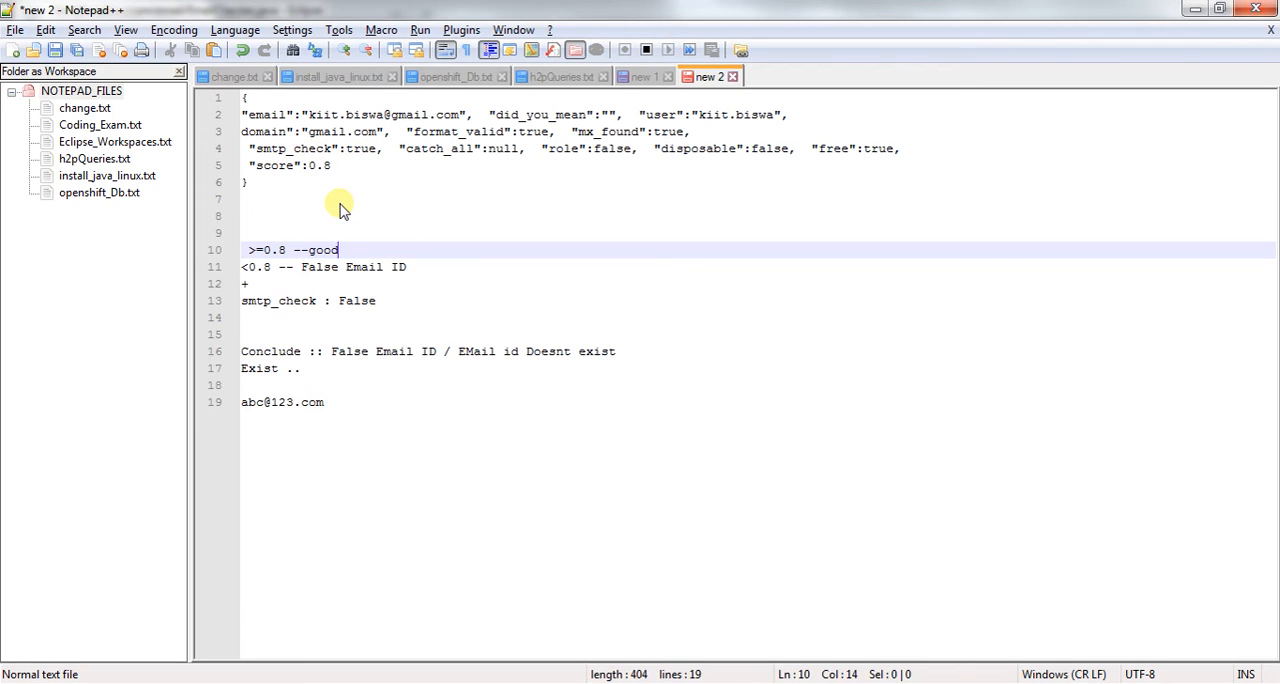
mouse_move(336, 378)
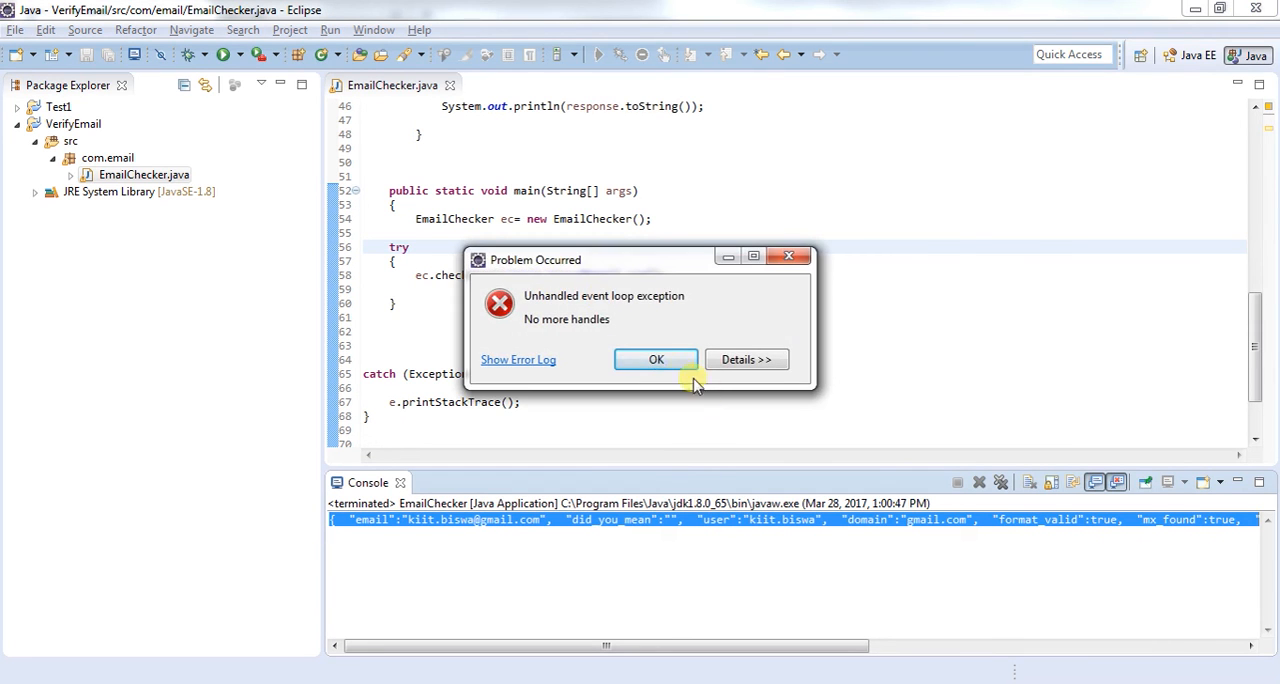
click(656, 360)
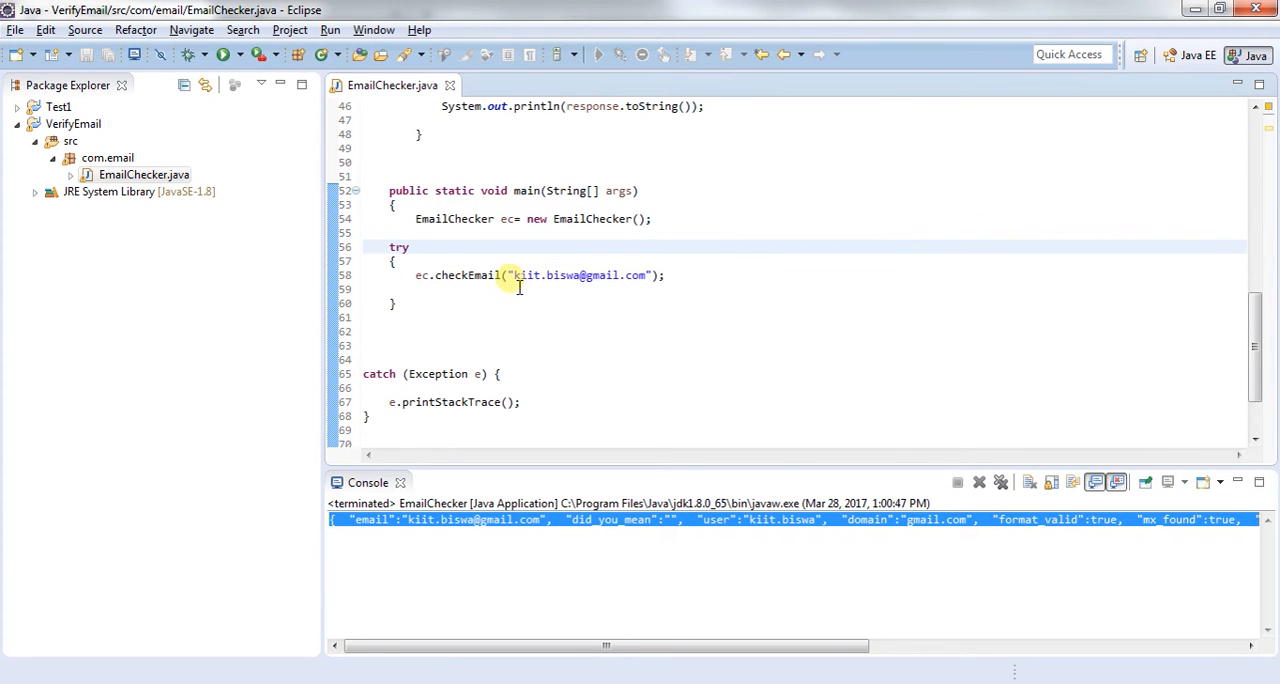
double_click(576, 276)
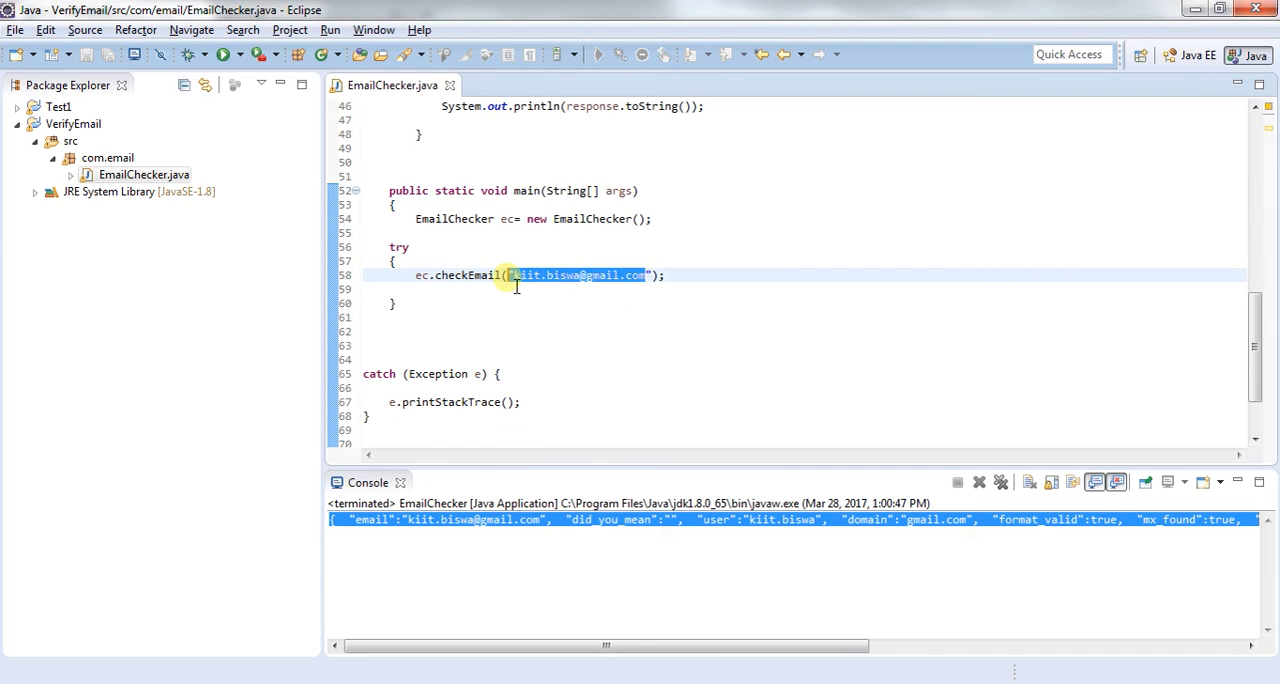
text(abc@123.com)
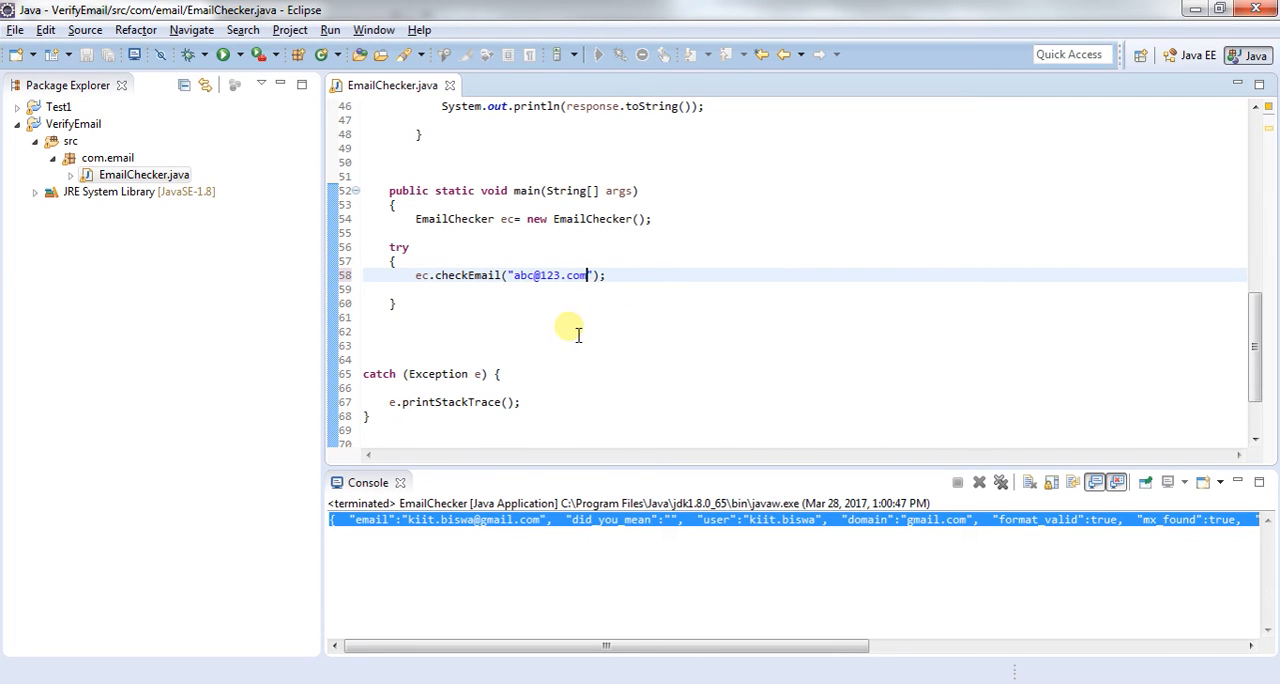
mouse_move(638, 296)
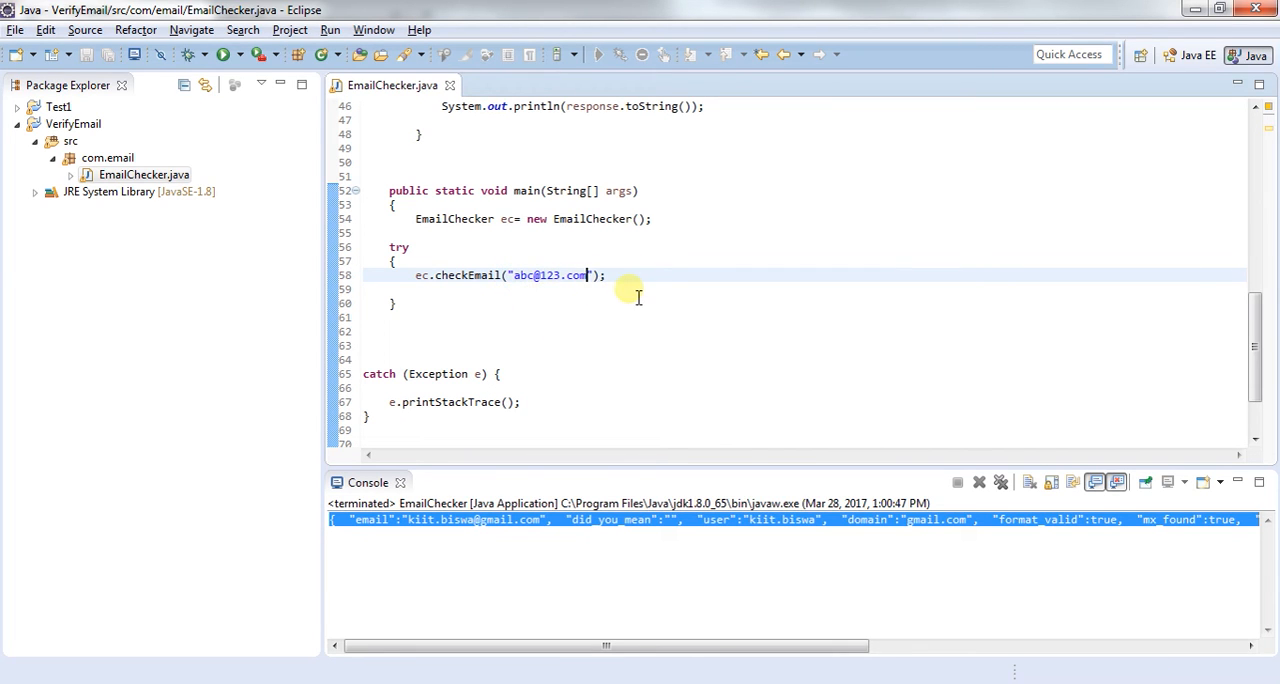
drag(670, 470, 670, 402)
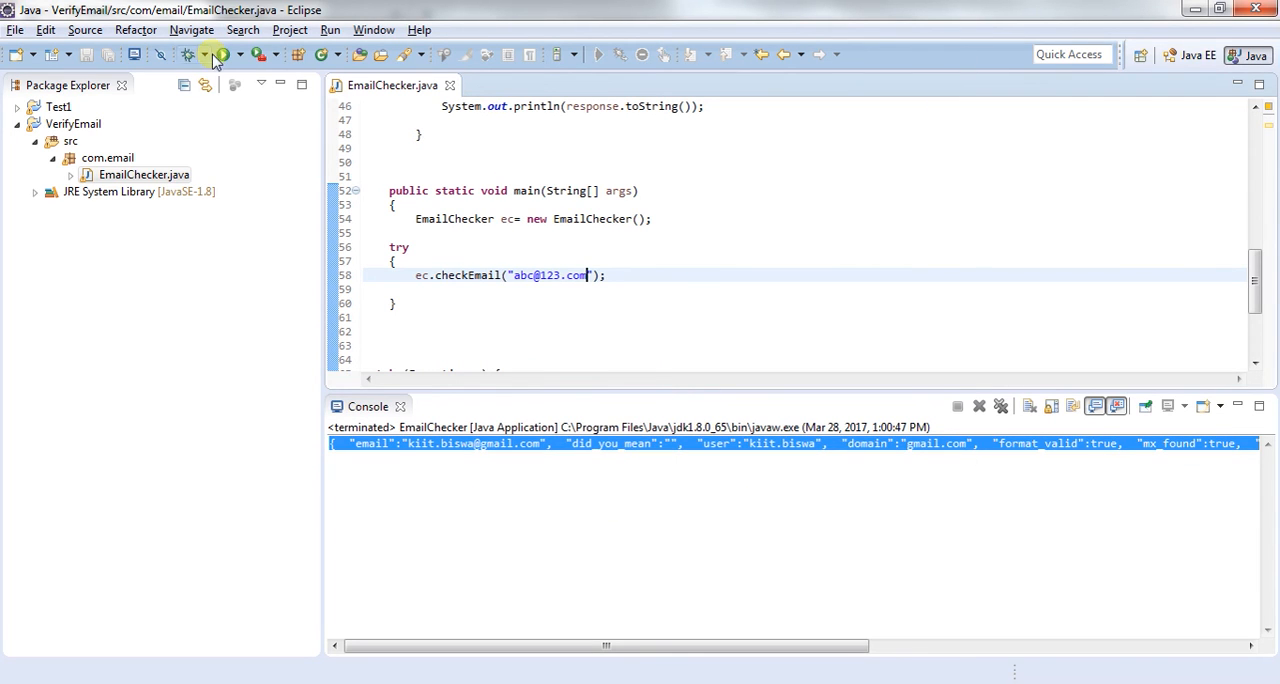
click(222, 54)
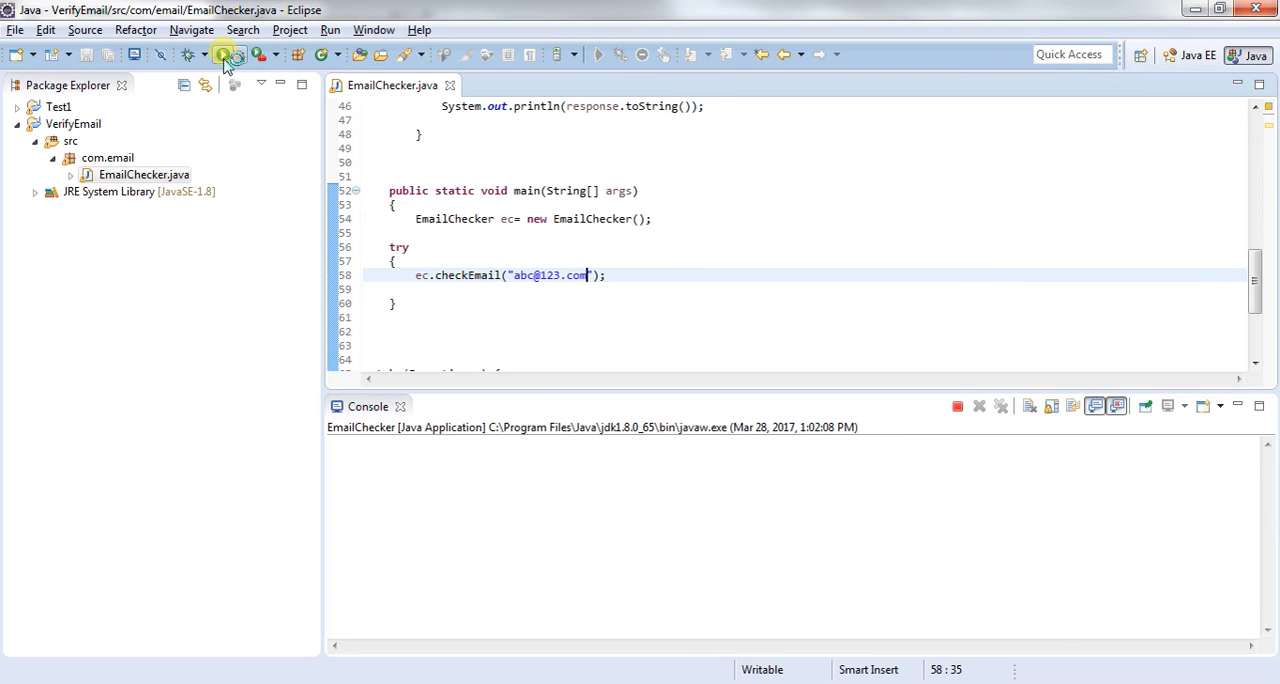
click(224, 54)
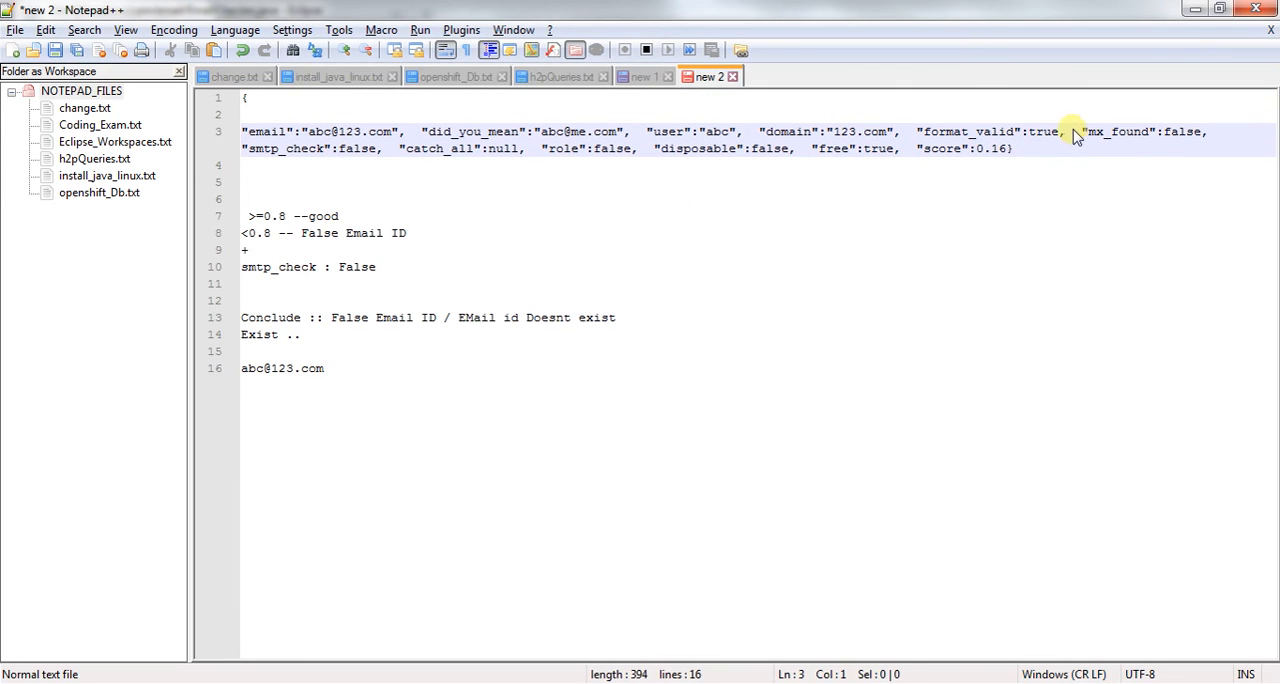
key(Enter)
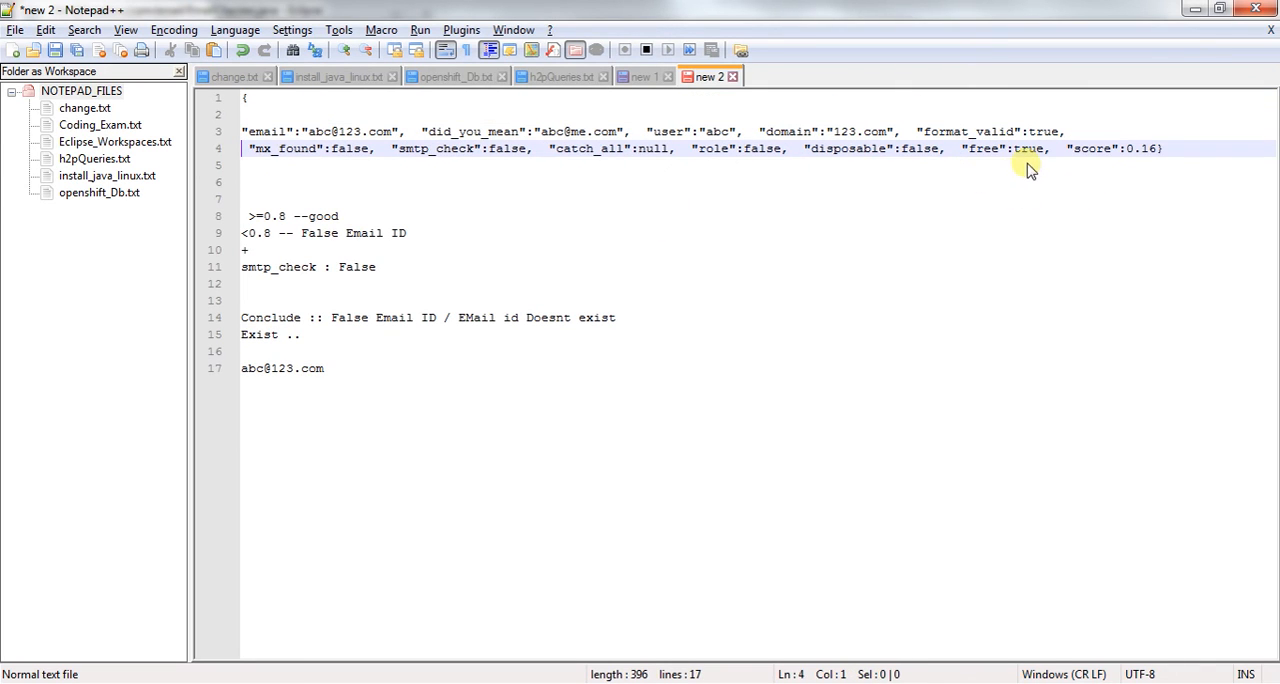
key(Enter)
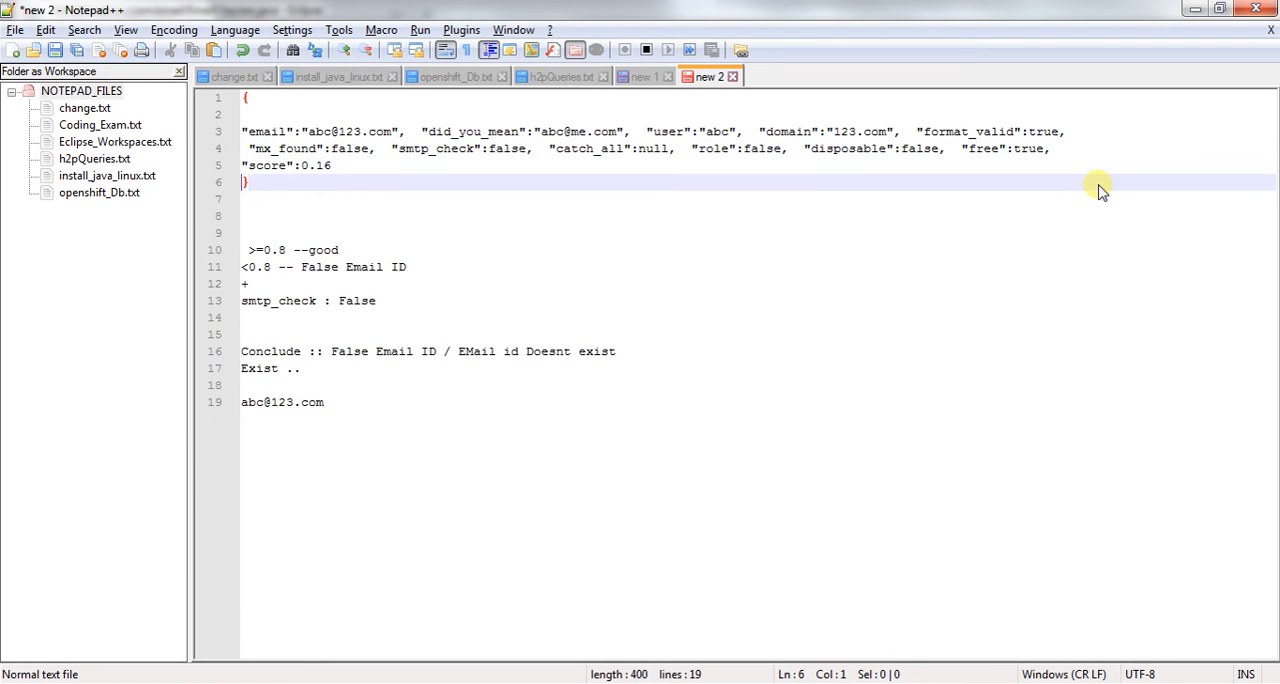
mouse_move(560, 158)
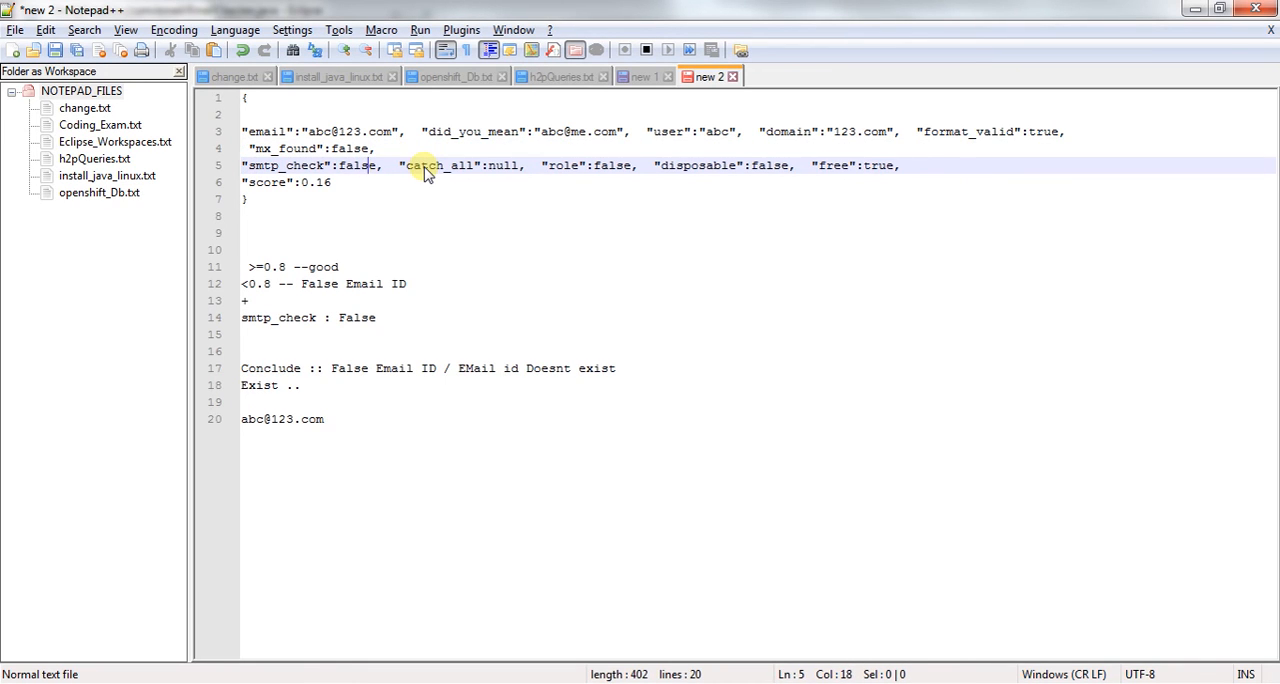
key(Enter)
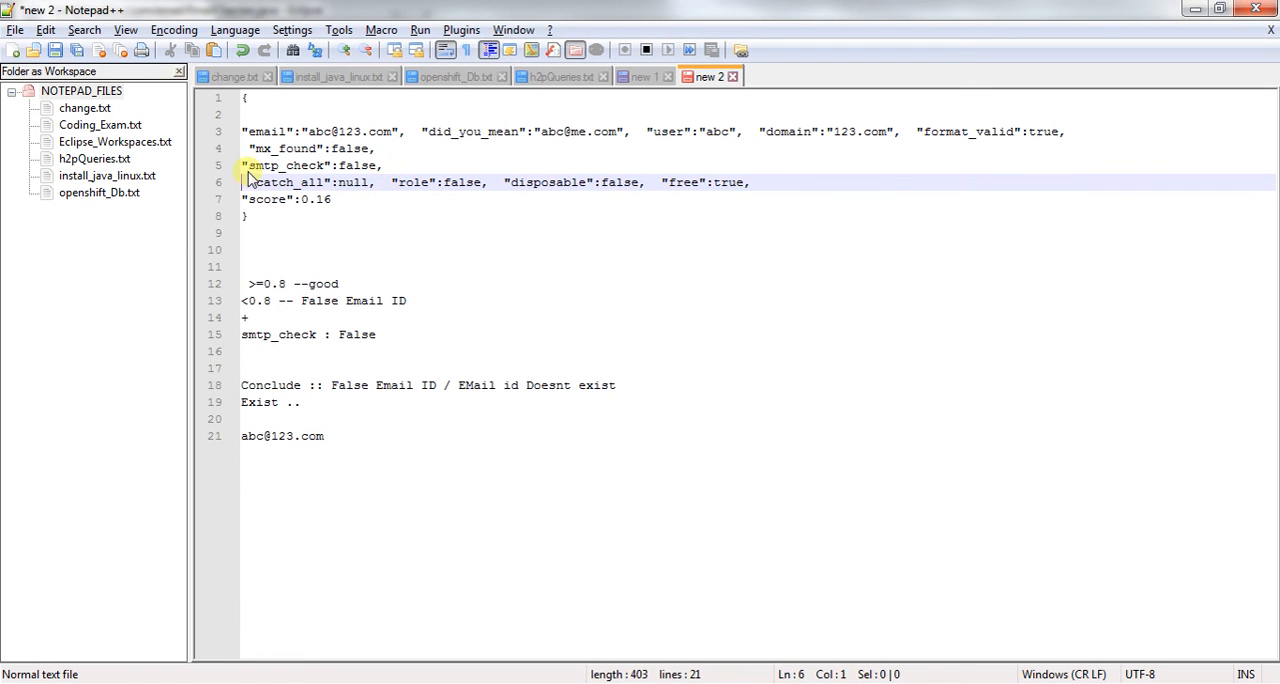
double_click(356, 164)
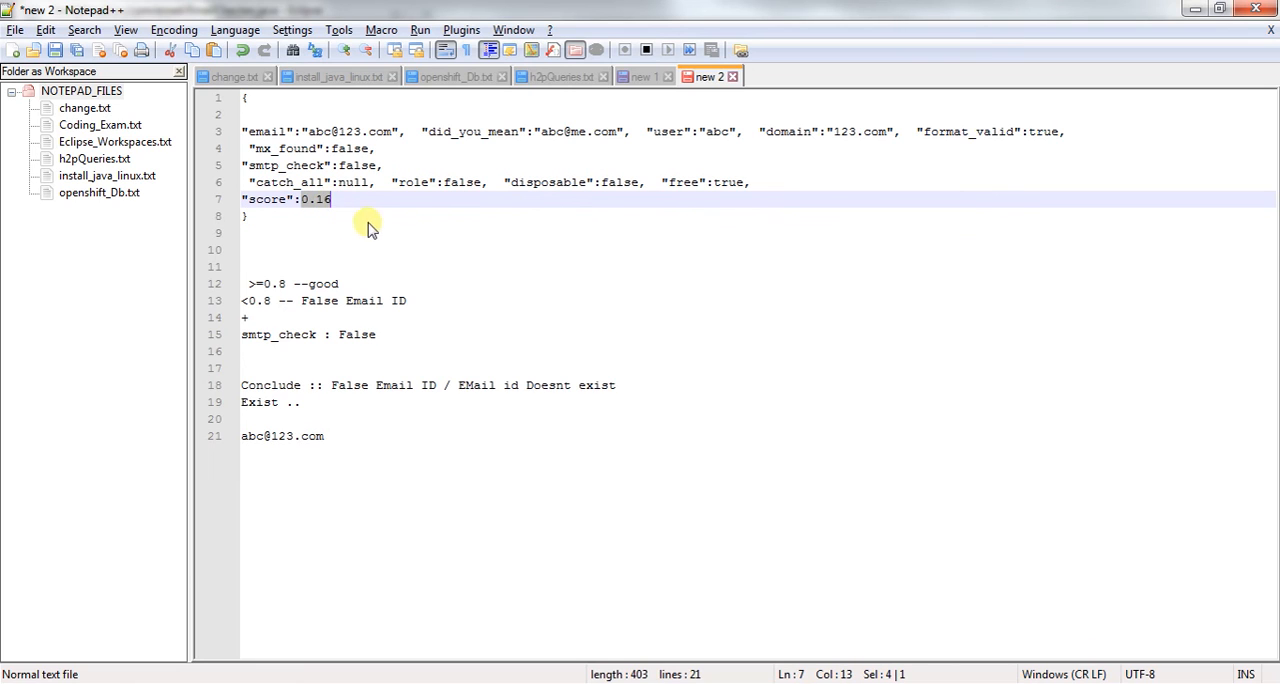
click(258, 250)
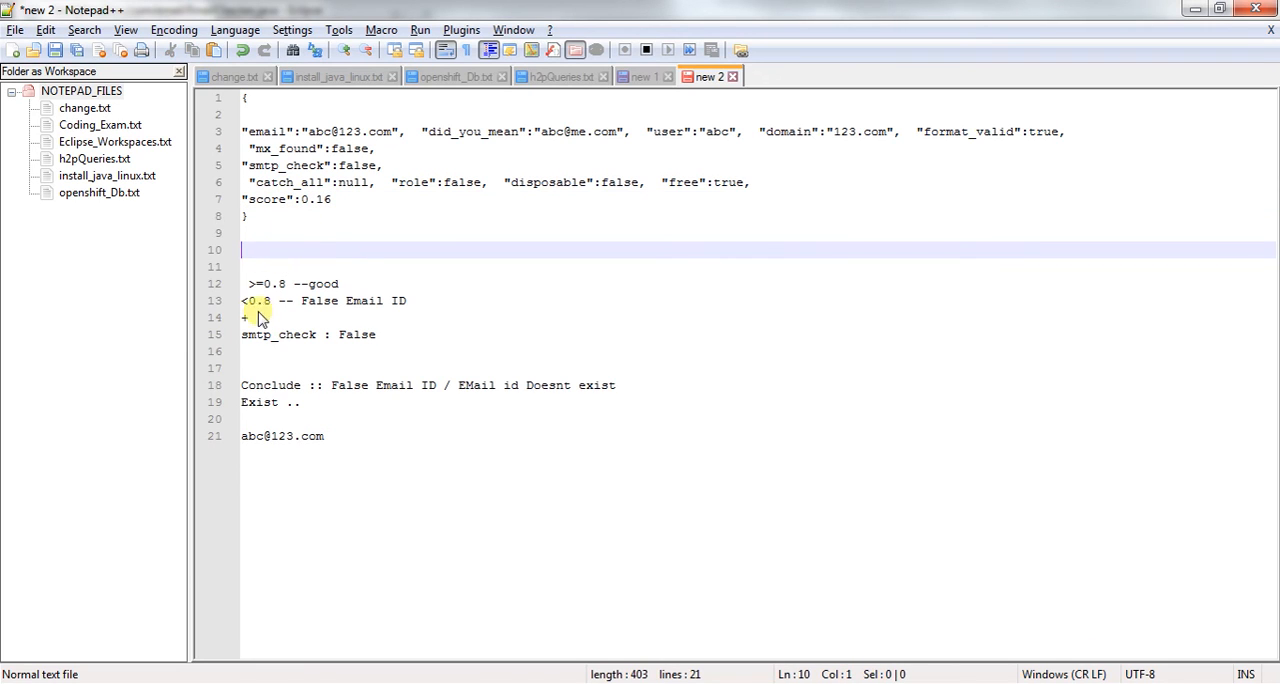
- Insert a blank line above the smtp_check field, separating it from email and mx_found
click(300, 300)
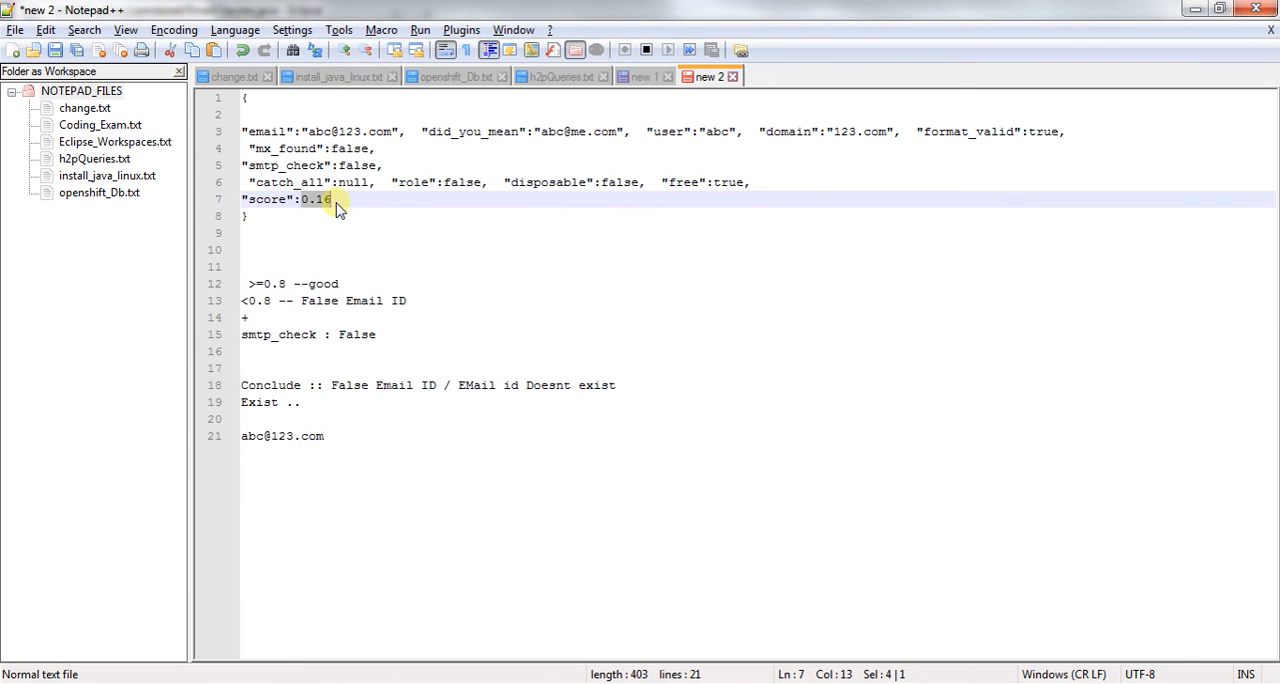
double_click(290, 164)
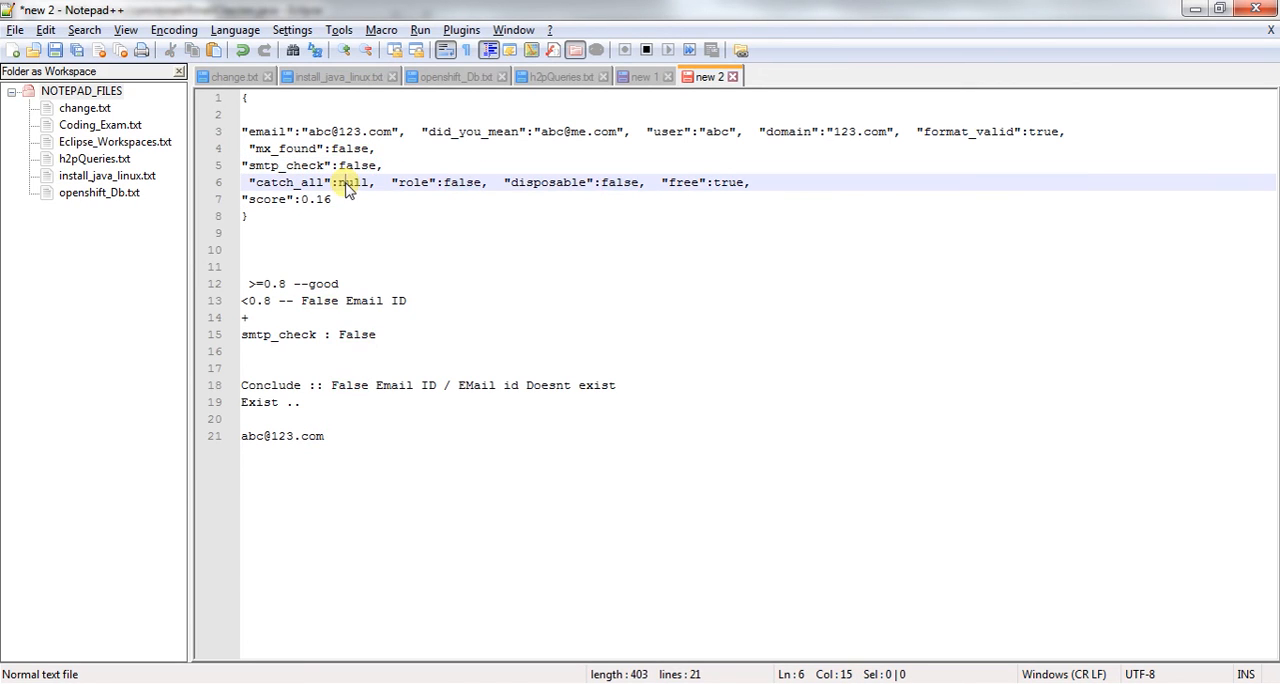
key(Enter)
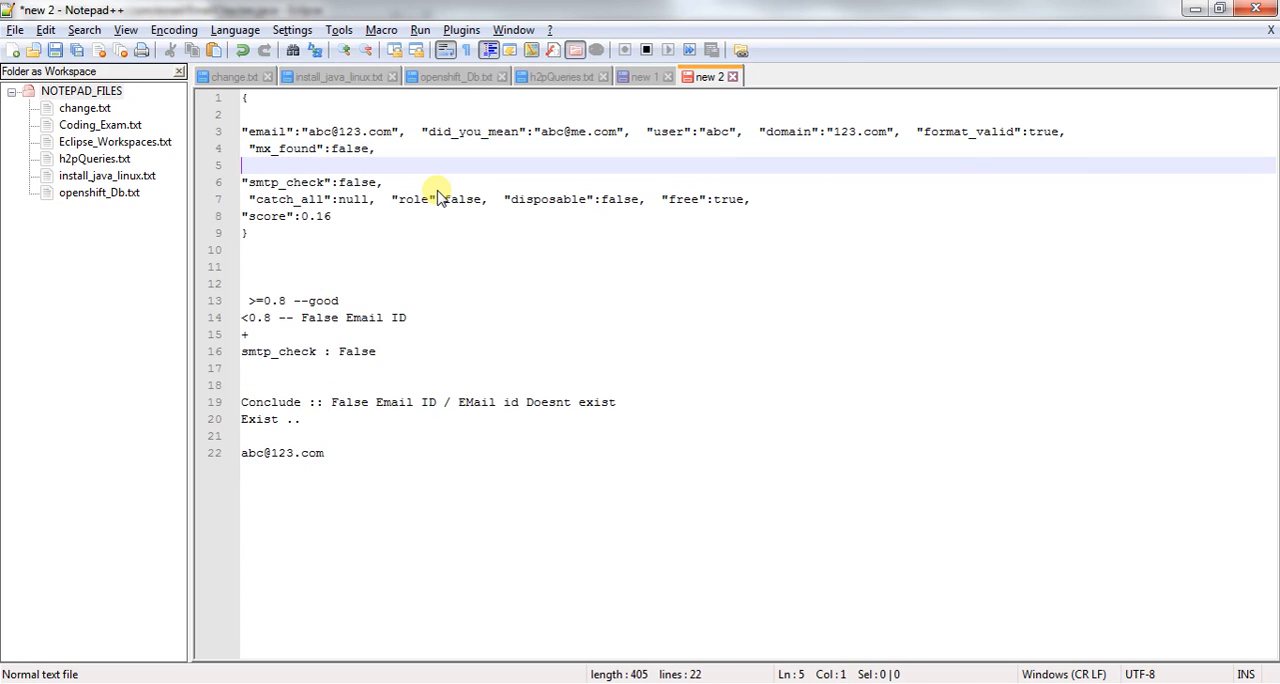
mouse_move(404, 256)
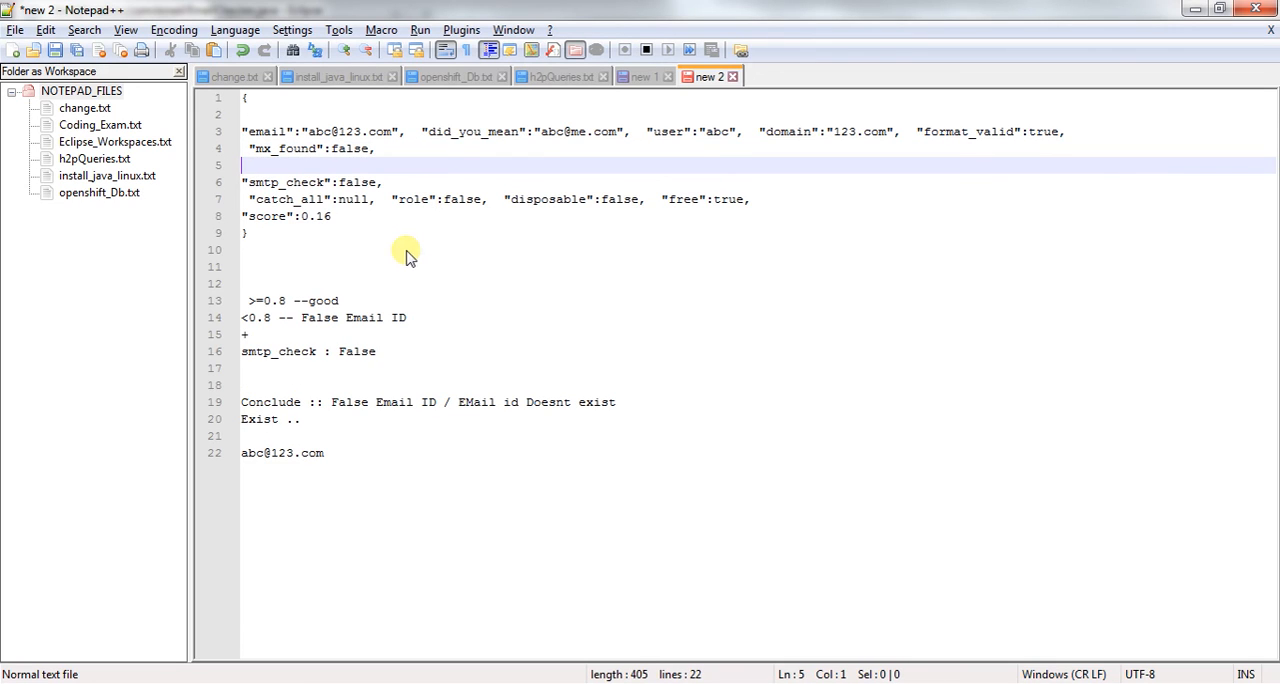
mouse_move(332, 352)
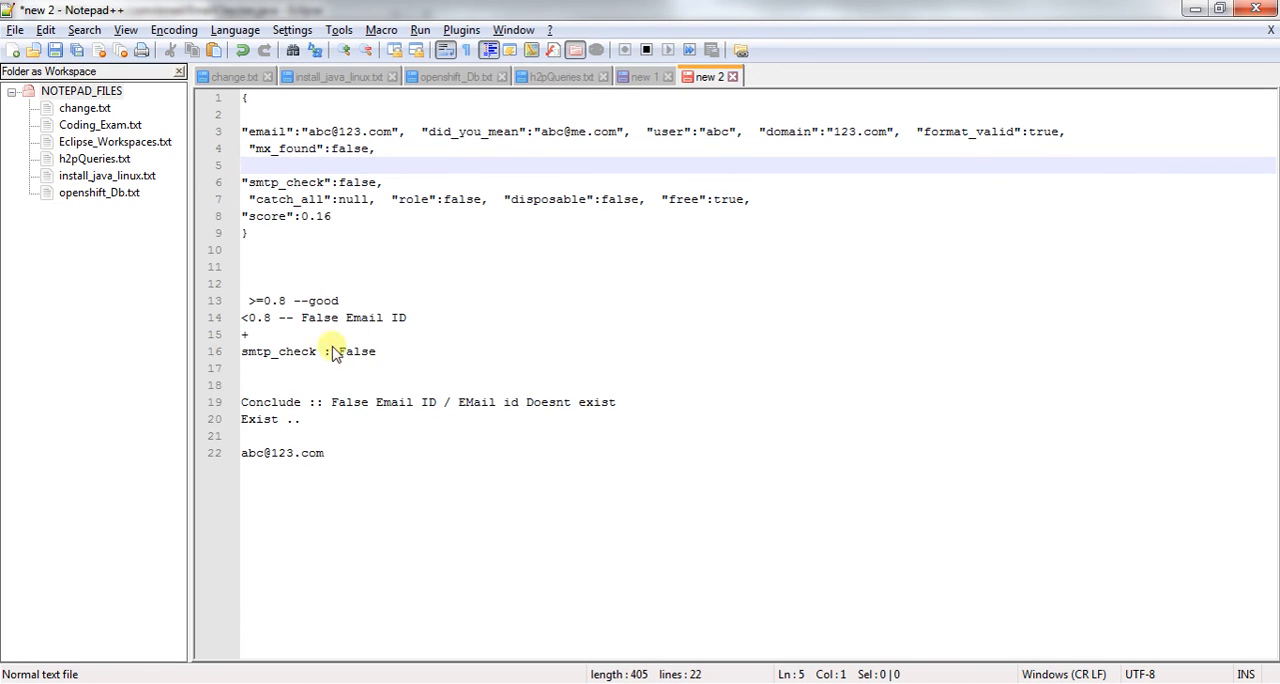
click(408, 316)
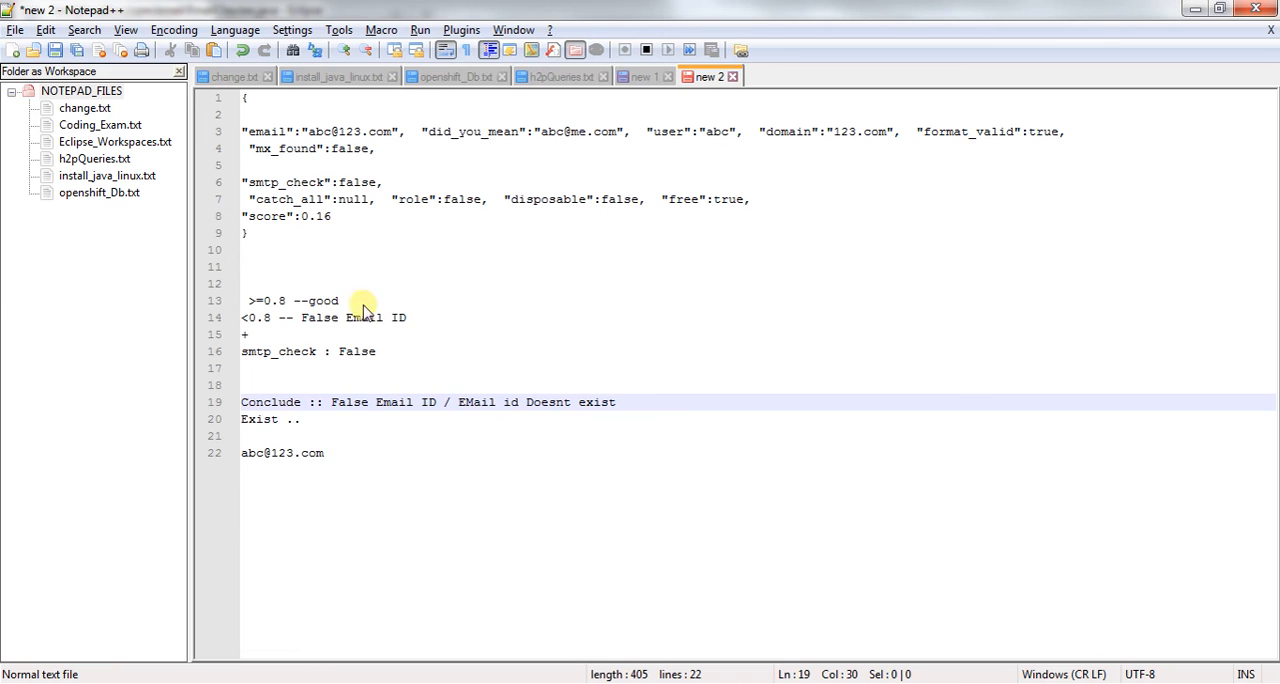
mouse_move(268, 254)
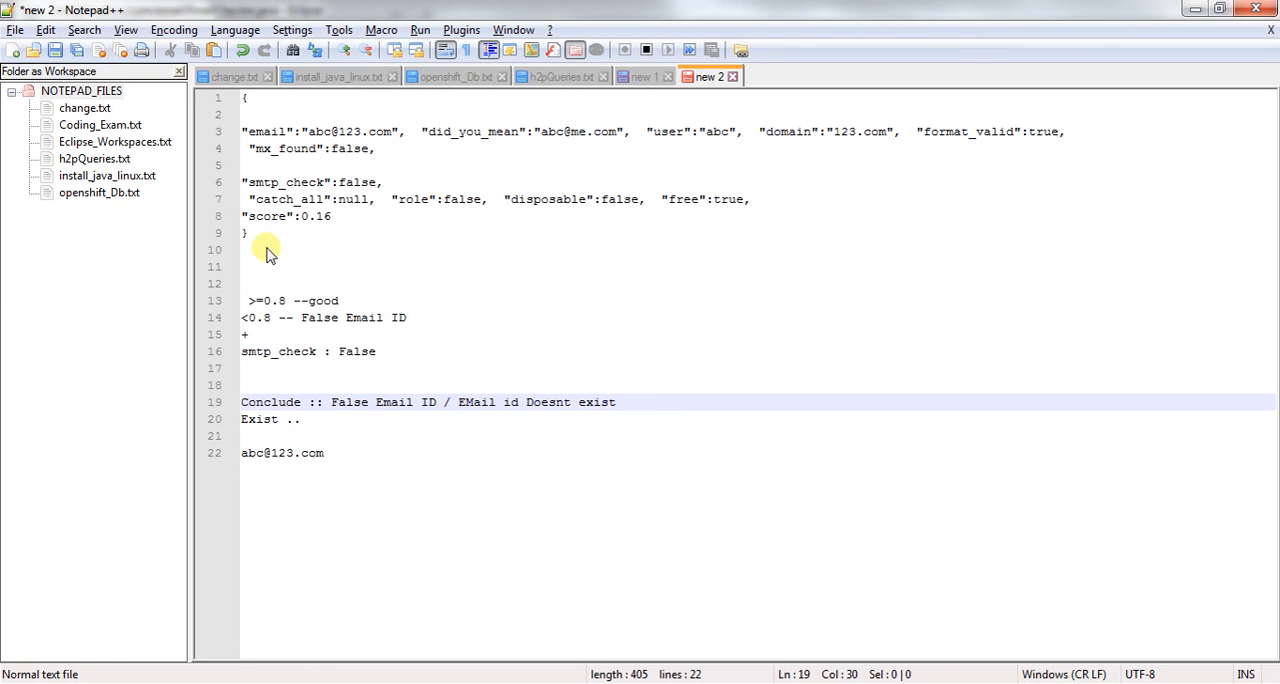
click(270, 148)
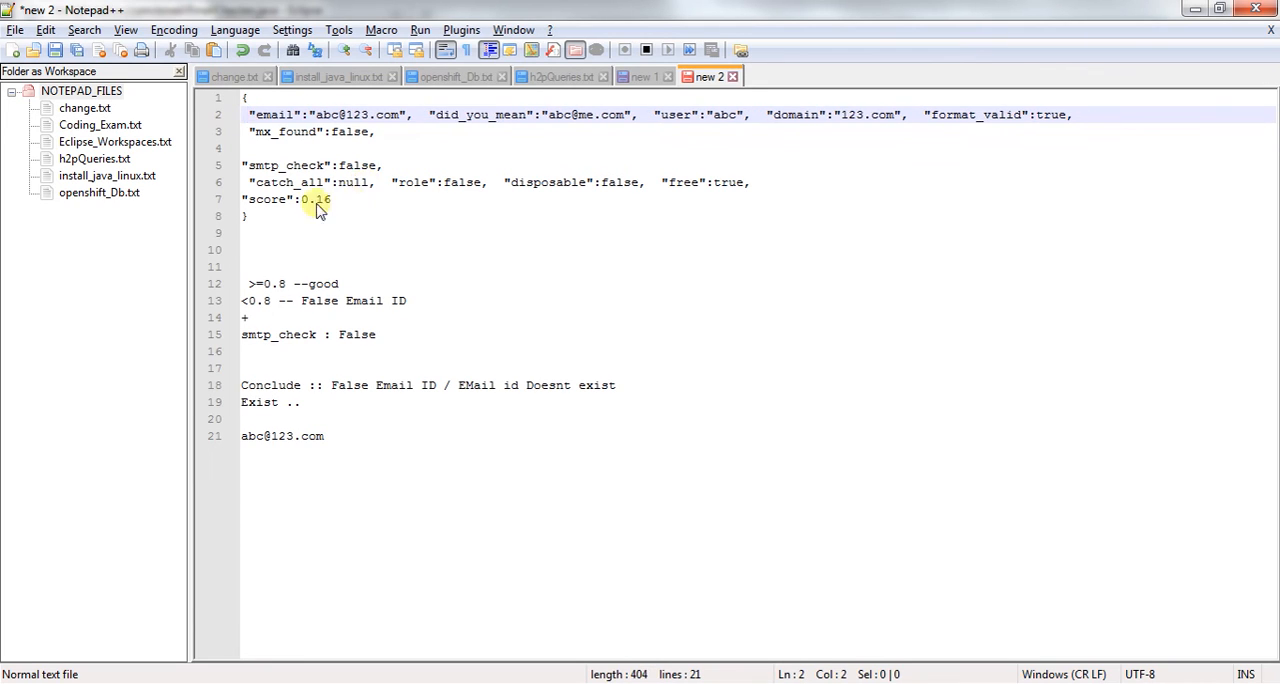
- Remove the empty line after '{' and add a blank line below the closing brace
drag(310, 200, 244, 96)
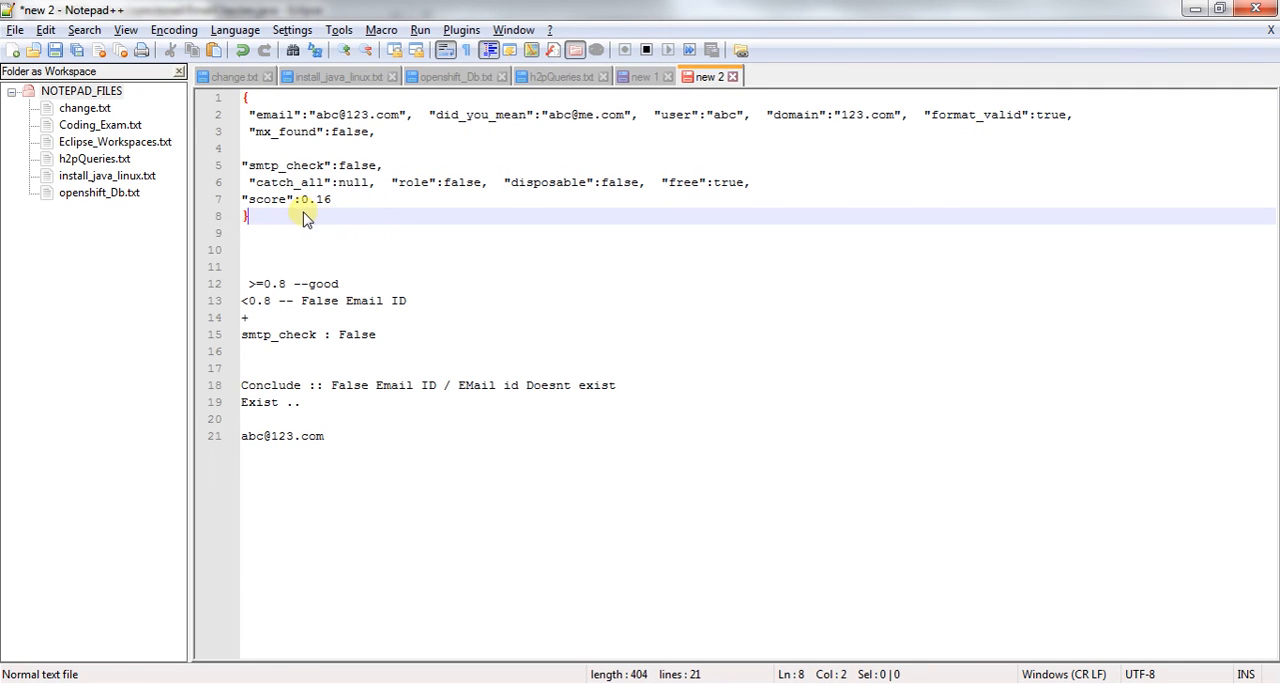
click(284, 164)
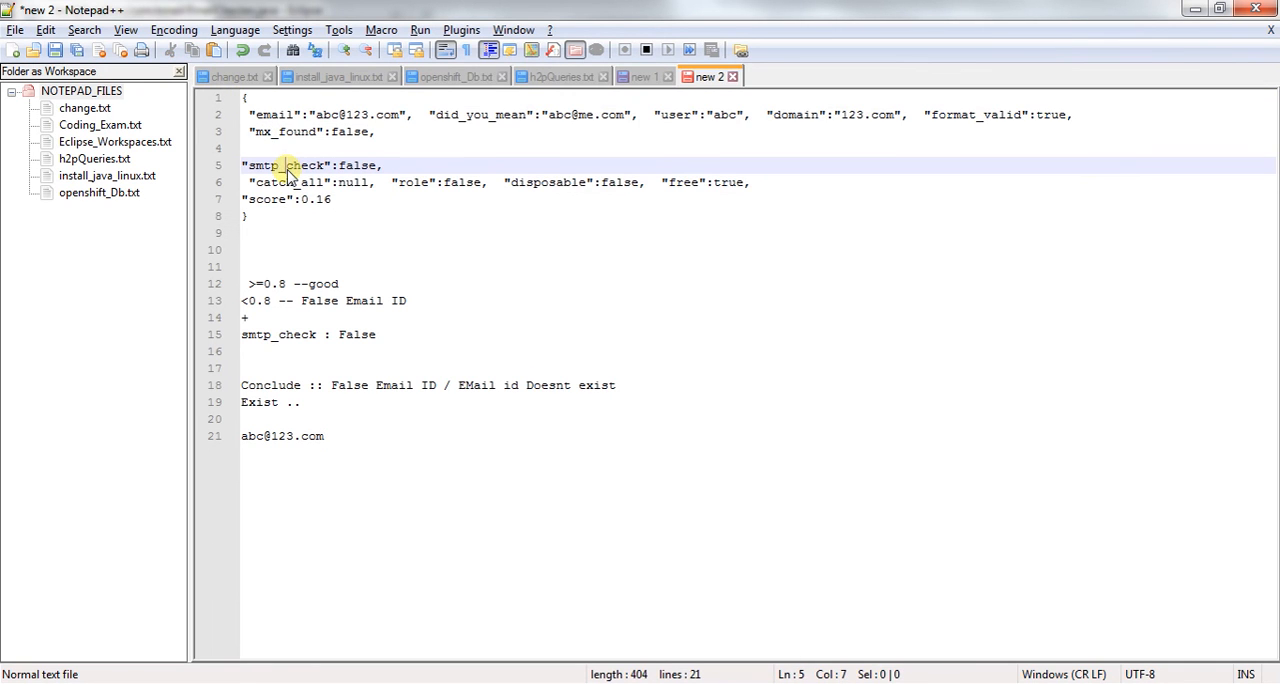
click(284, 242)
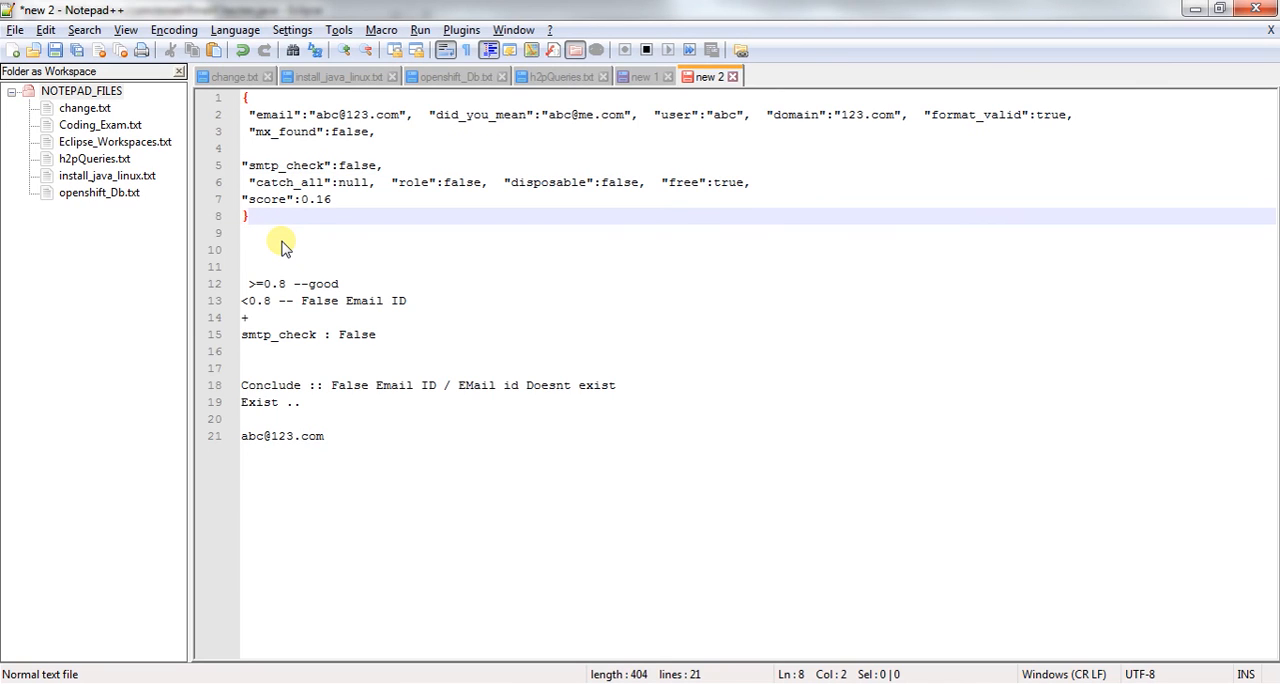
key(Enter)
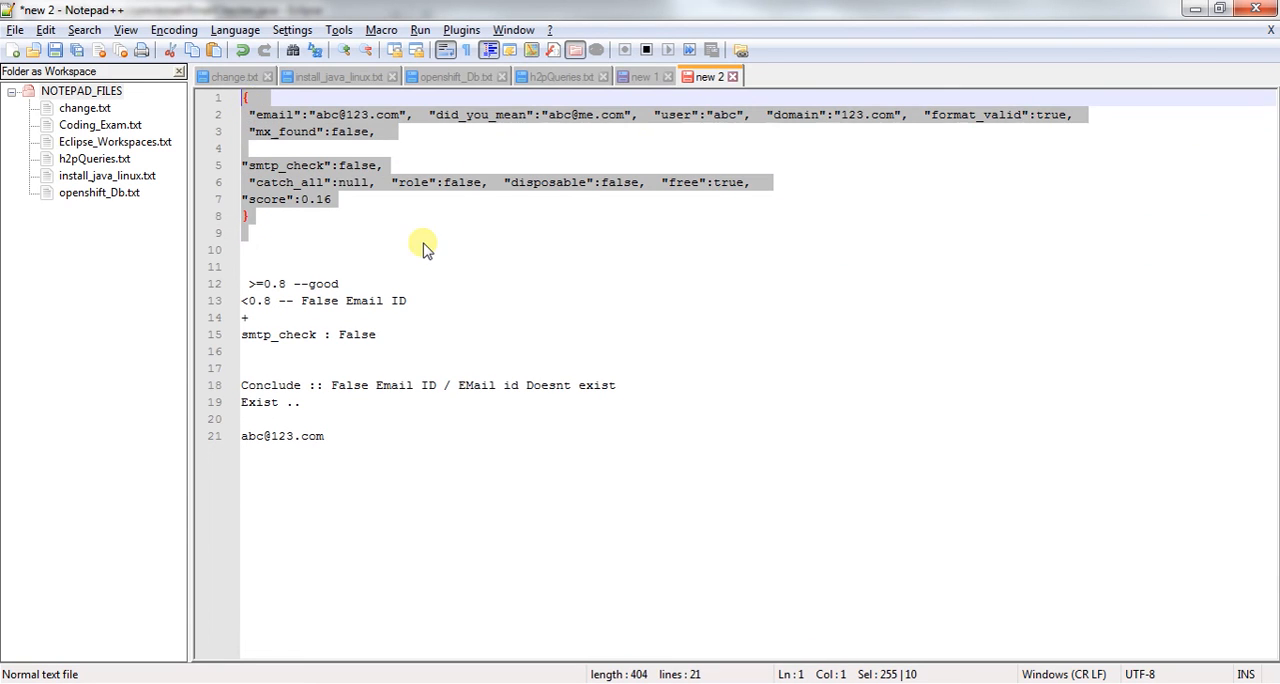
- Add a second blank line before the threshold notes, then cancel Save As without saving
double_click(270, 114)
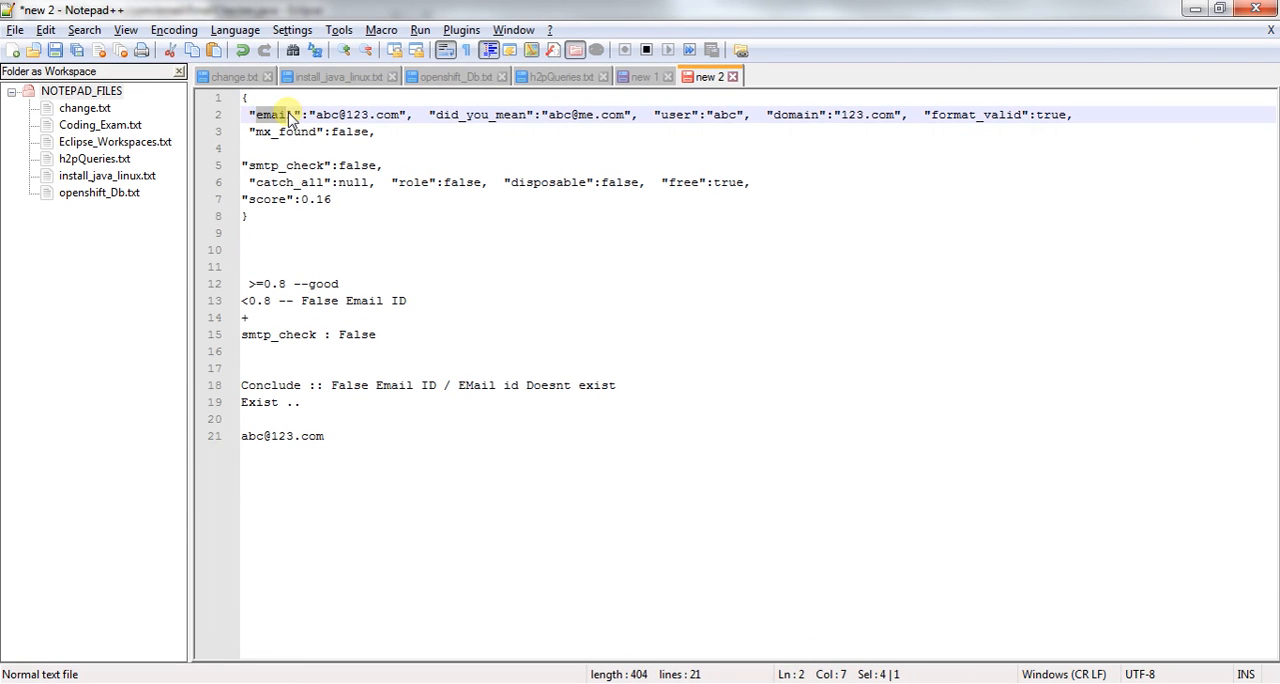
double_click(284, 164)
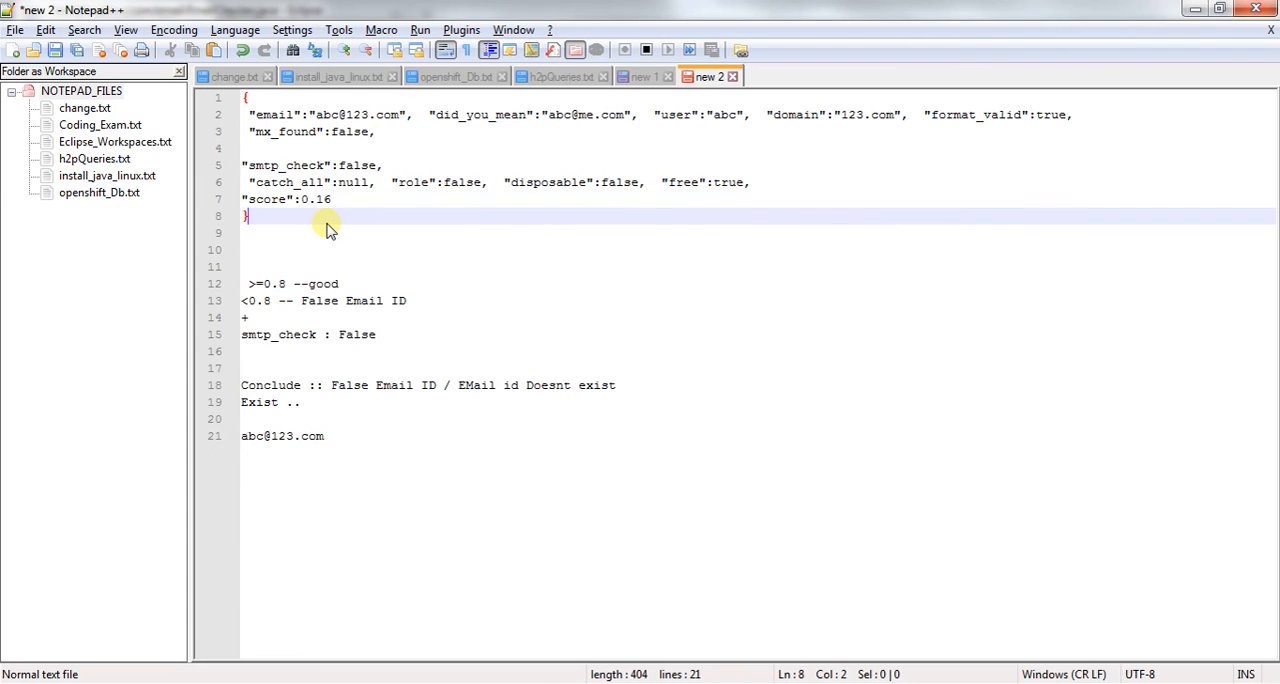
key(Enter)
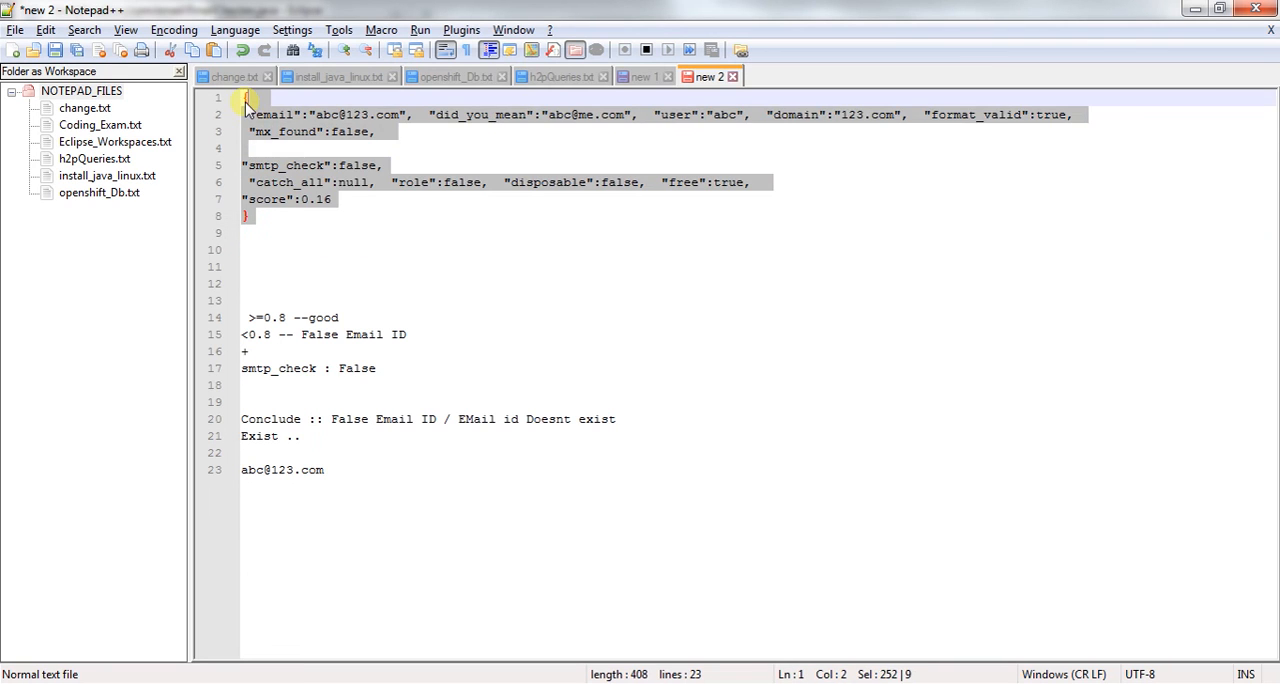
click(352, 142)
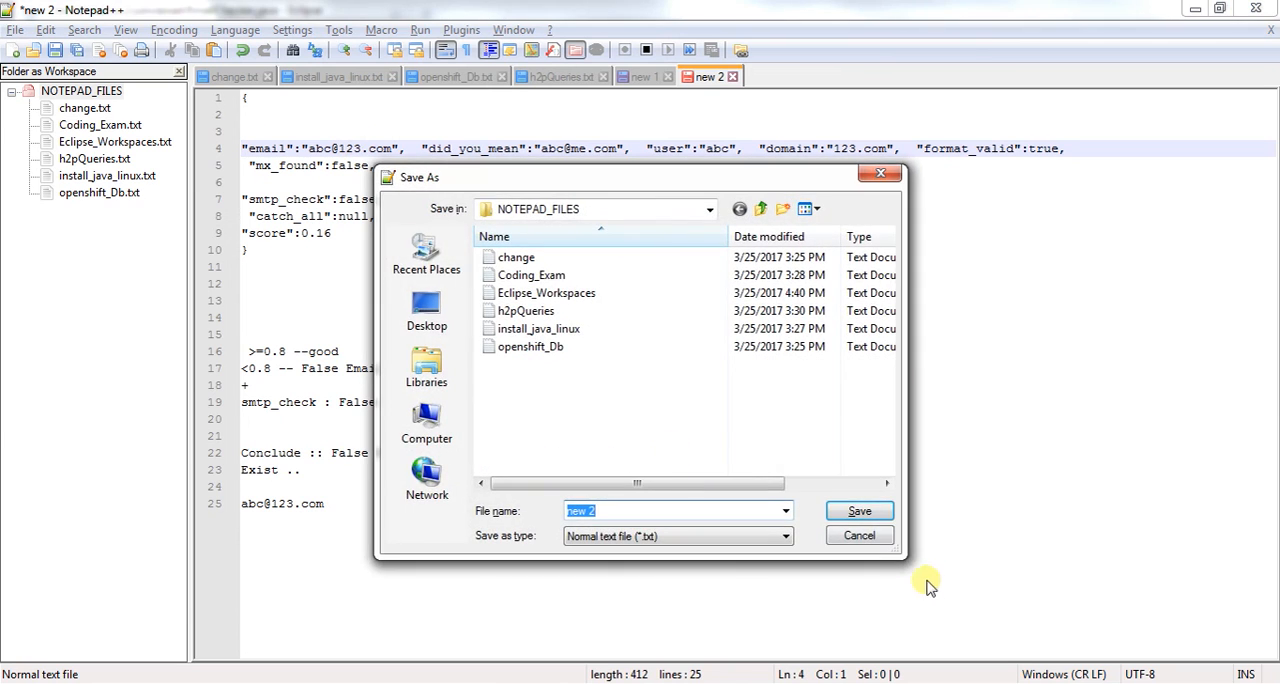
click(858, 536)
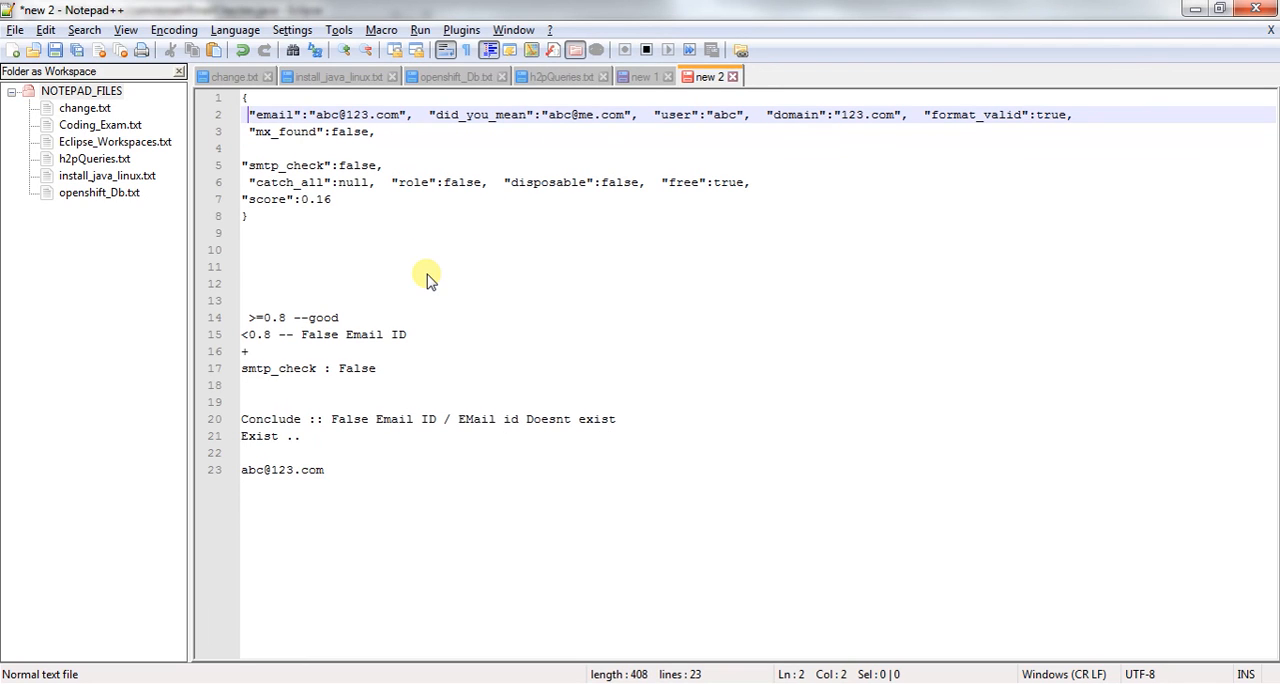
- Insert a blank line between the "score":0.16 line and the closing brace
click(332, 200)
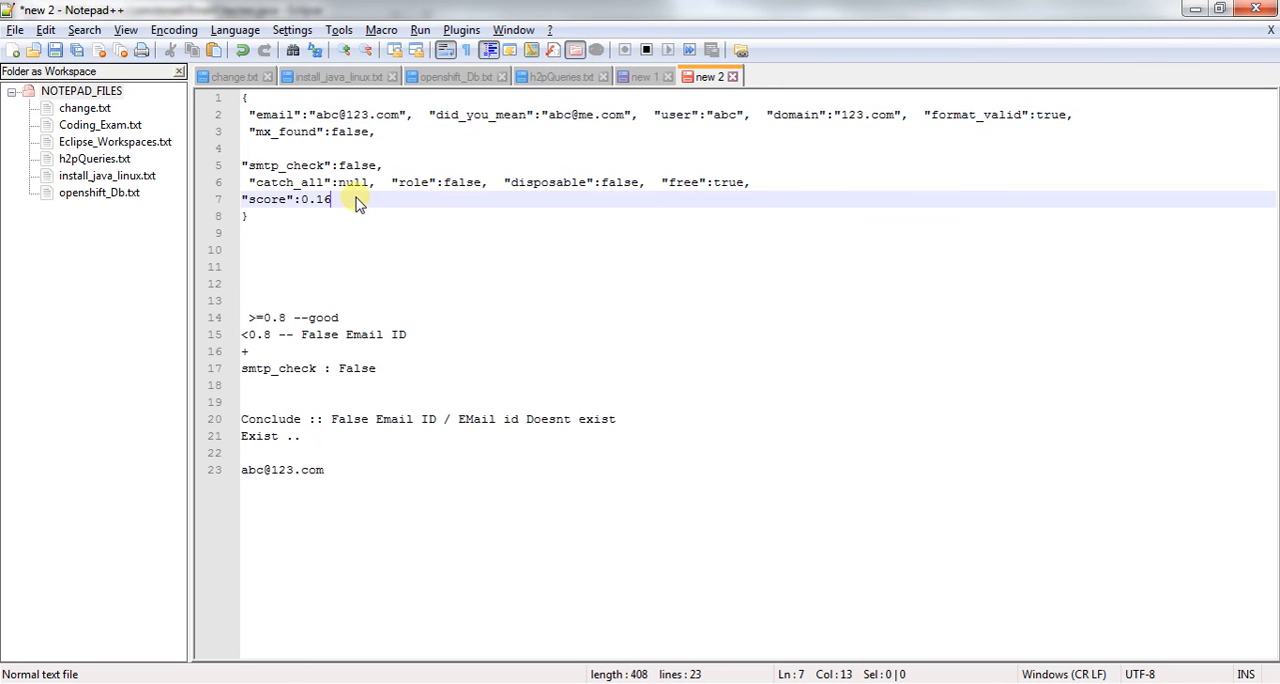
key(Enter)
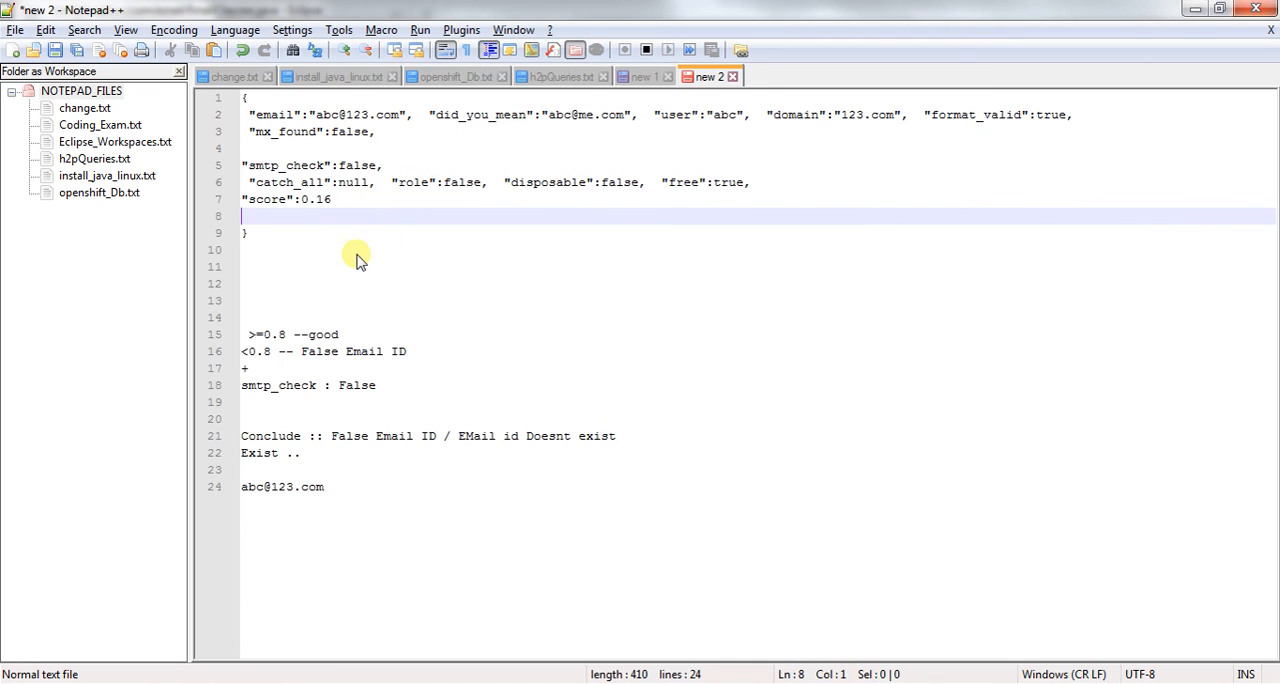